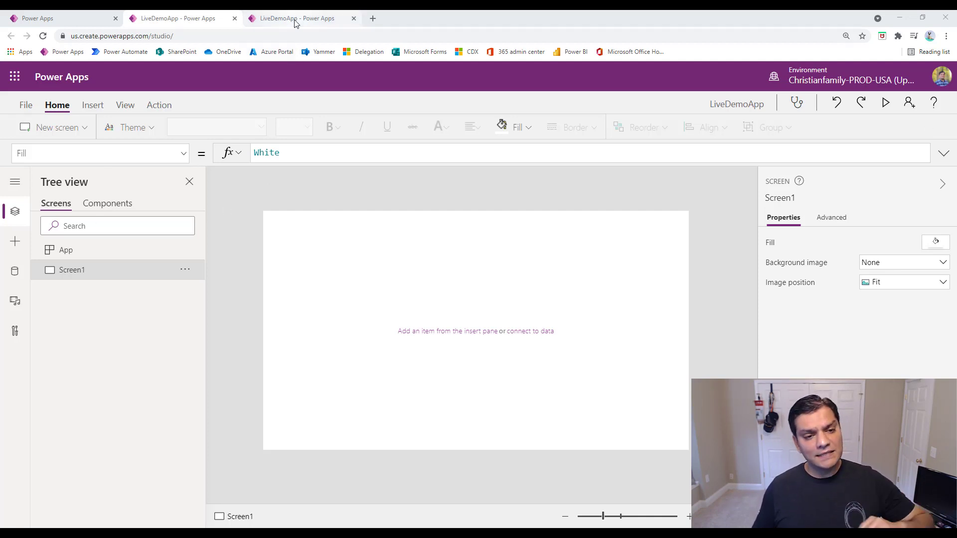
# - View the old File > Settings page of LiveDemoApp in the classic studio
pyautogui.click(296, 18)
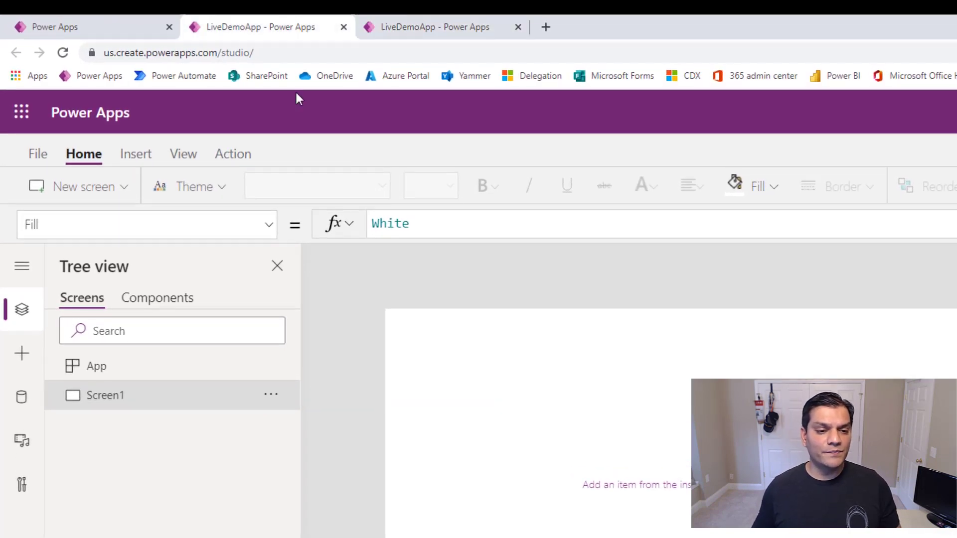
pyautogui.moveTo(344, 259)
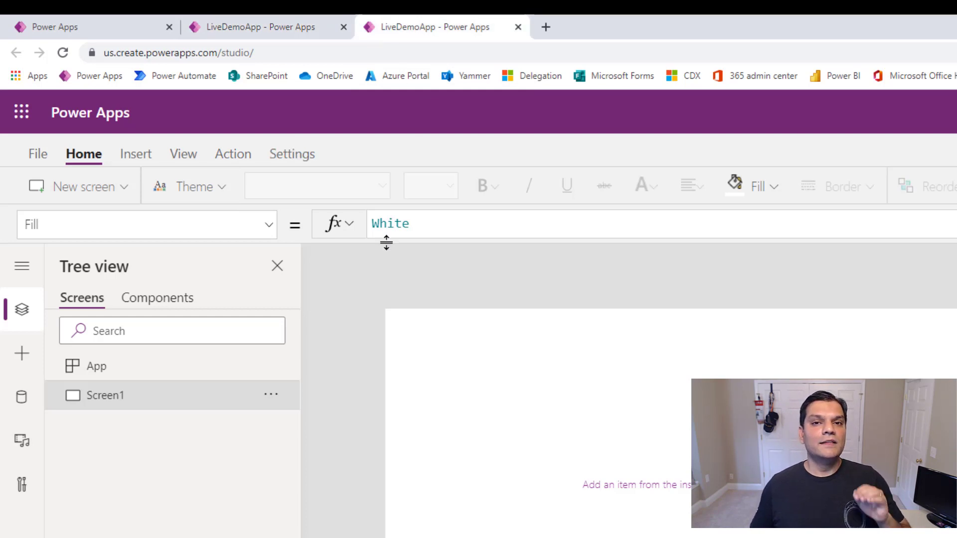
pyautogui.moveTo(336, 195)
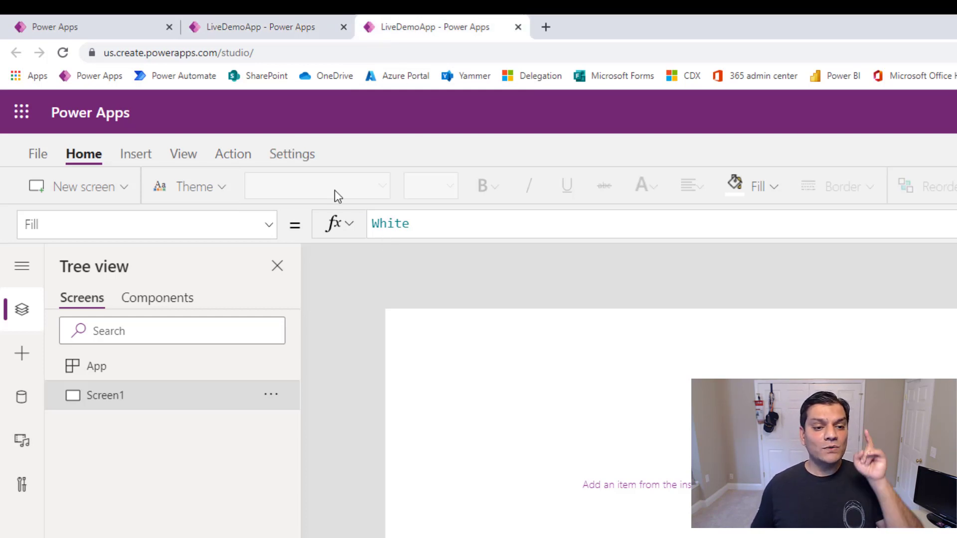
pyautogui.moveTo(292, 153)
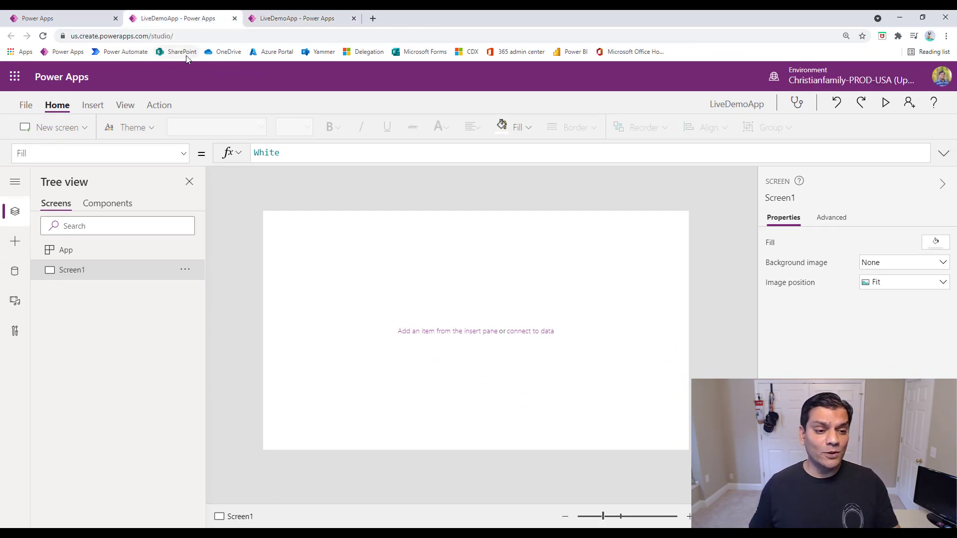
pyautogui.click(26, 104)
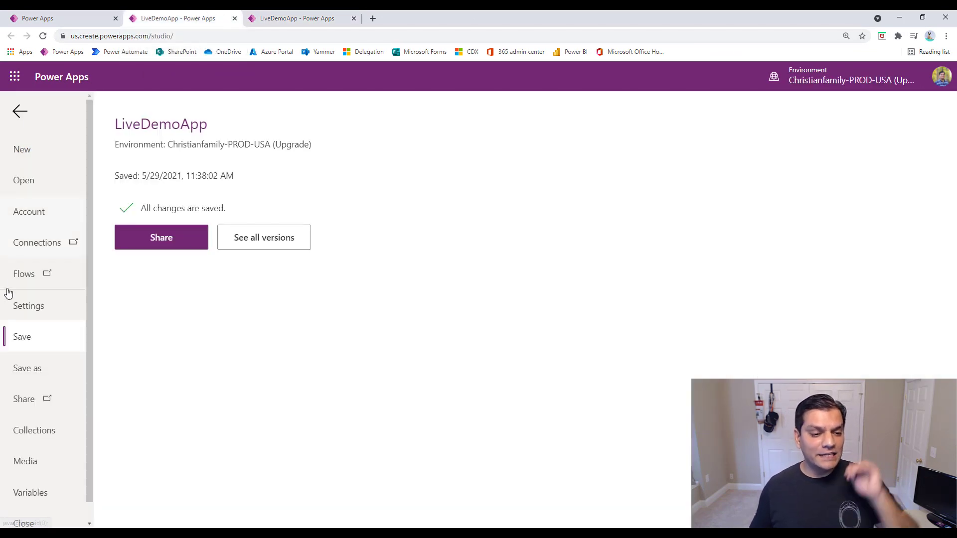
pyautogui.click(28, 306)
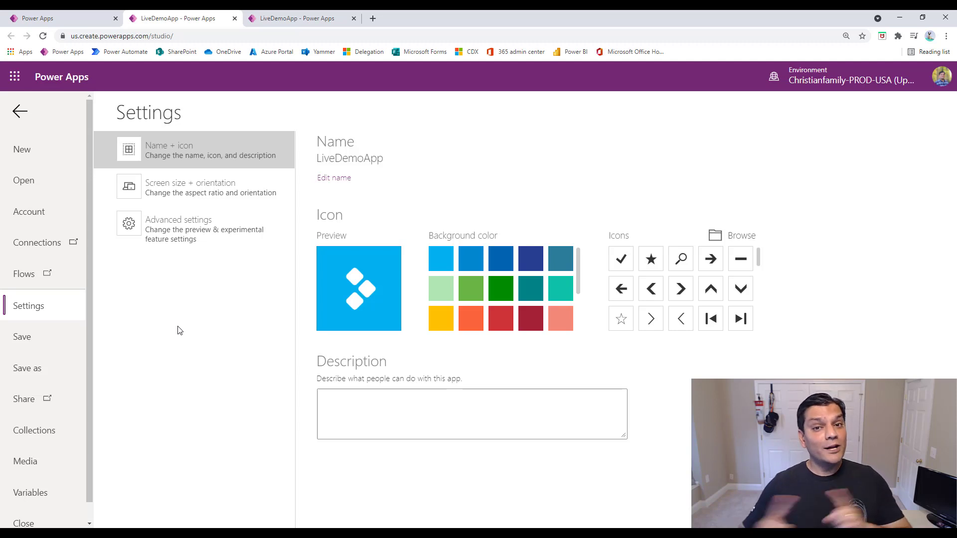
# - Switch to the Testing Preview copy and bring up its new Settings dialog on General
pyautogui.click(299, 17)
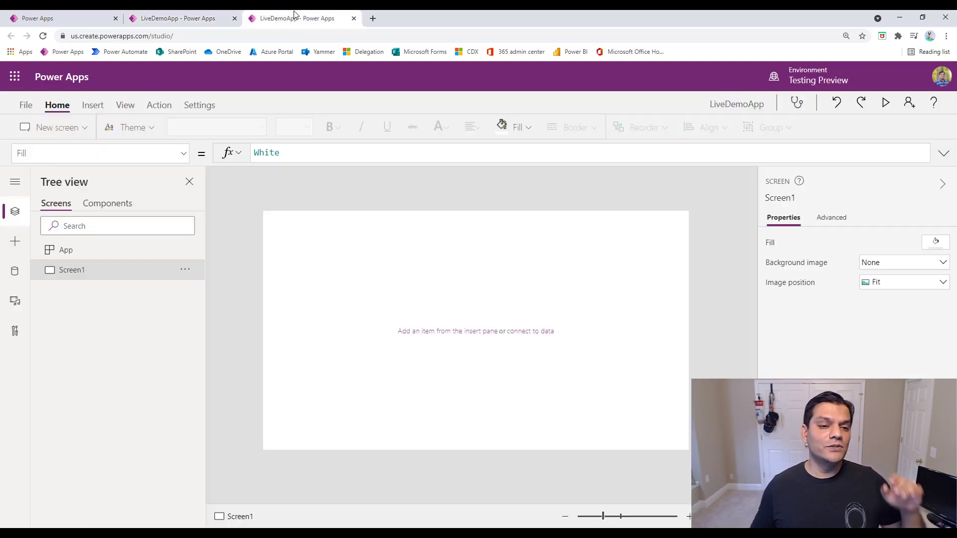
pyautogui.moveTo(199, 105)
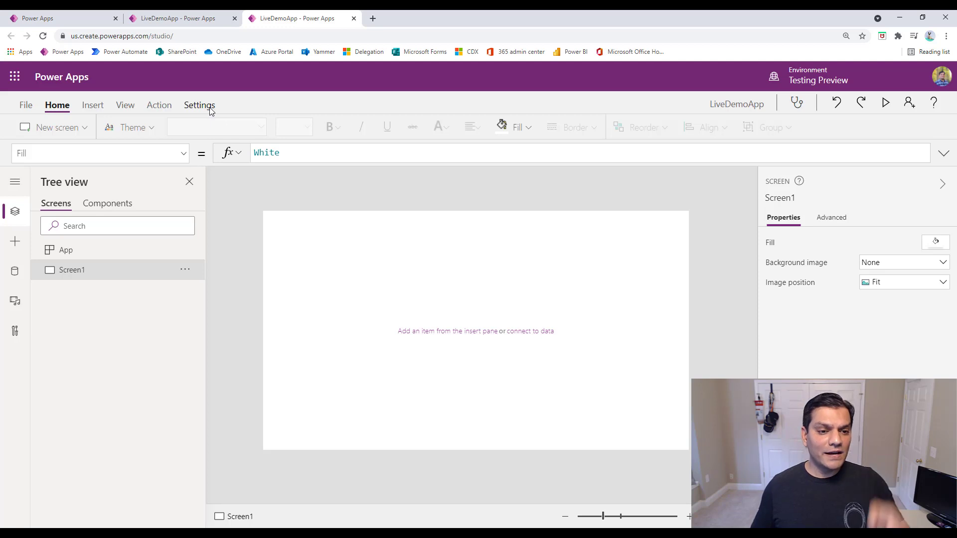
pyautogui.click(200, 104)
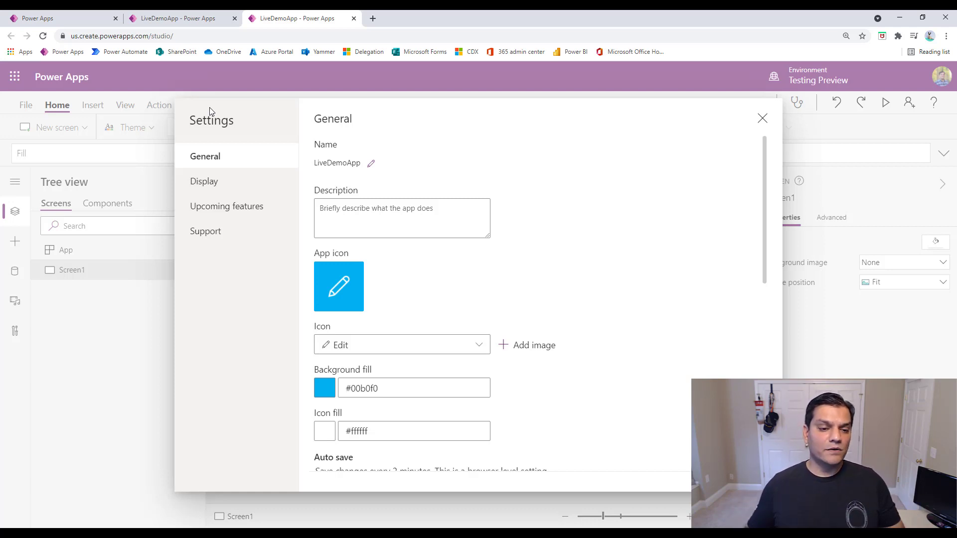
pyautogui.click(177, 18)
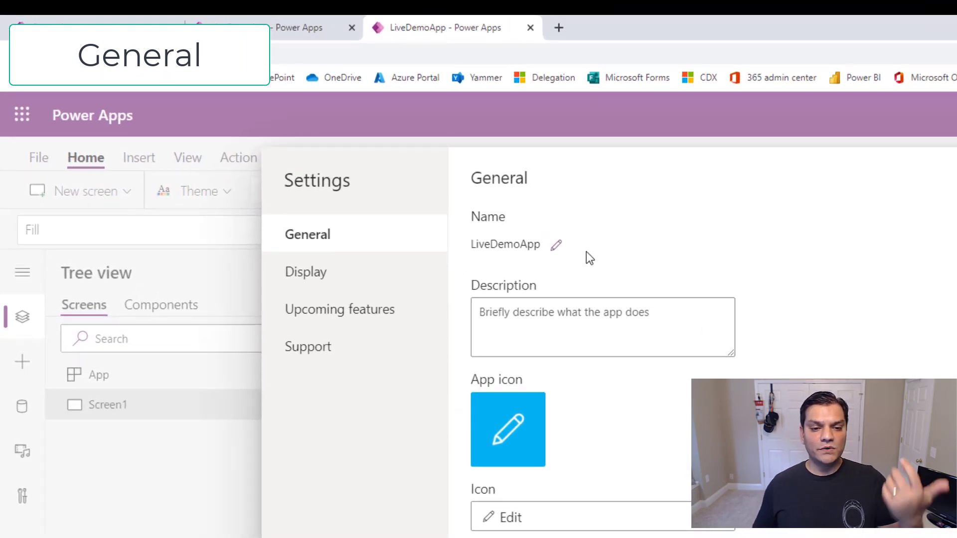
pyautogui.click(555, 244)
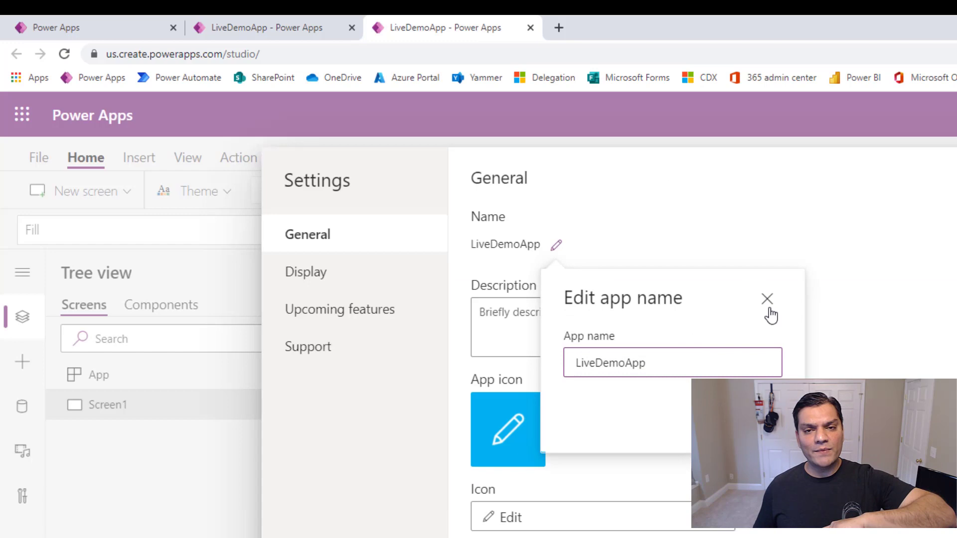
pyautogui.click(768, 299)
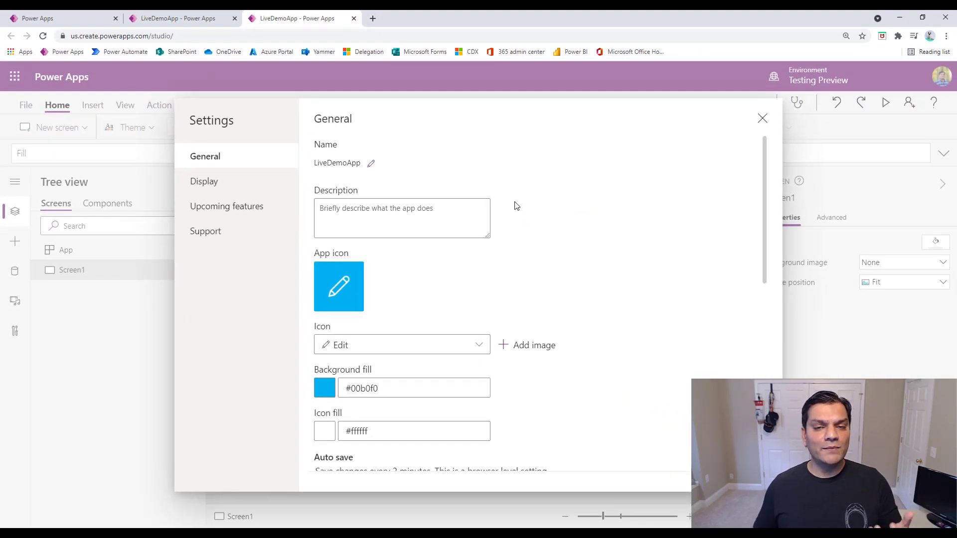
pyautogui.click(180, 18)
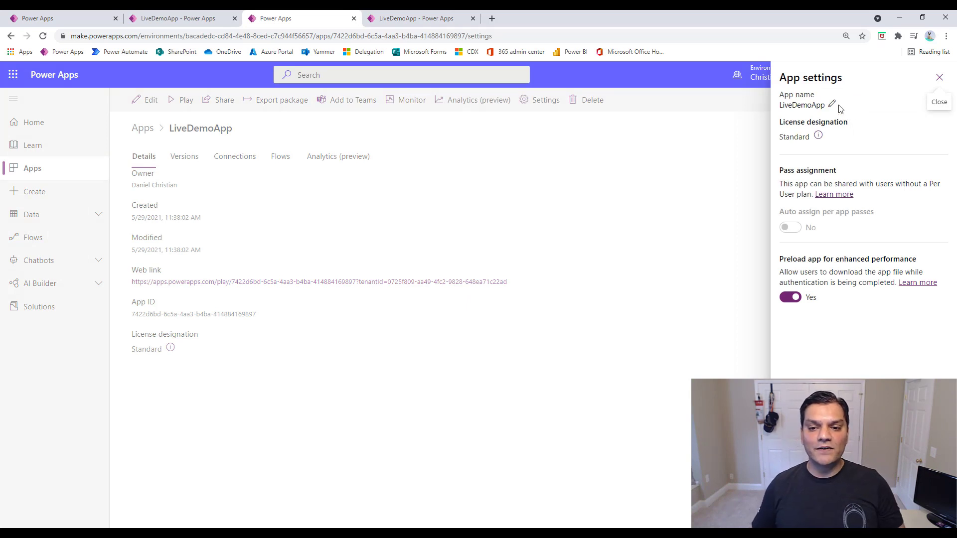
pyautogui.click(832, 104)
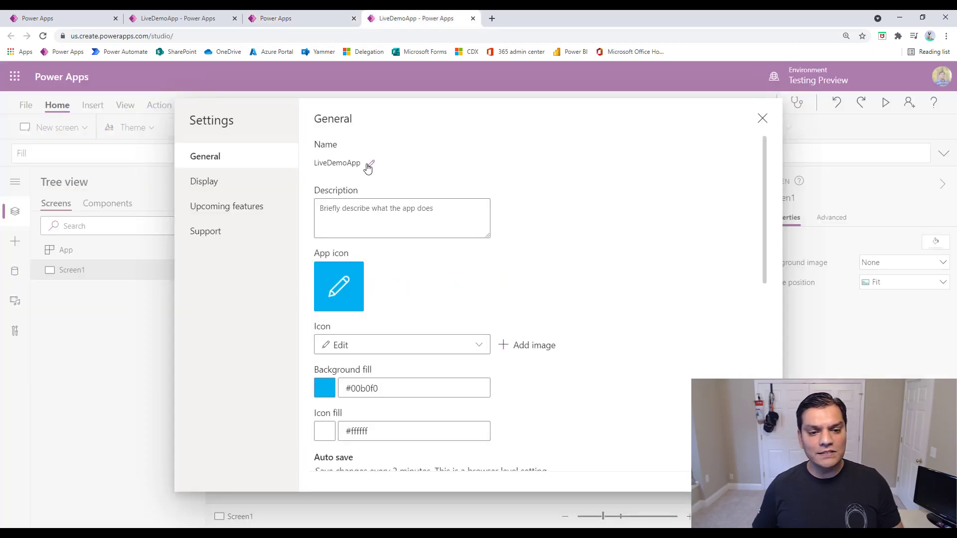
pyautogui.click(368, 163)
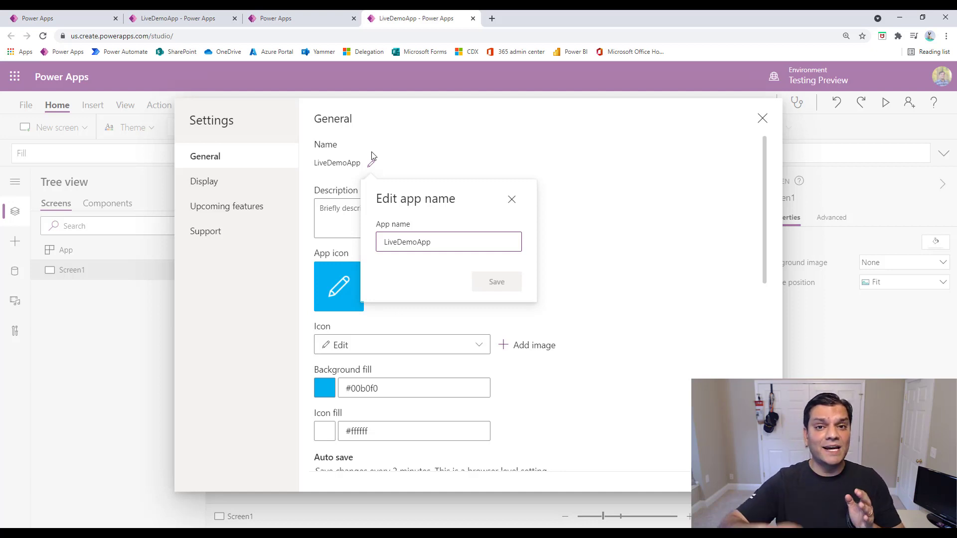
pyautogui.moveTo(469, 175)
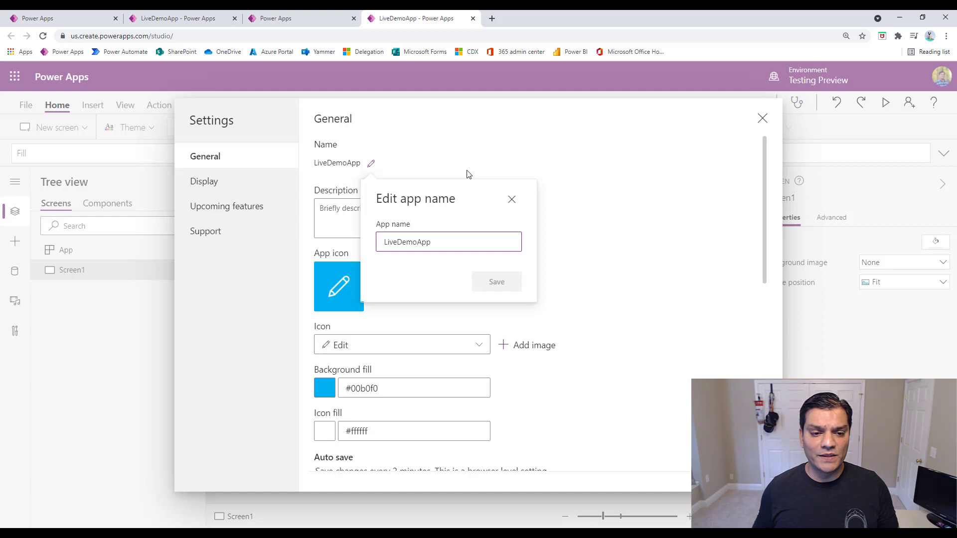
pyautogui.moveTo(512, 203)
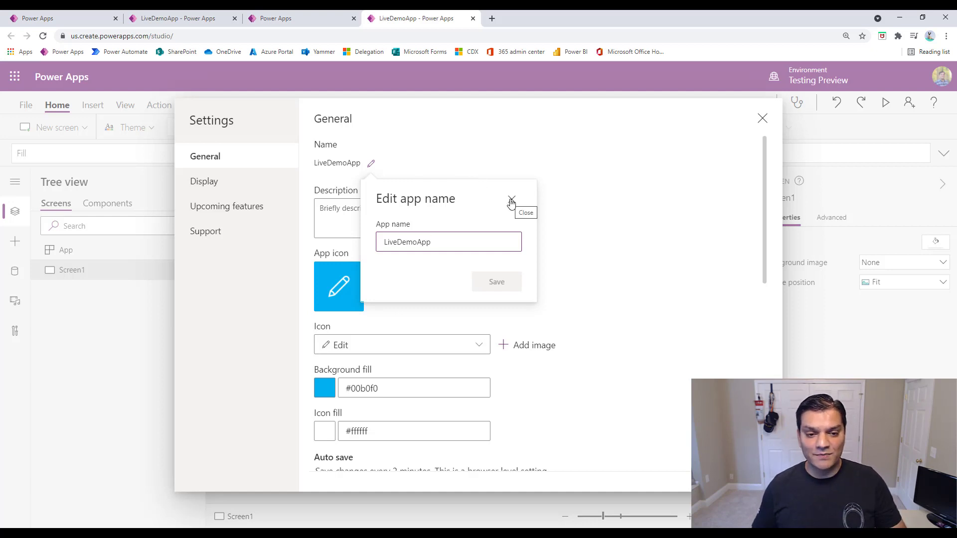
pyautogui.click(511, 201)
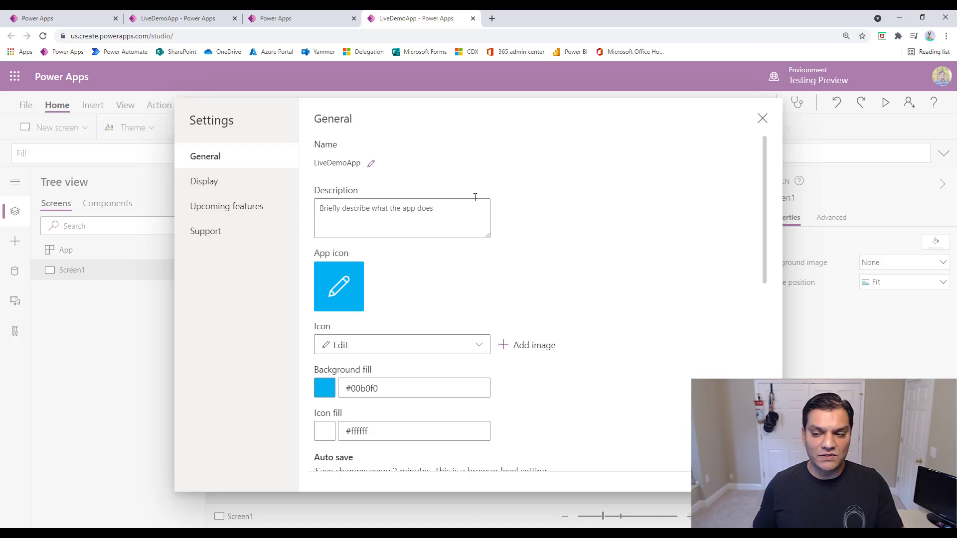
pyautogui.moveTo(519, 214)
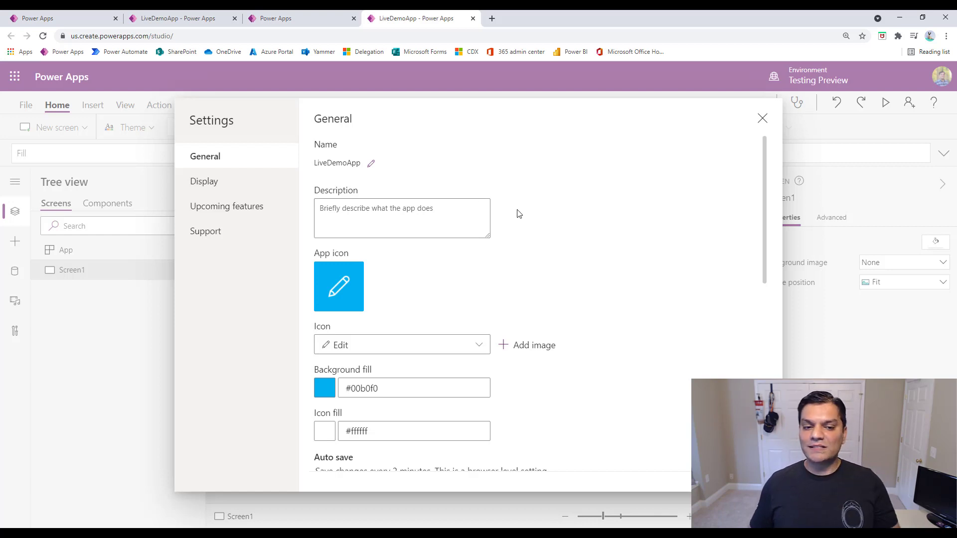
# - Try light blue then green as the app icon background colour
pyautogui.scroll(-3)
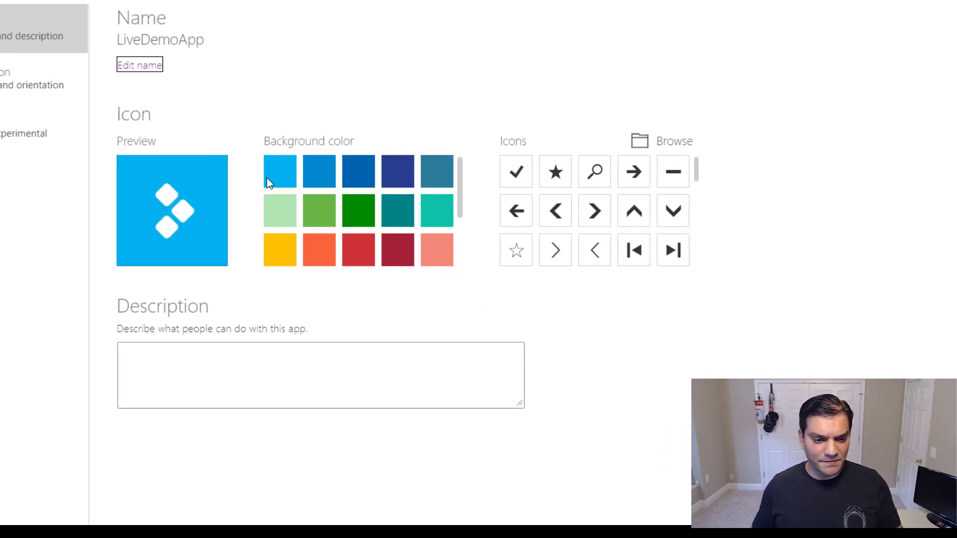
pyautogui.click(279, 171)
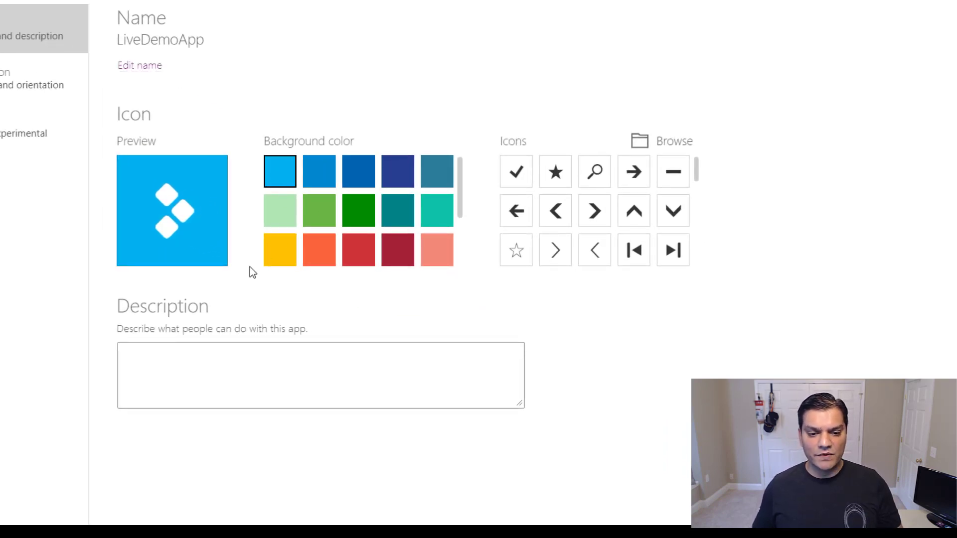
pyautogui.click(318, 211)
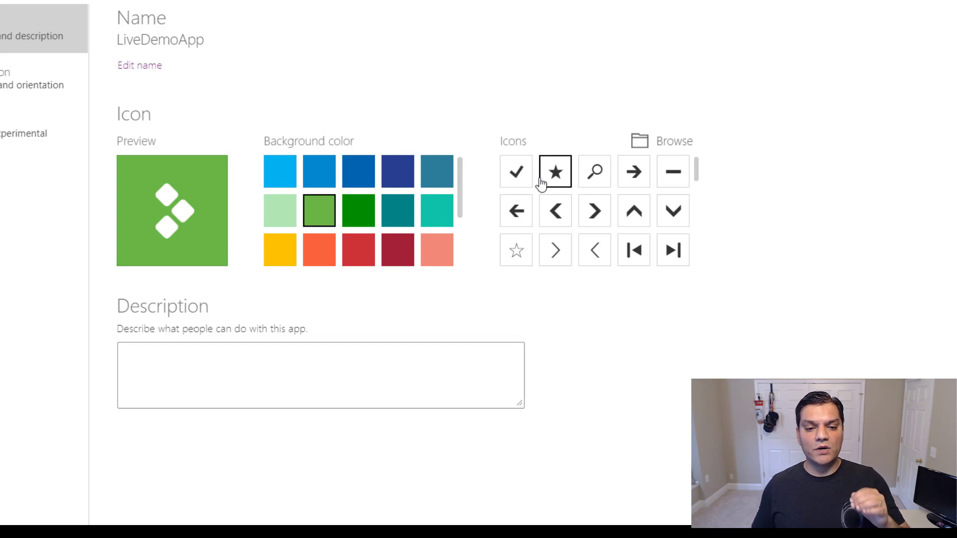
# - Try left and right chevron app icons, then return to the new General settings
pyautogui.click(554, 211)
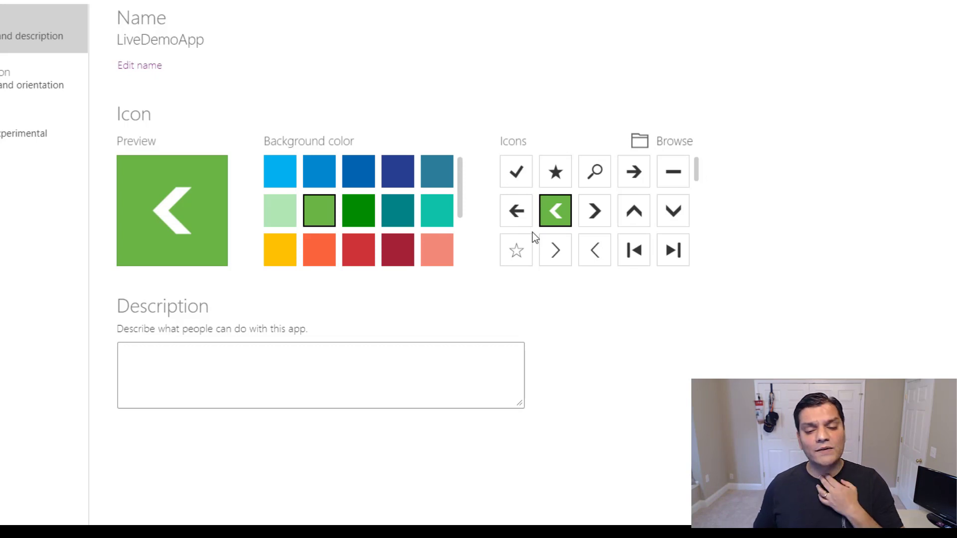
pyautogui.click(594, 210)
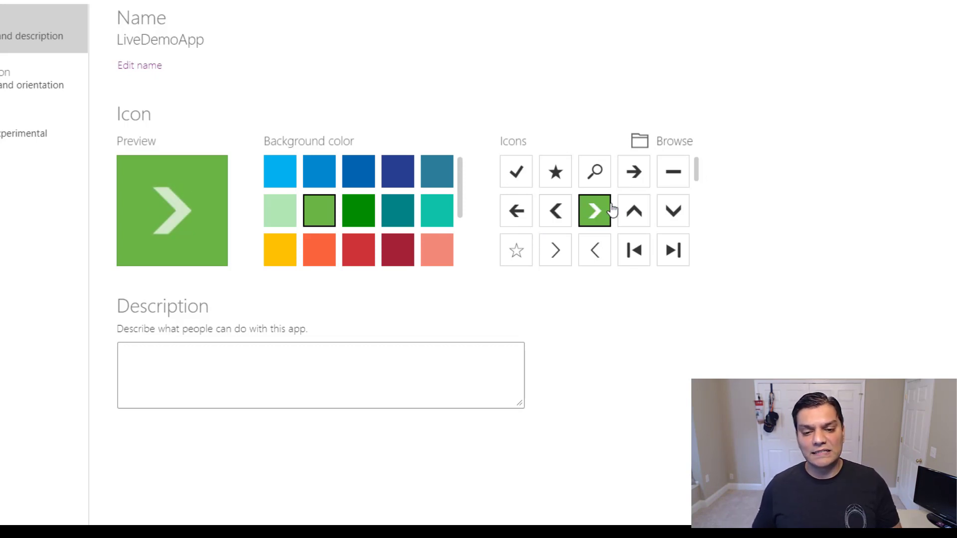
pyautogui.scroll(-3)
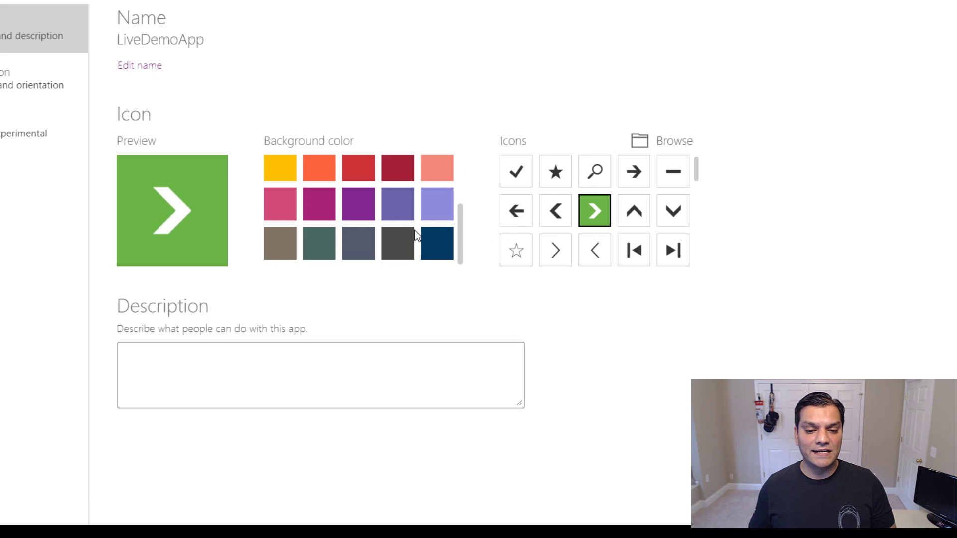
pyautogui.click(398, 202)
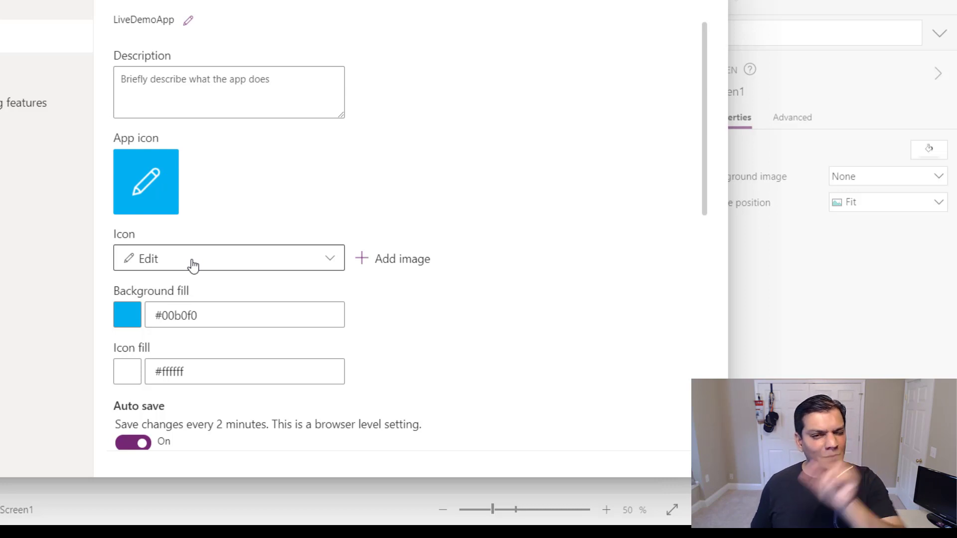
# - Browse the list of available app icons in the Icon dropdown
pyautogui.click(229, 258)
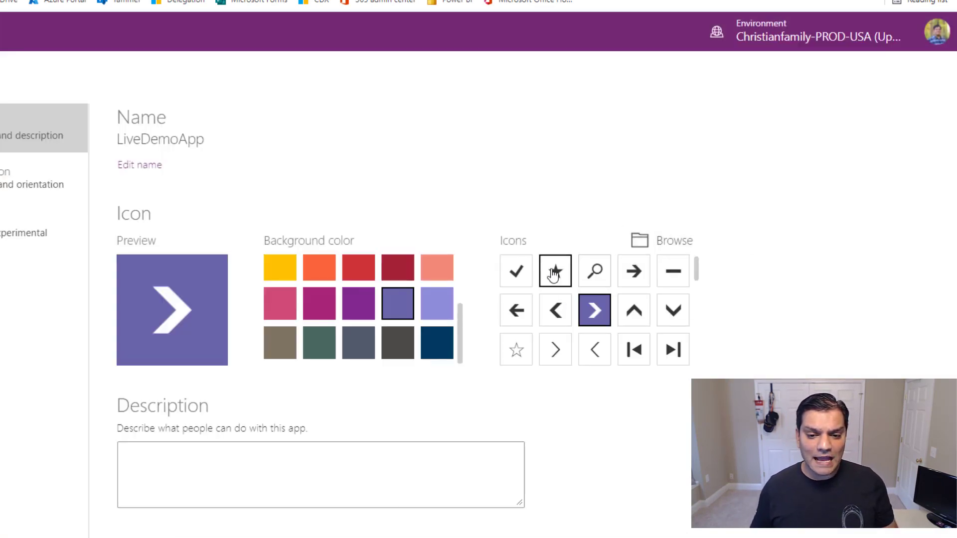
pyautogui.scroll(-3)
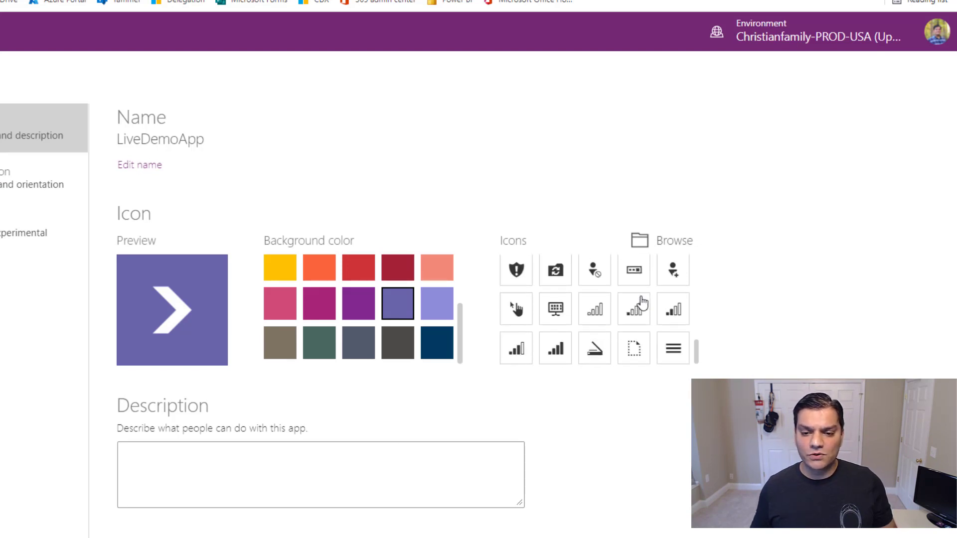
pyautogui.scroll(-3)
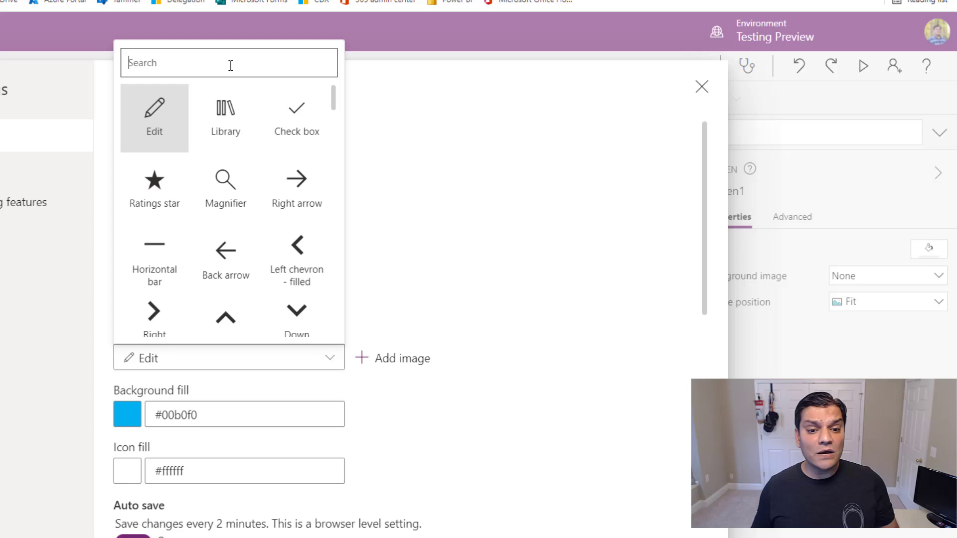
pyautogui.moveTo(317, 135)
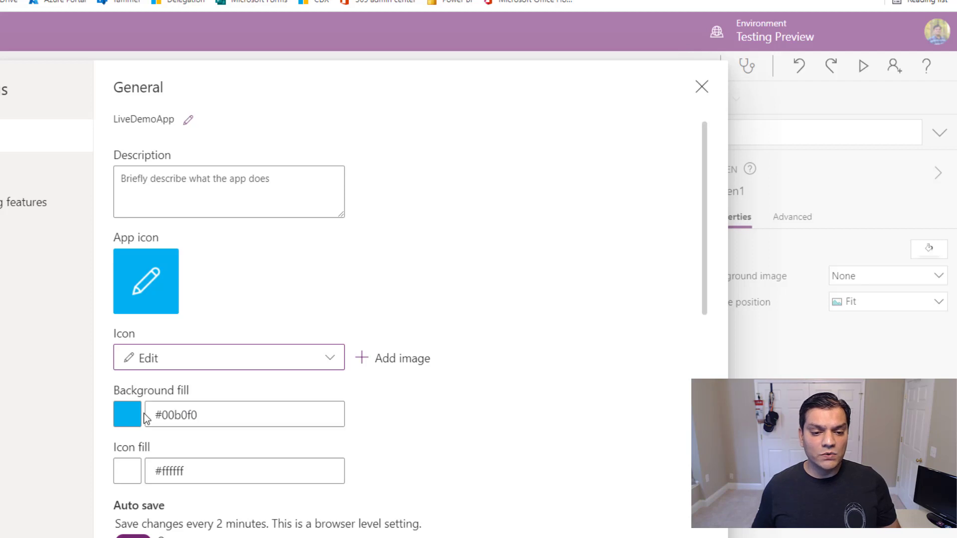
# - Set Background fill to light blue #66b6e3 and Icon fill to red #ff0000
pyautogui.click(127, 415)
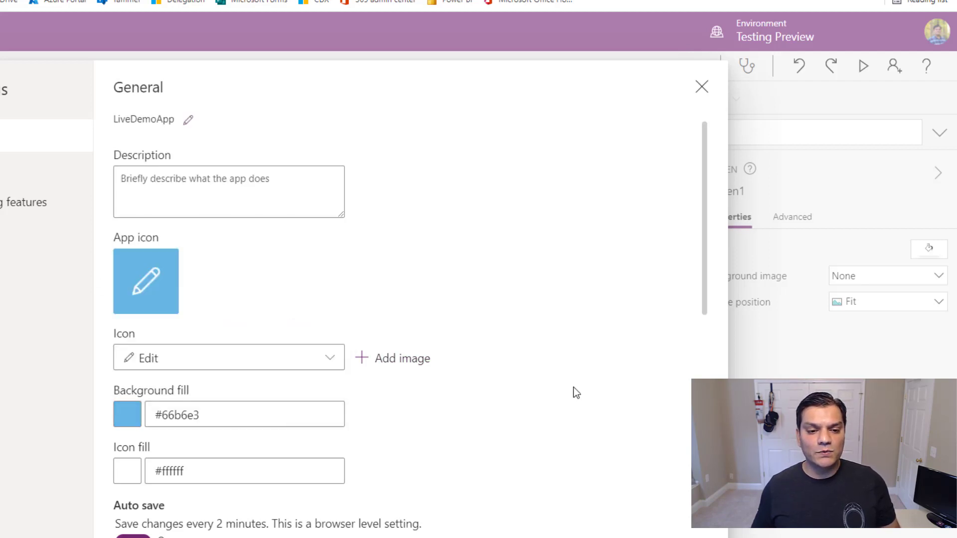
pyautogui.moveTo(256, 404)
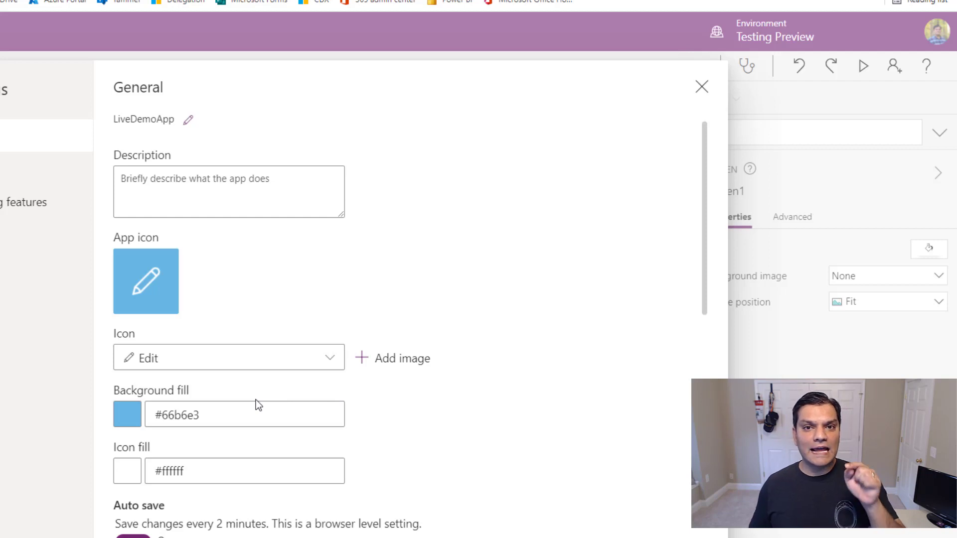
pyautogui.moveTo(129, 477)
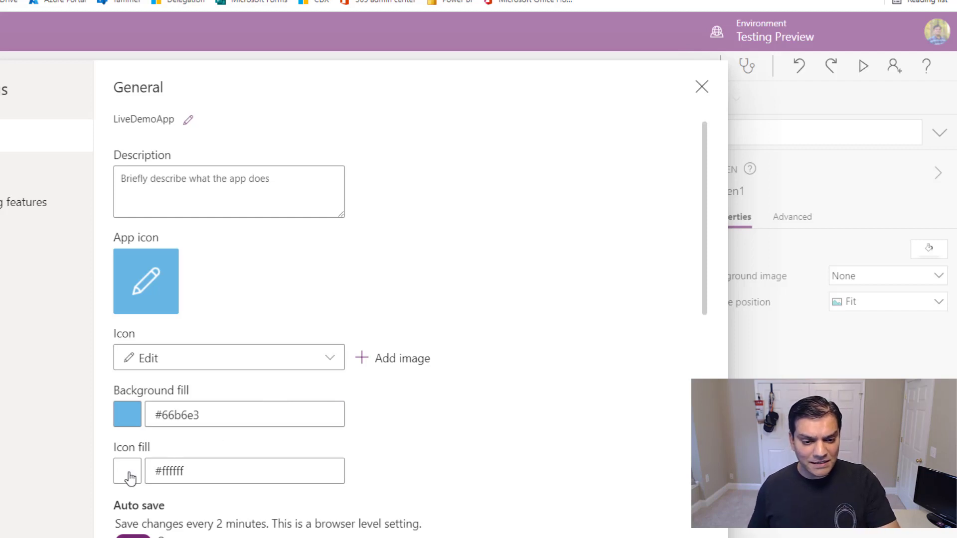
pyautogui.click(126, 471)
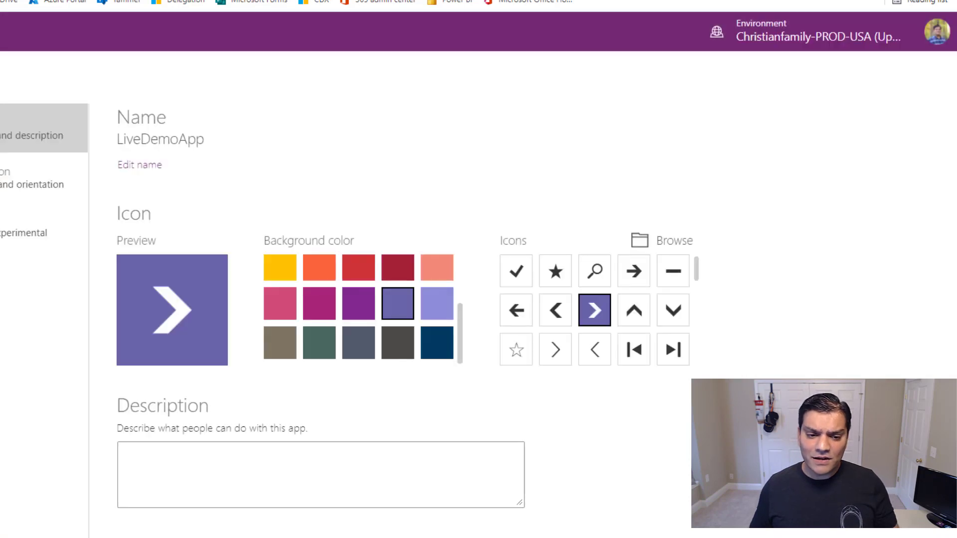
pyautogui.moveTo(319, 303)
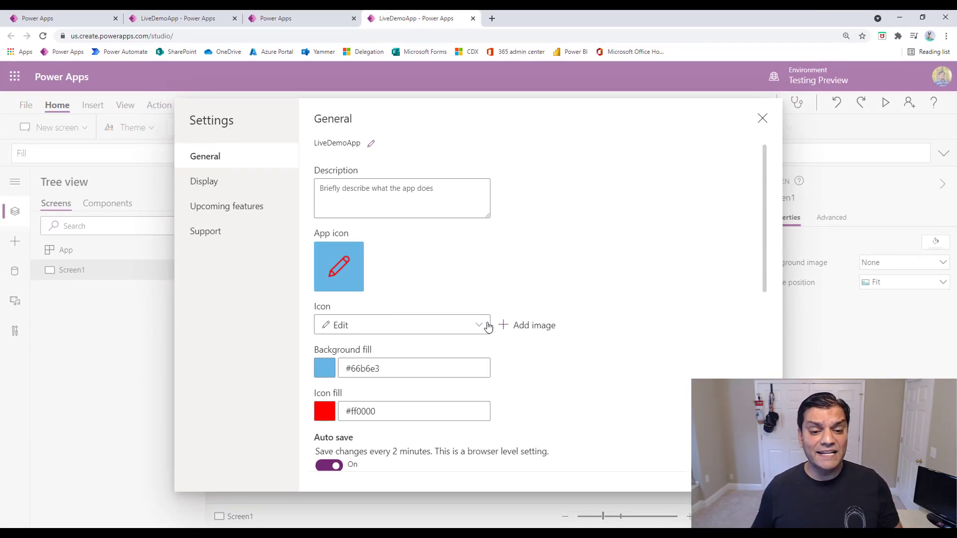
# - Check the accepted custom icon image formats, then view the classic Name + icon page
pyautogui.click(527, 325)
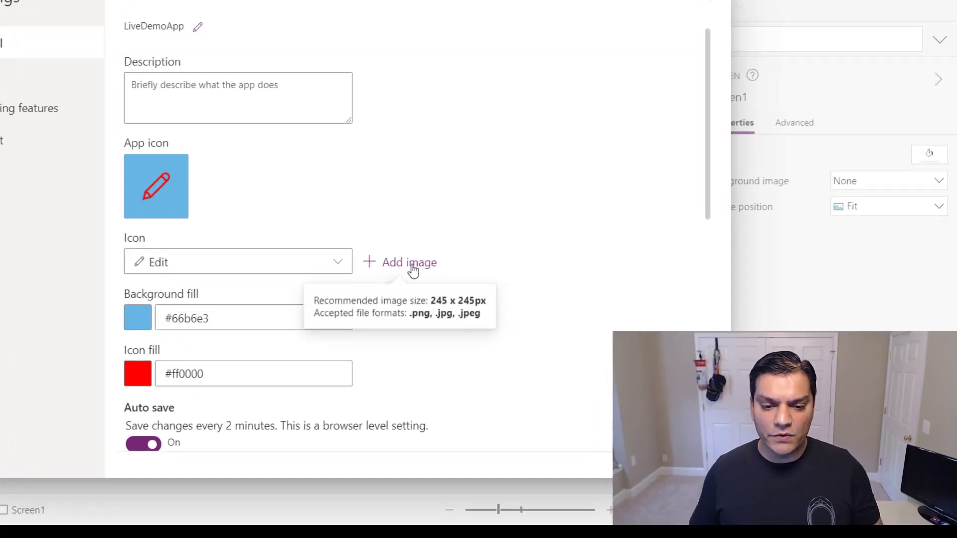
pyautogui.scroll(-3)
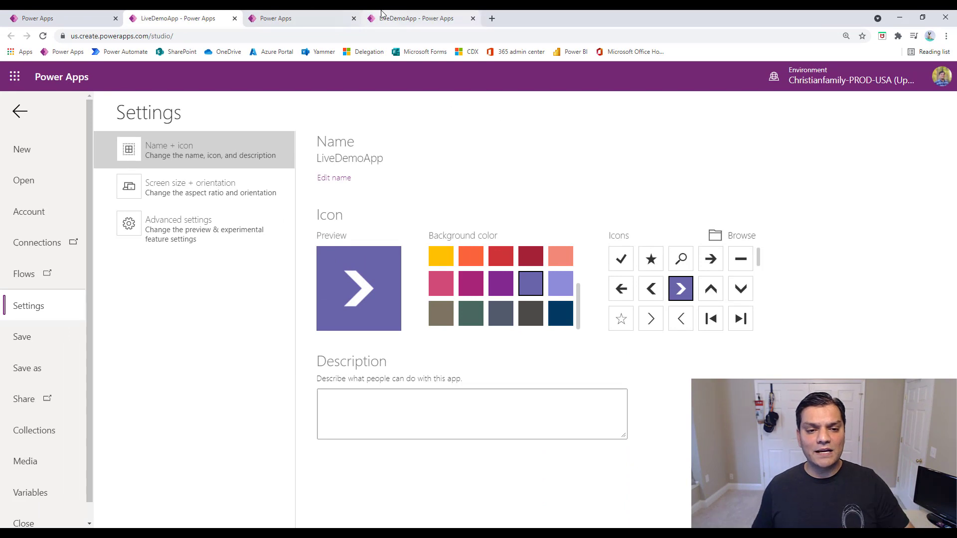
# - Compare the new settings tab with the classic settings and Account pages
pyautogui.click(418, 18)
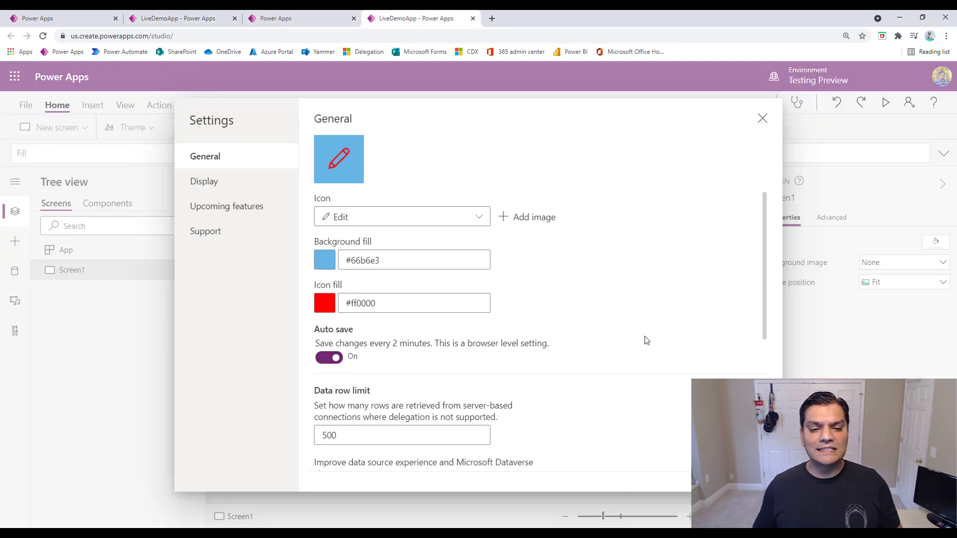
pyautogui.click(411, 303)
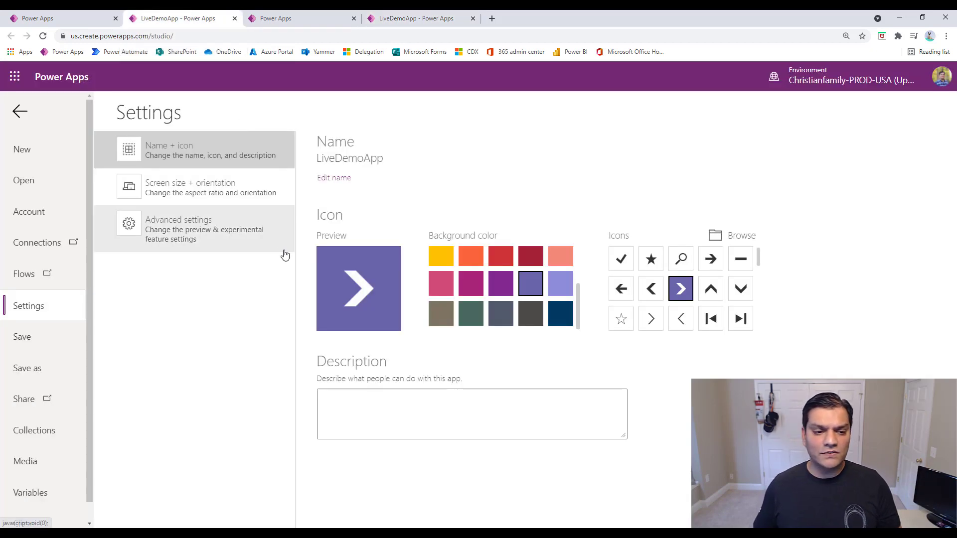
pyautogui.moveTo(22, 336)
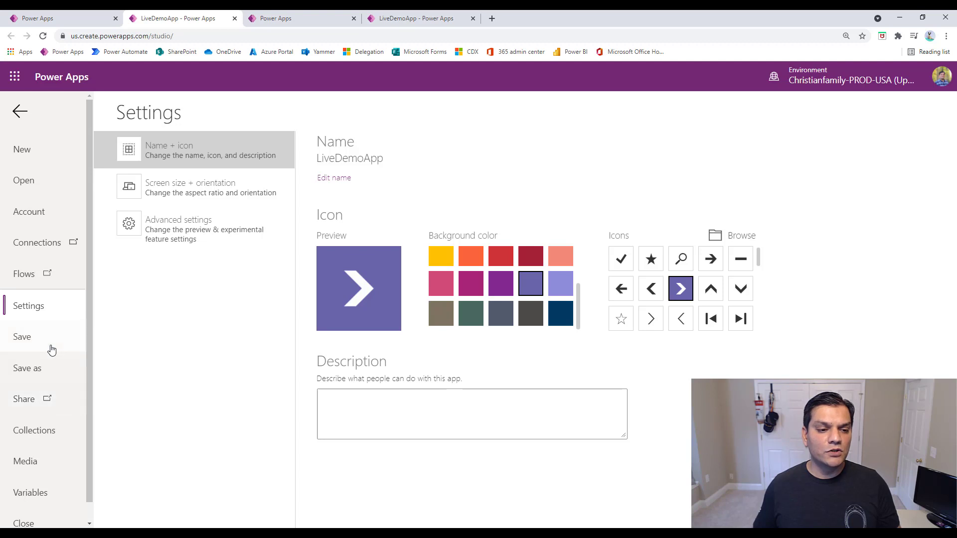
pyautogui.moveTo(260, 139)
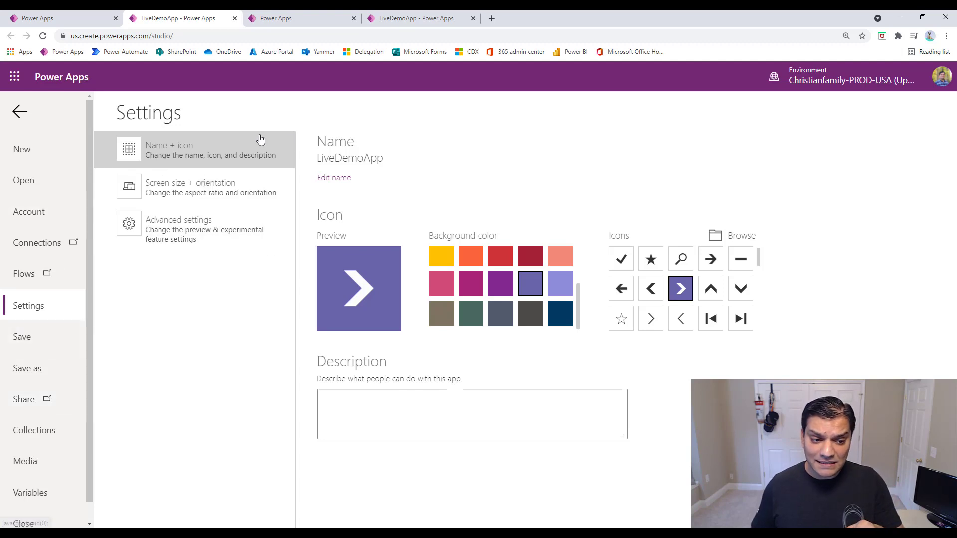
pyautogui.click(29, 212)
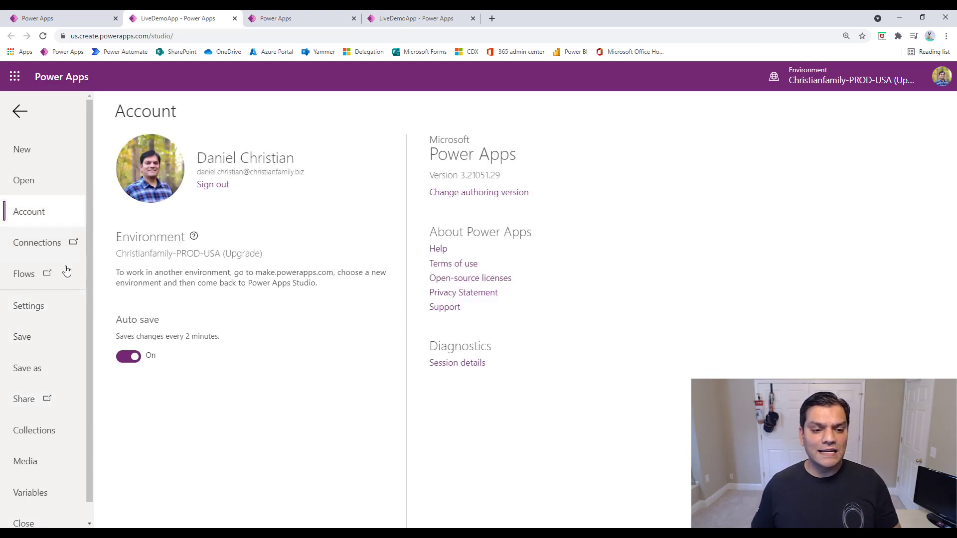
pyautogui.moveTo(293, 383)
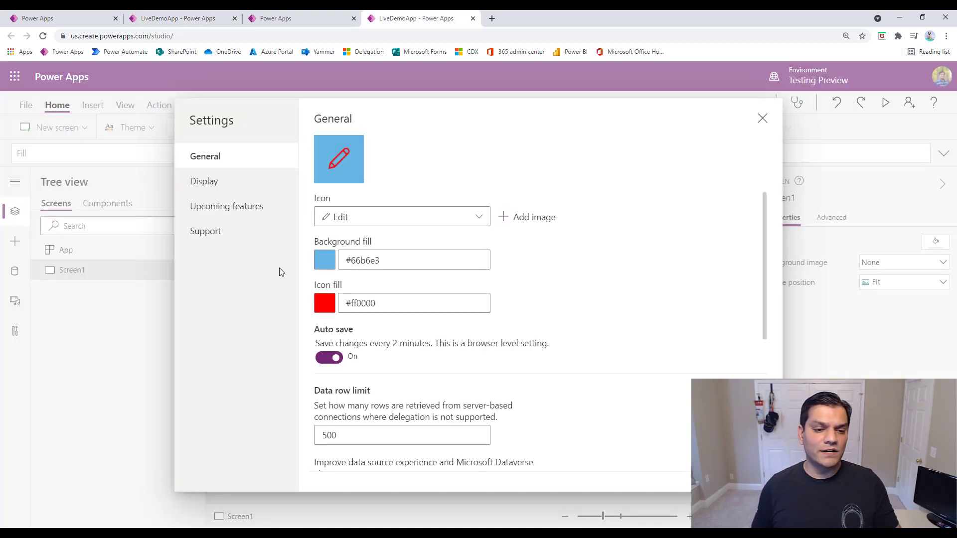
pyautogui.moveTo(469, 249)
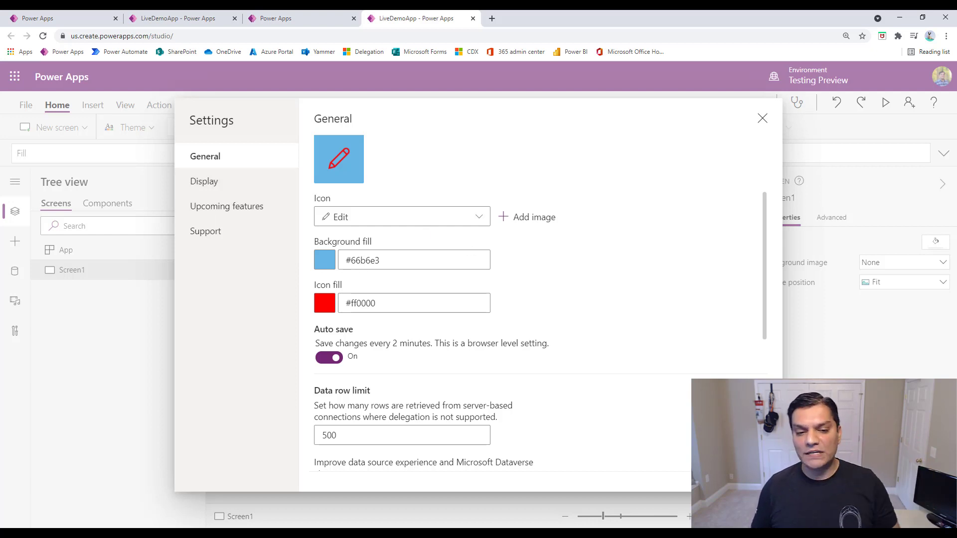
# - Scroll the new General section through auto save, data row limit 500, Dataverse and debug options
pyautogui.scroll(-3)
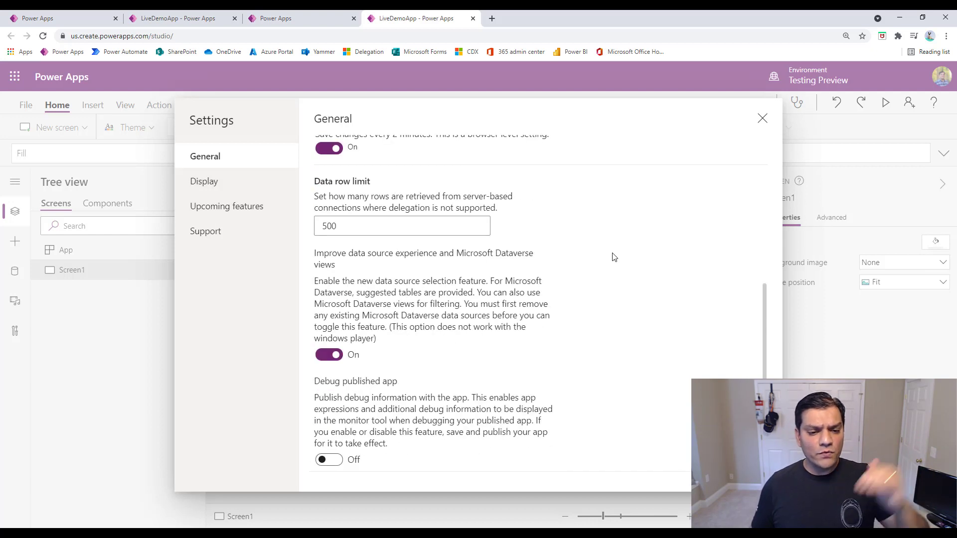
pyautogui.scroll(3)
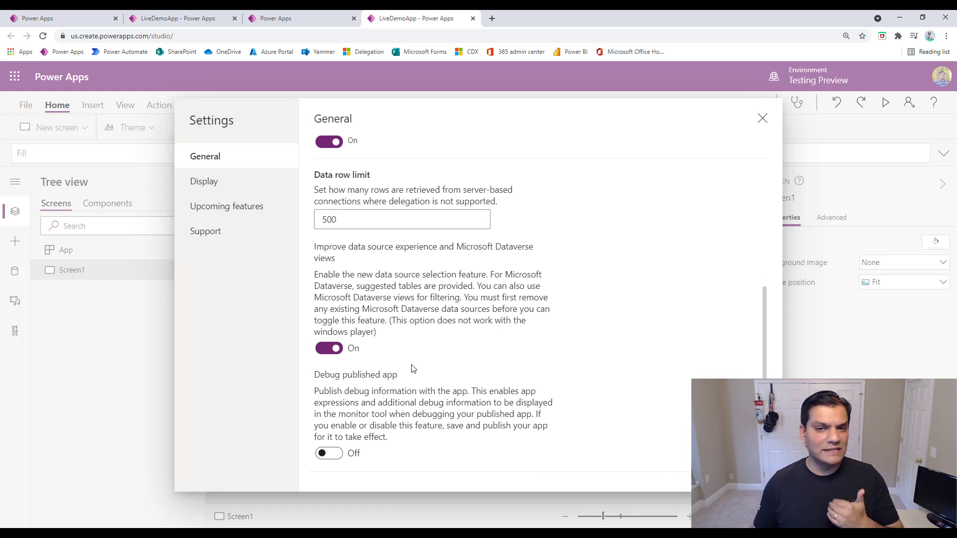
pyautogui.scroll(-3)
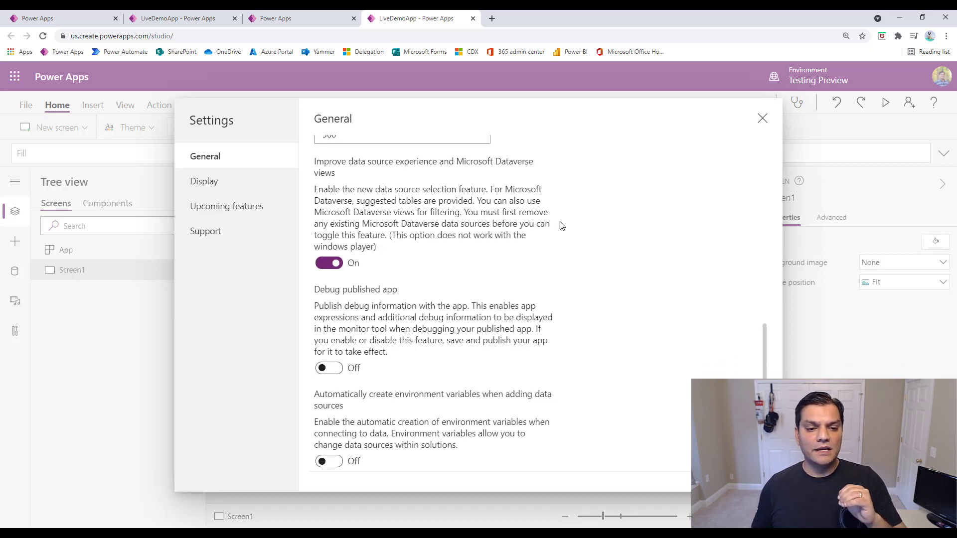
pyautogui.scroll(3)
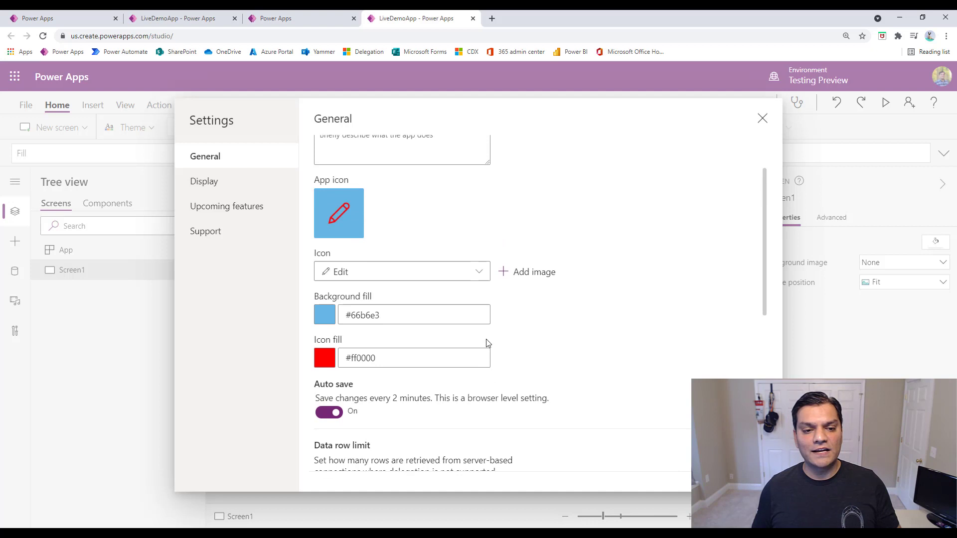
pyautogui.scroll(-3)
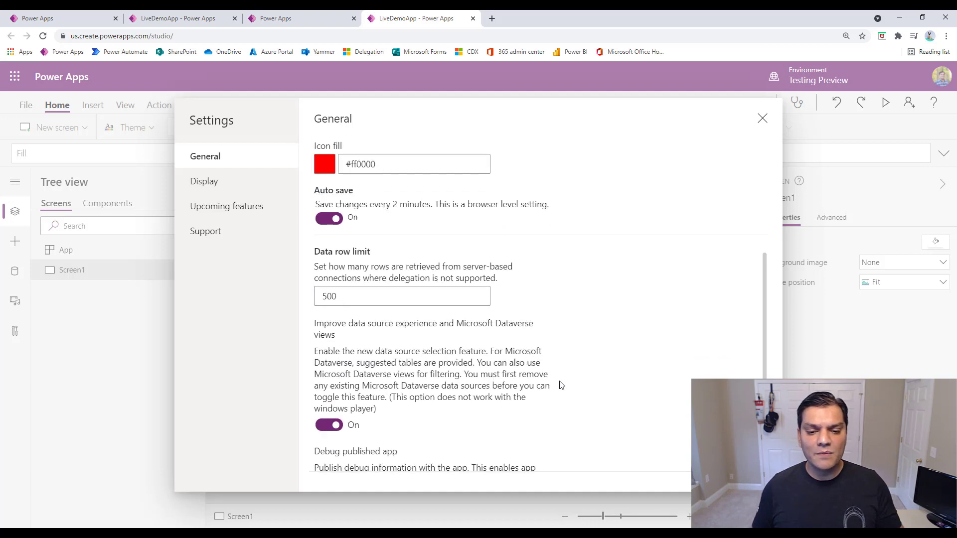
pyautogui.scroll(3)
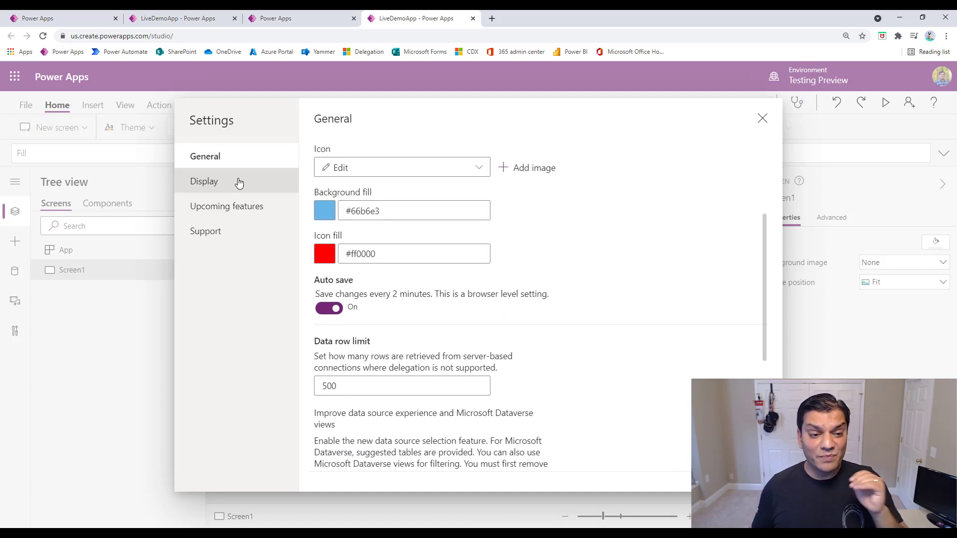
pyautogui.moveTo(423, 313)
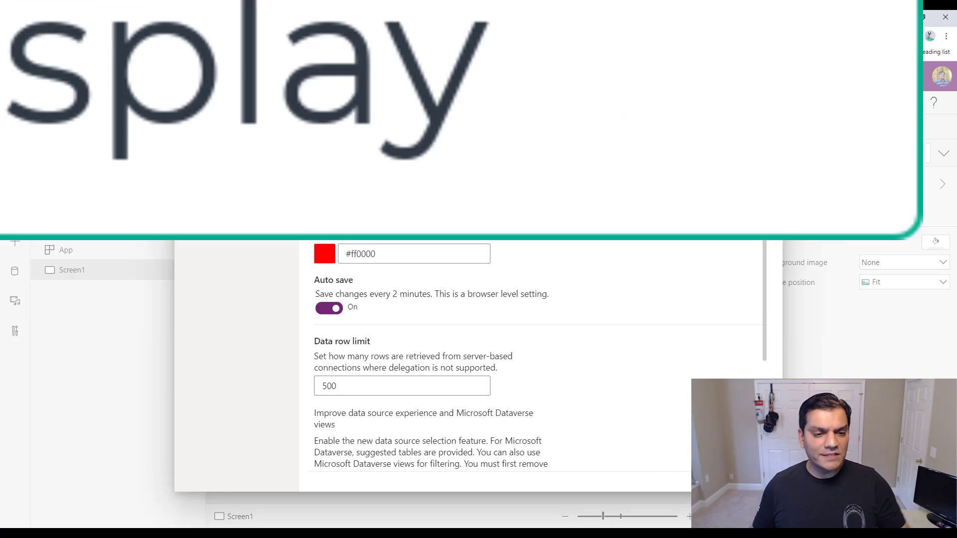
# - View the new Display section, then the classic app settings page
pyautogui.click(204, 180)
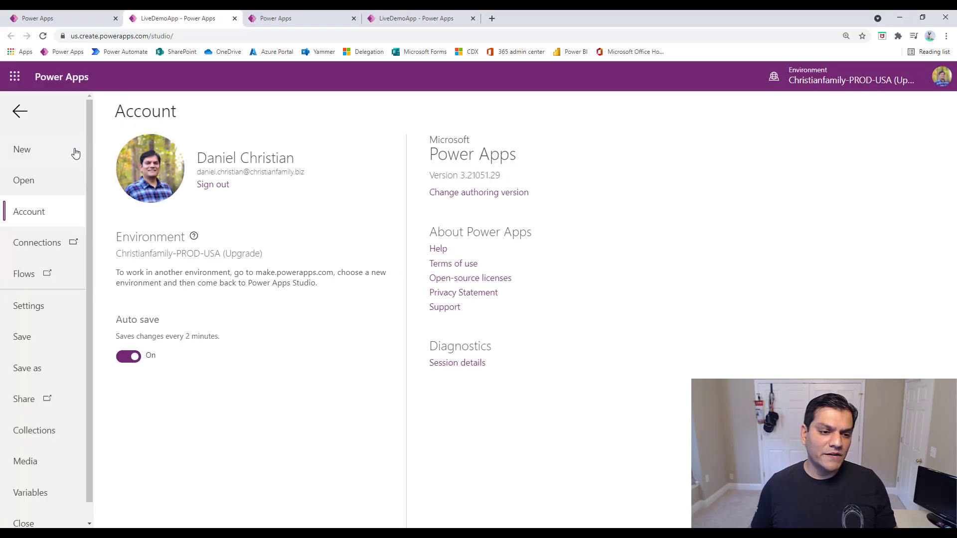
pyautogui.click(27, 305)
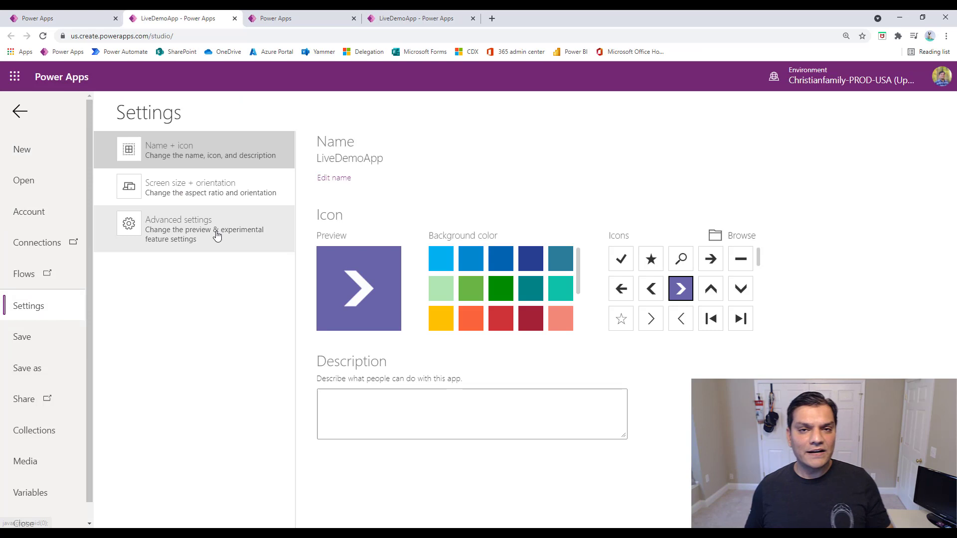
pyautogui.moveTo(217, 233)
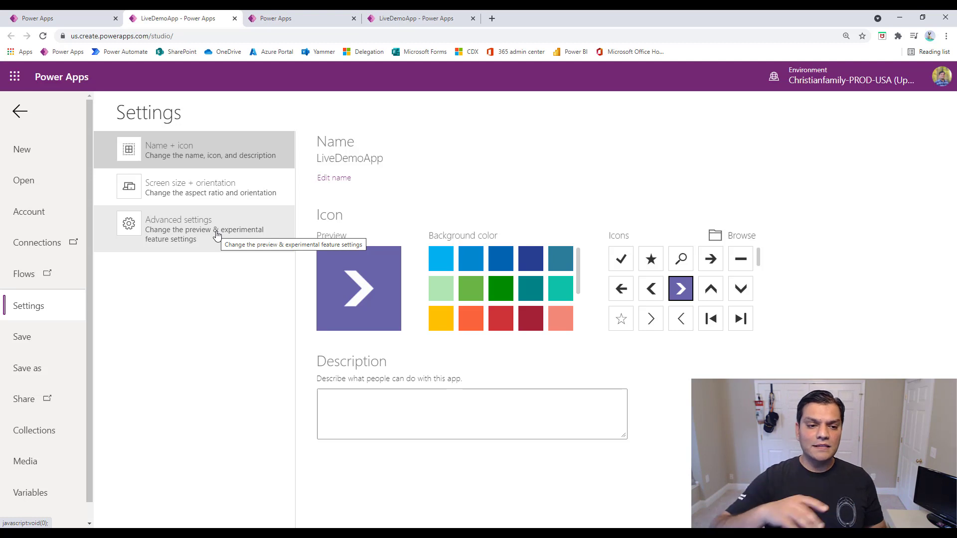
# - Show the classic screen size + orientation page, then return to the new Settings dialog tab
pyautogui.click(189, 187)
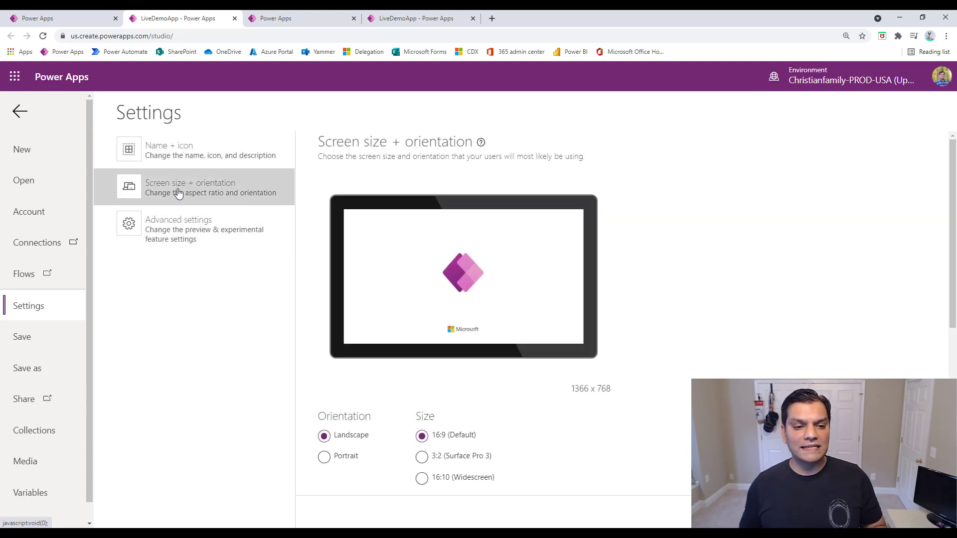
pyautogui.moveTo(433, 32)
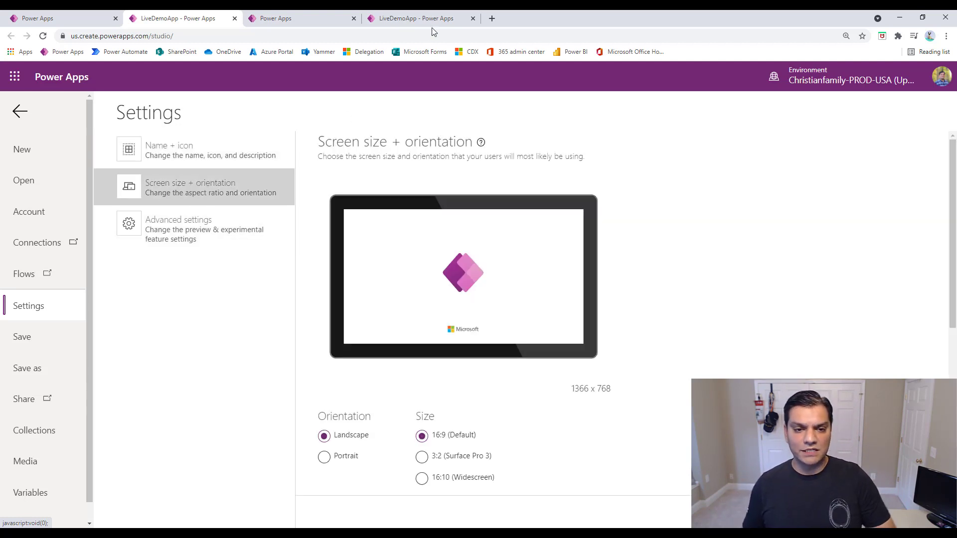
pyautogui.click(418, 18)
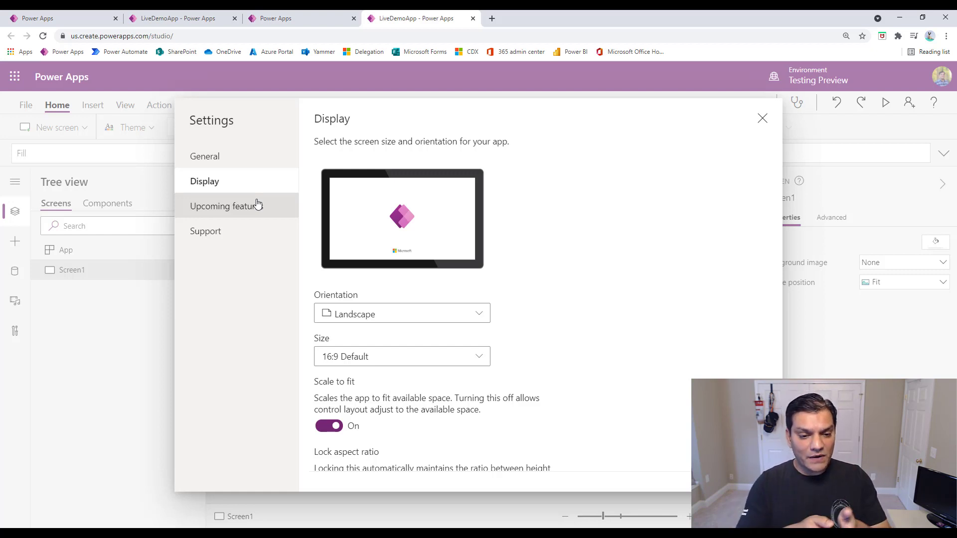
pyautogui.moveTo(239, 59)
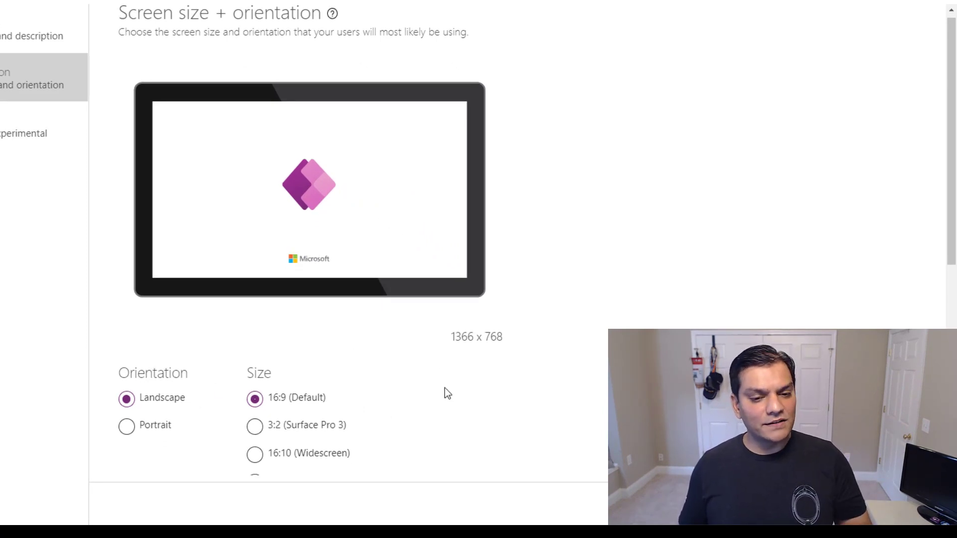
# - Review the new Display orientation and size choices, keeping landscape at 16:9 Default
pyautogui.scroll(-3)
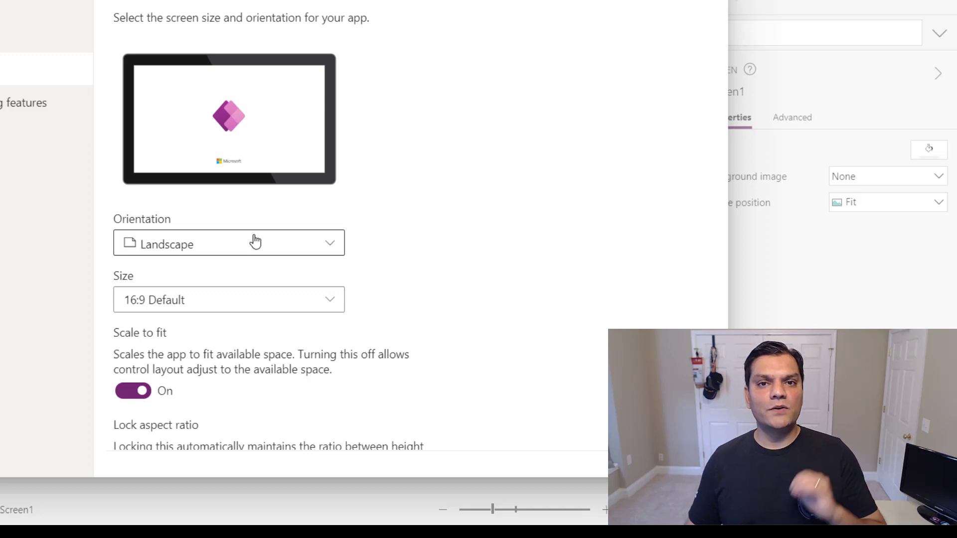
pyautogui.moveTo(338, 327)
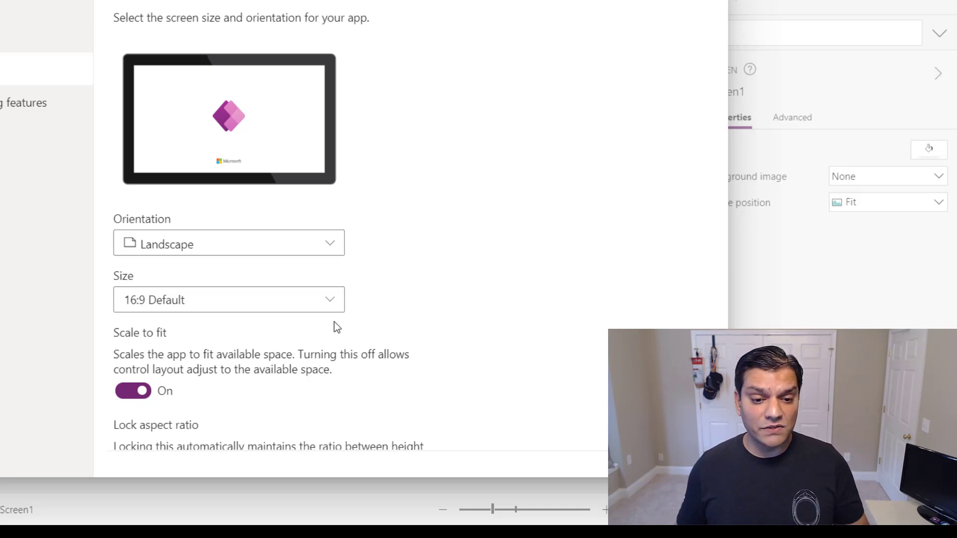
pyautogui.moveTo(372, 292)
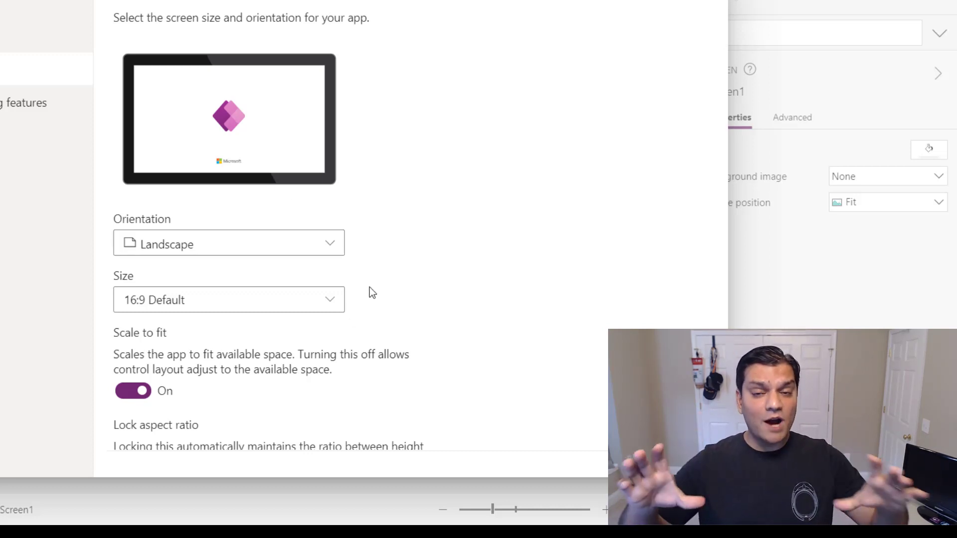
pyautogui.moveTo(118, 271)
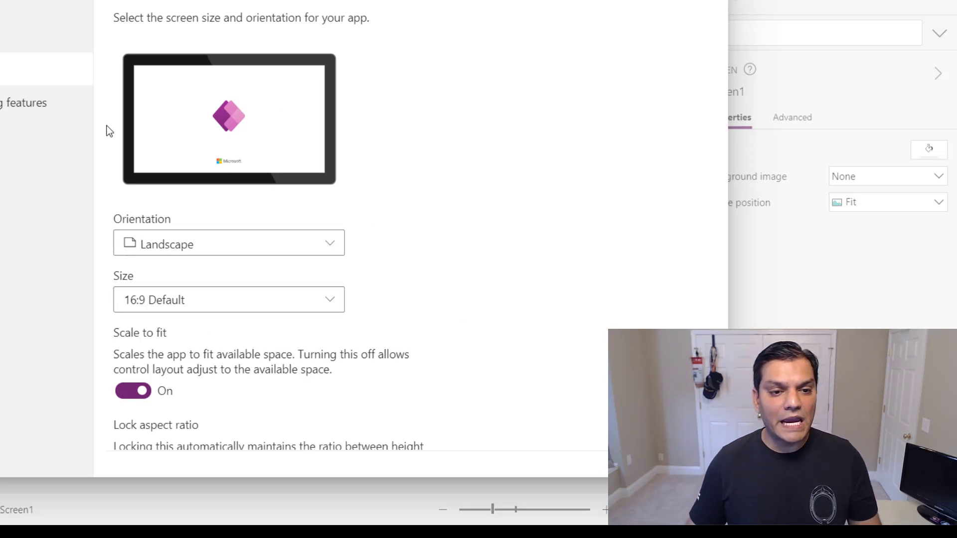
pyautogui.moveTo(349, 287)
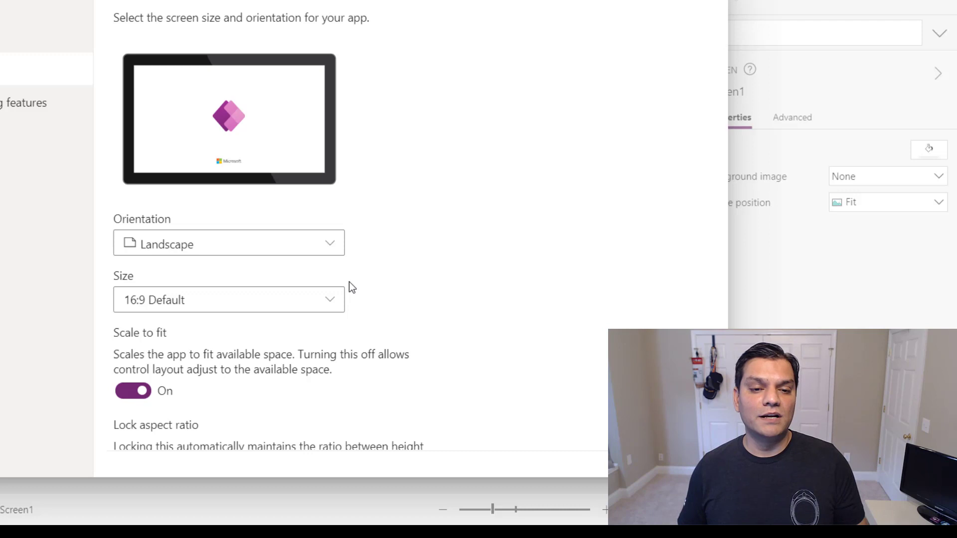
pyautogui.click(228, 243)
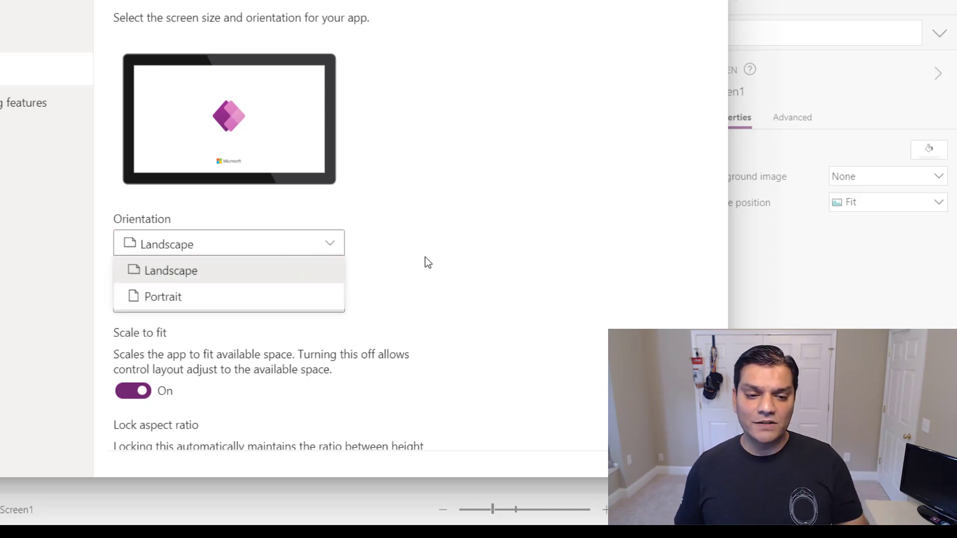
pyautogui.click(230, 300)
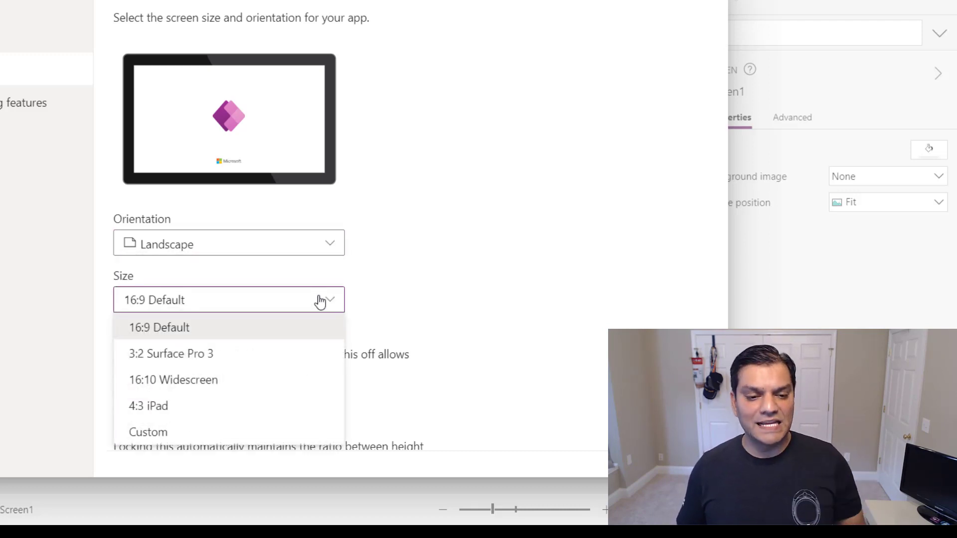
pyautogui.click(159, 327)
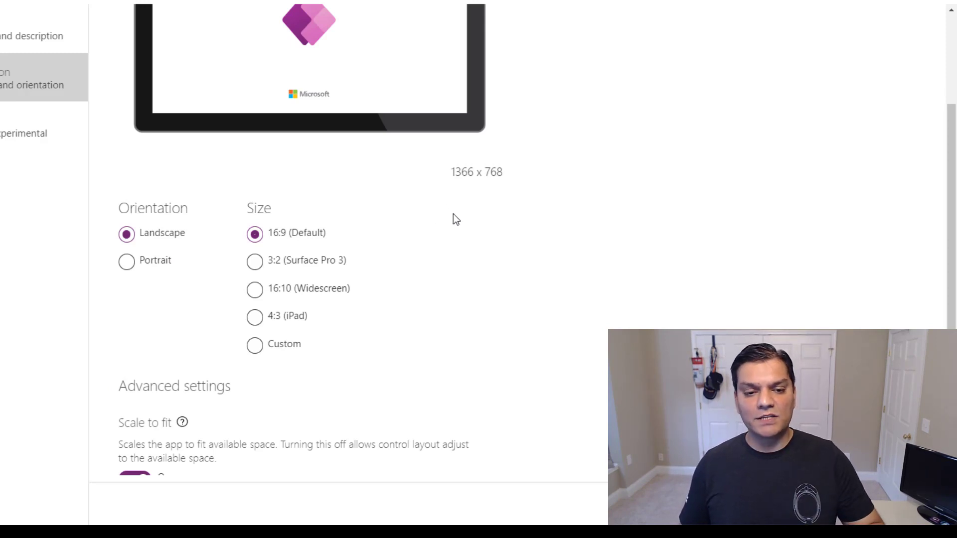
pyautogui.moveTo(420, 268)
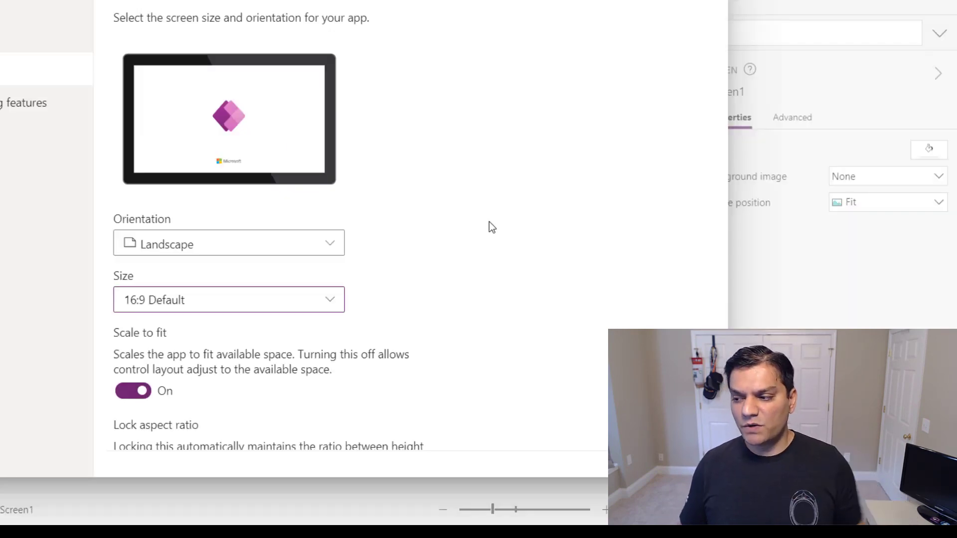
pyautogui.moveTo(485, 205)
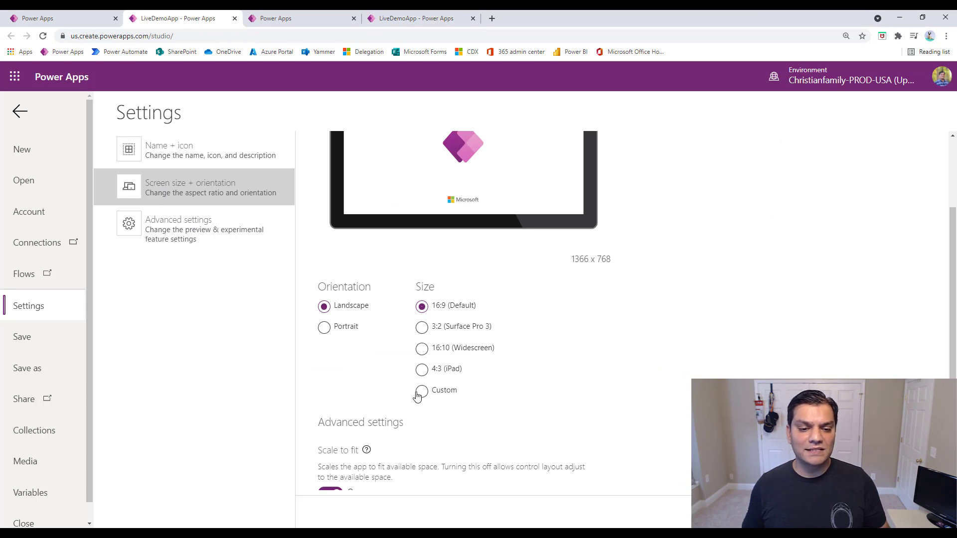
pyautogui.moveTo(448, 323)
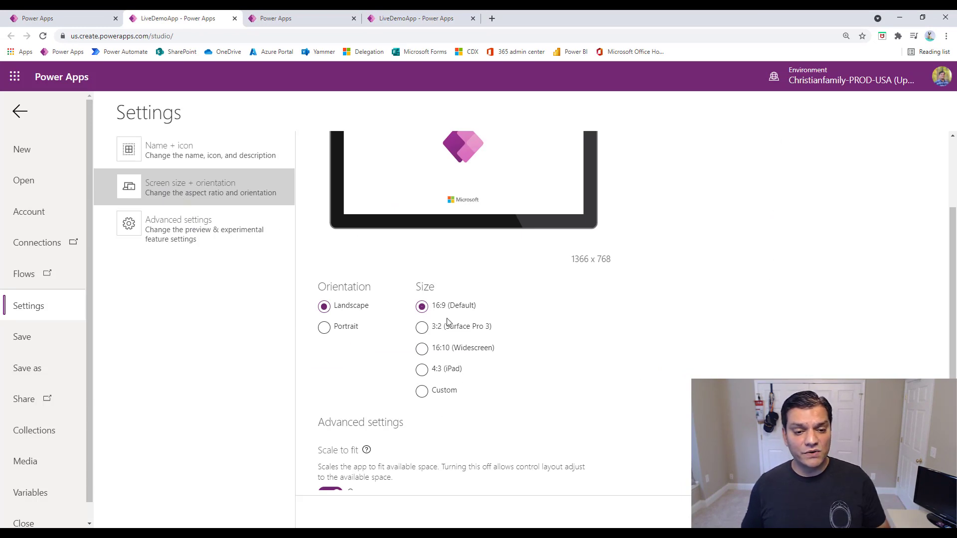
# - Compare tabs, then view the classic Advanced settings with data row limit and preview toggles
pyautogui.click(419, 17)
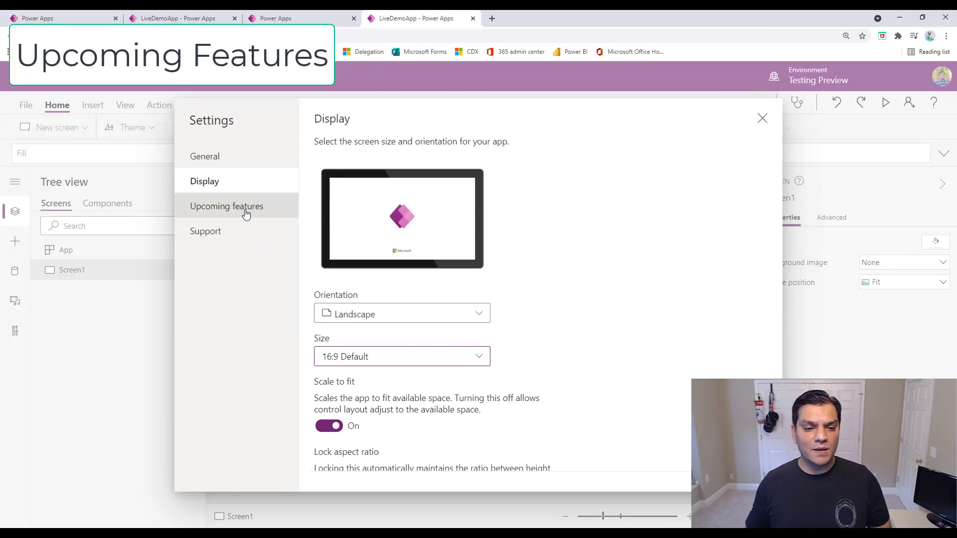
pyautogui.click(227, 206)
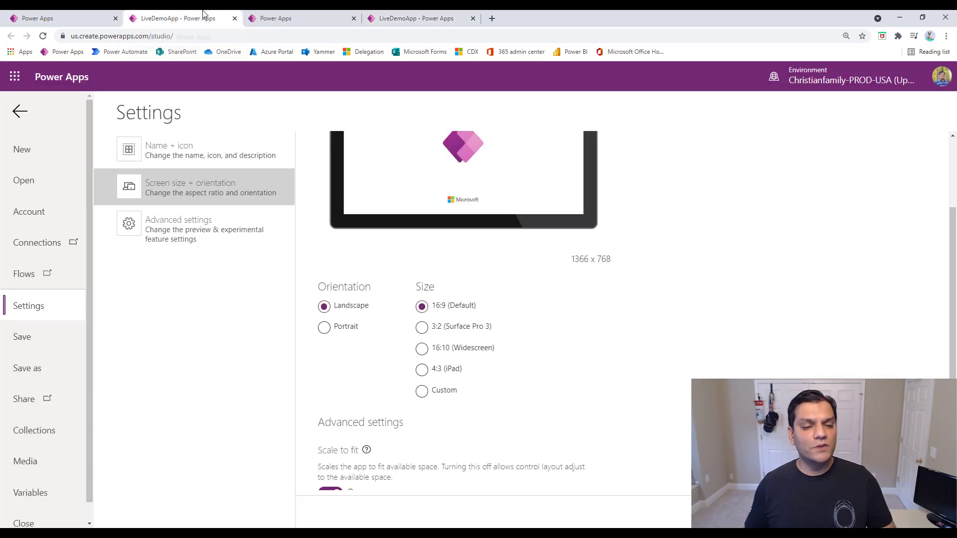
pyautogui.click(179, 229)
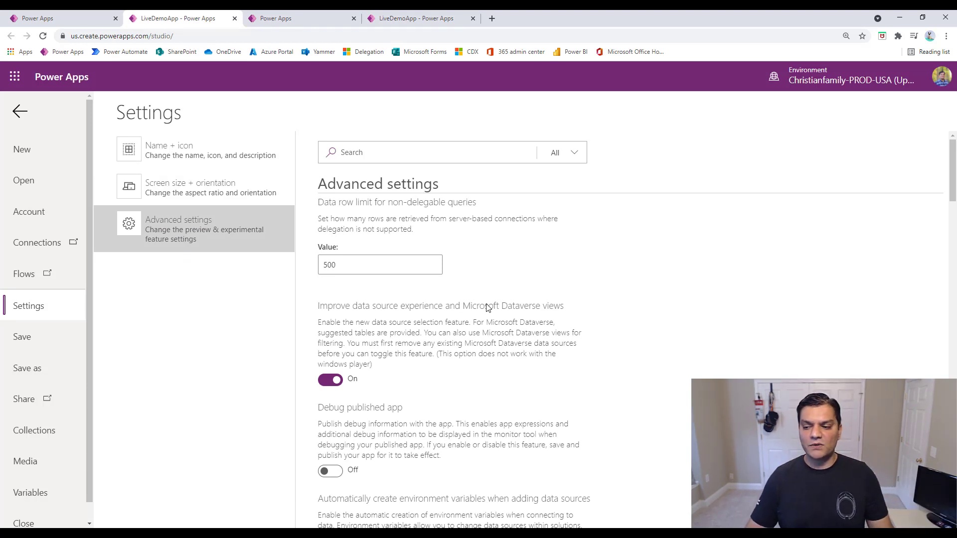
pyautogui.moveTo(560, 305)
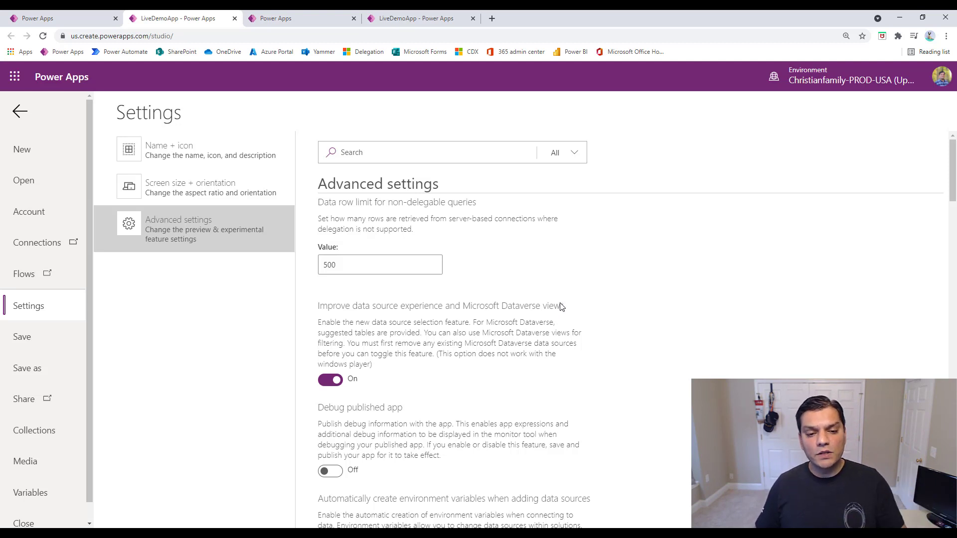
pyautogui.scroll(-3)
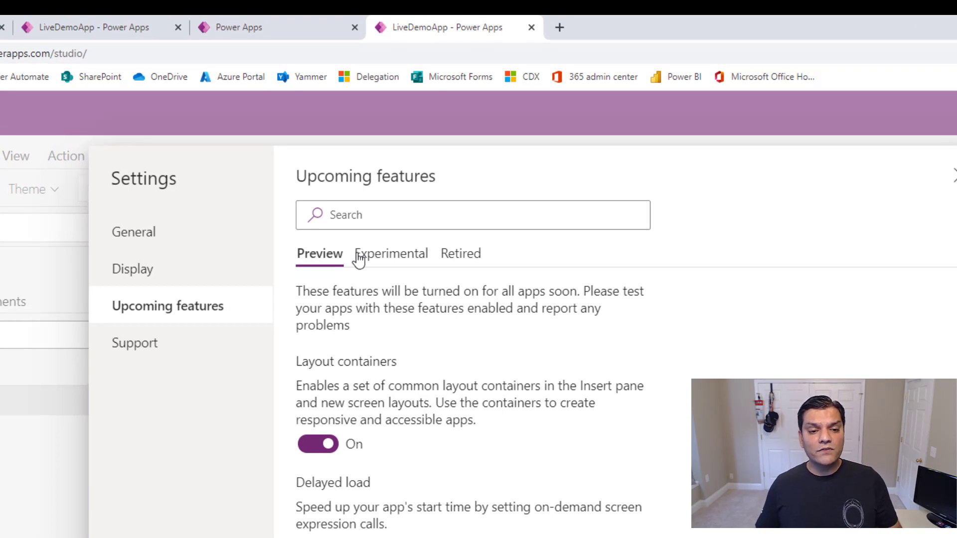
pyautogui.moveTo(673, 432)
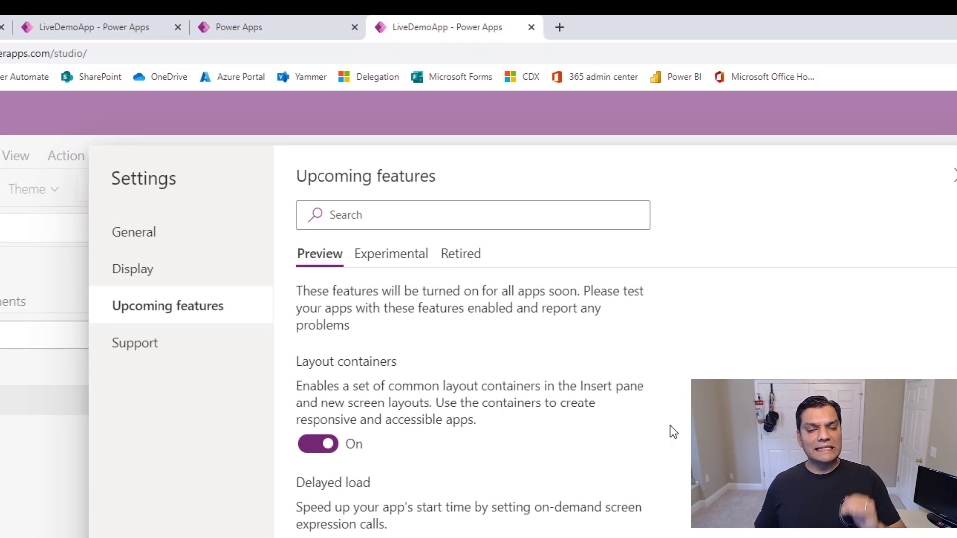
pyautogui.moveTo(552, 368)
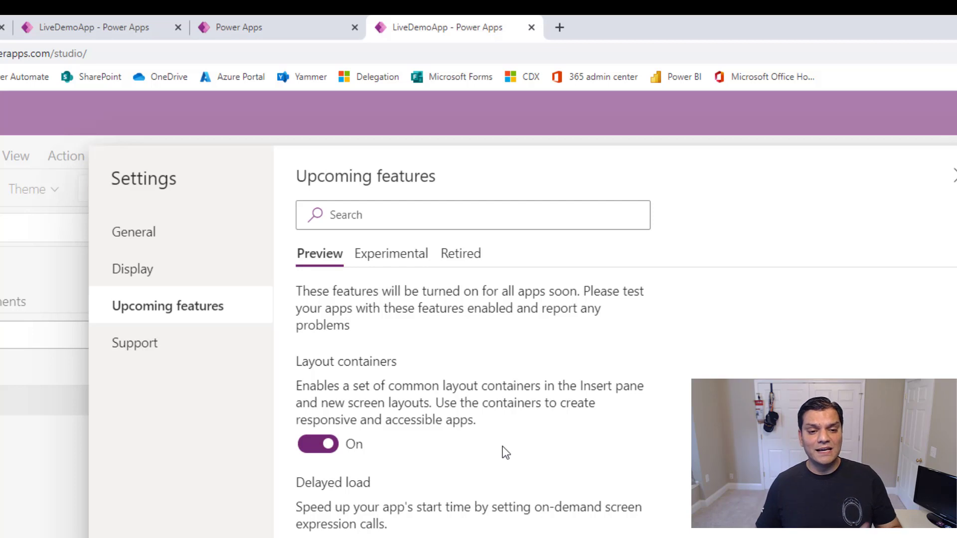
pyautogui.moveTo(391, 265)
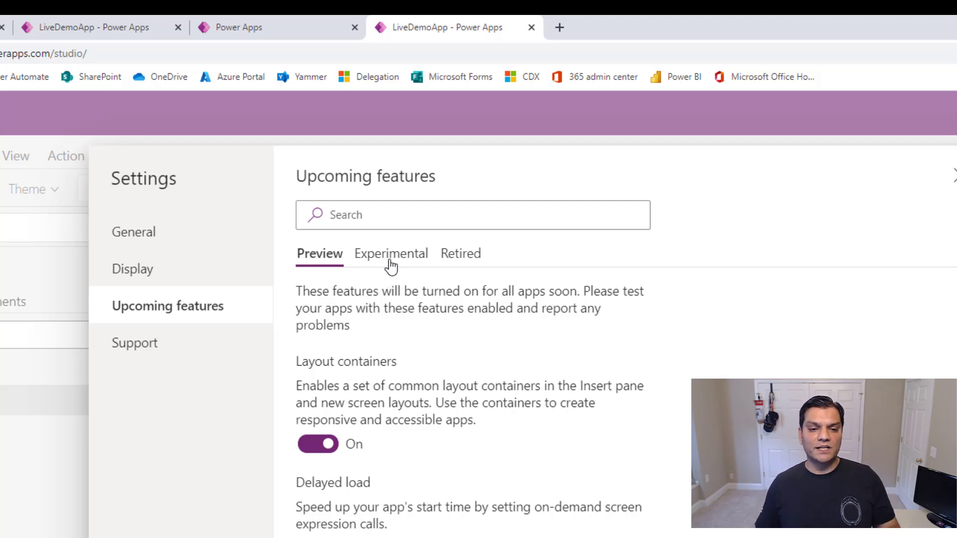
# - View the new Experimental upcoming features list and the classic settings category filter
pyautogui.click(391, 253)
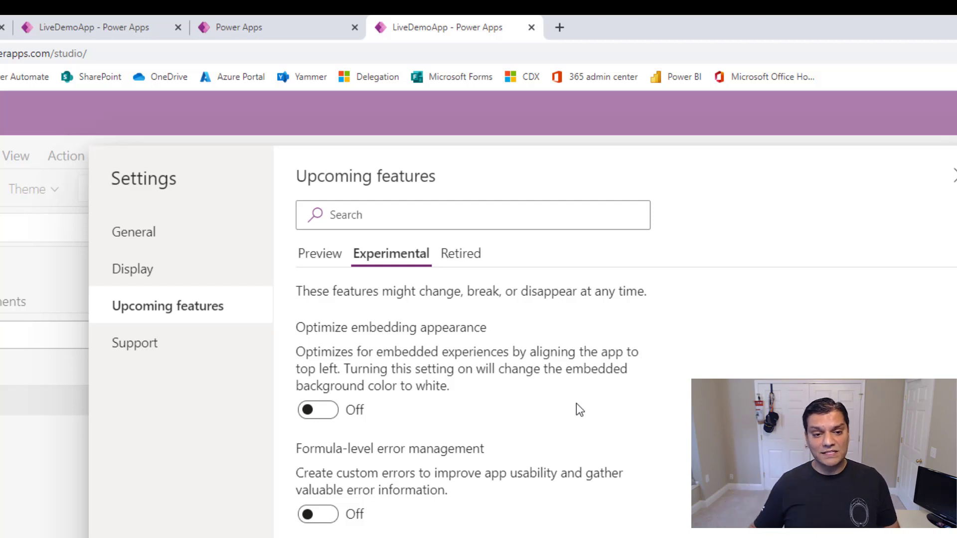
pyautogui.click(417, 215)
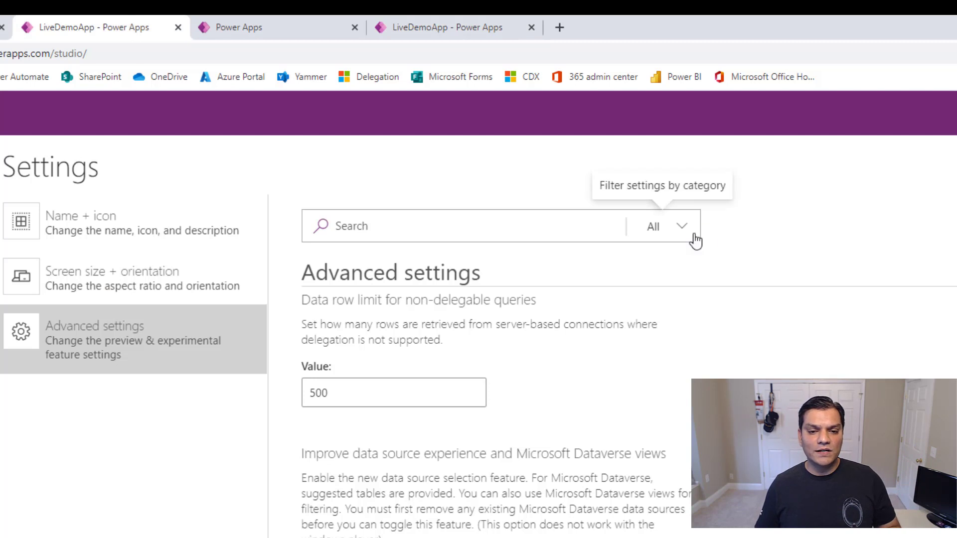
pyautogui.click(665, 227)
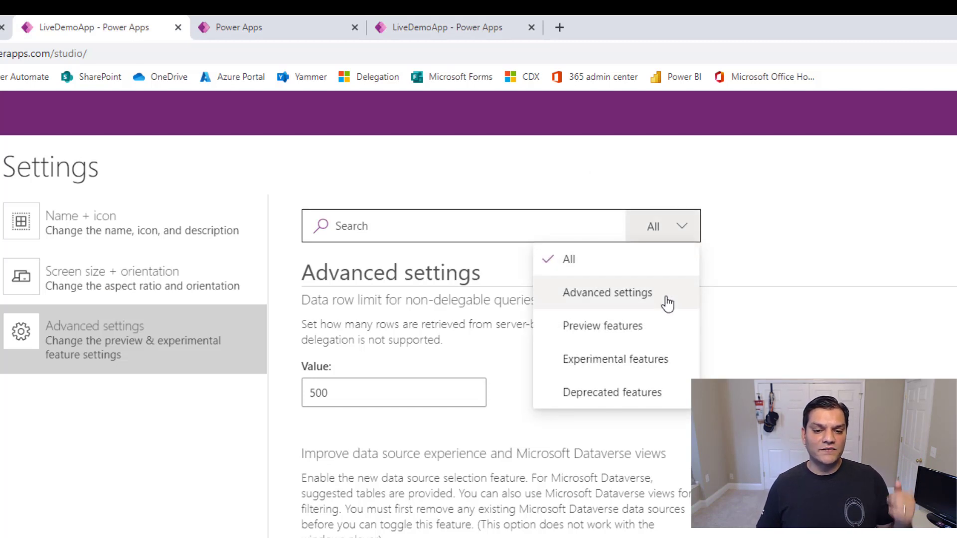
pyautogui.moveTo(644, 400)
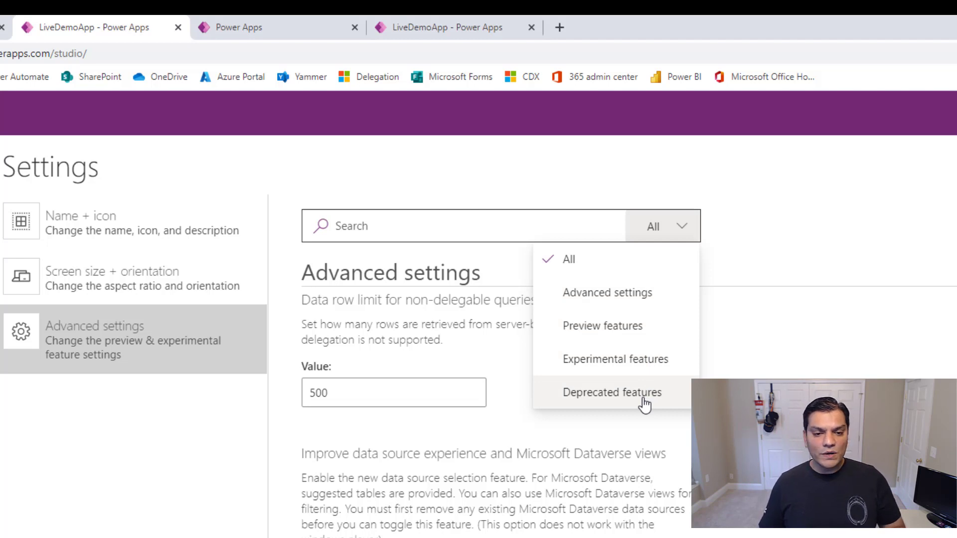
pyautogui.moveTo(592, 406)
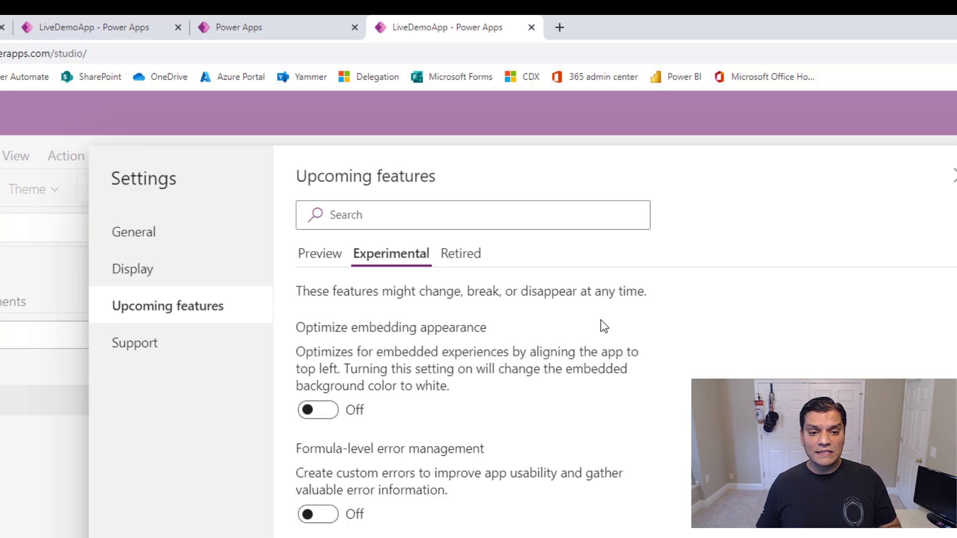
pyautogui.moveTo(611, 328)
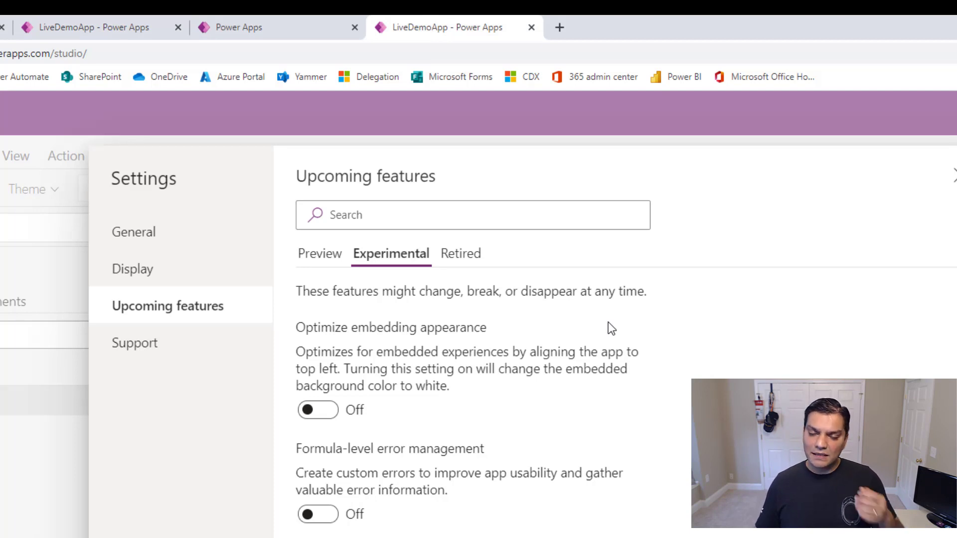
pyautogui.moveTo(477, 376)
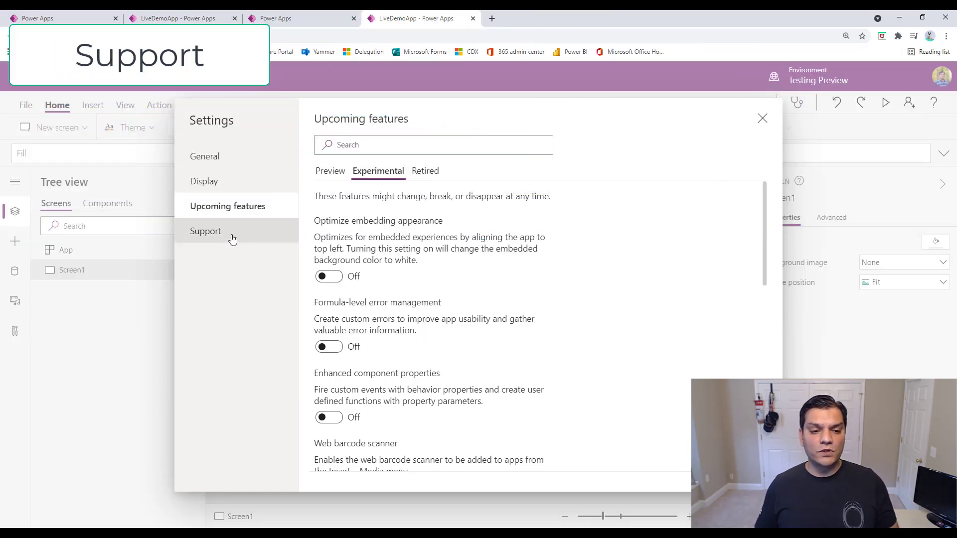
# - Show the new Support details, then the classic Account page with version 3.21051.29
pyautogui.click(206, 230)
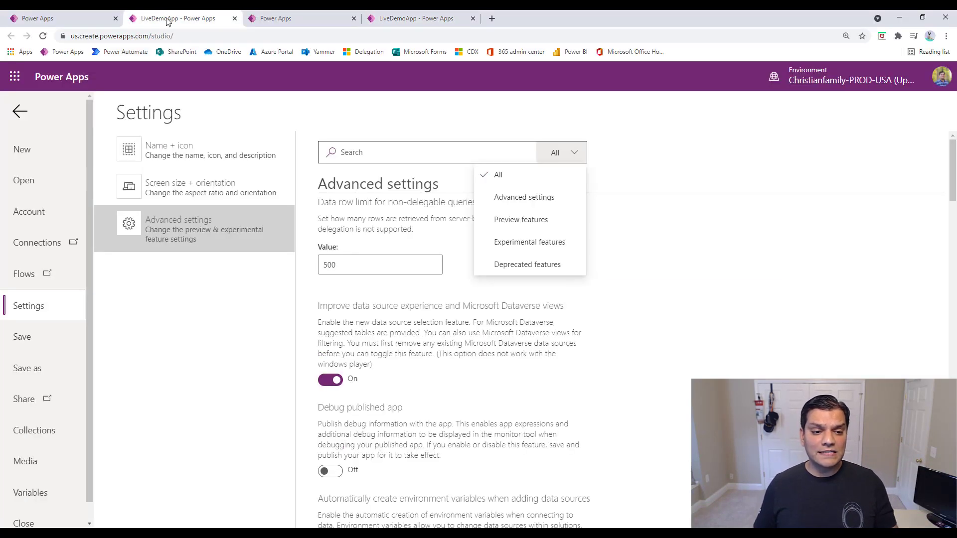
pyautogui.moveTo(217, 291)
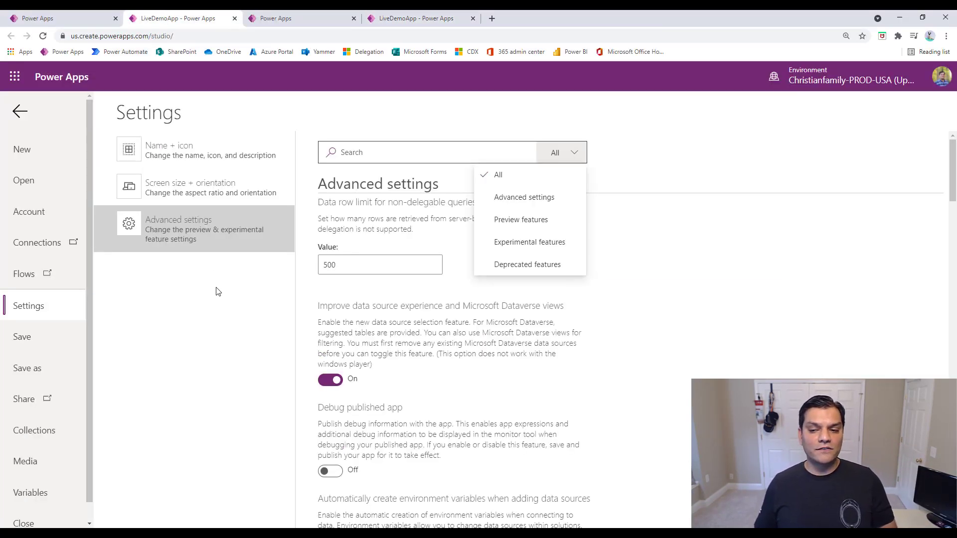
pyautogui.moveTo(100, 232)
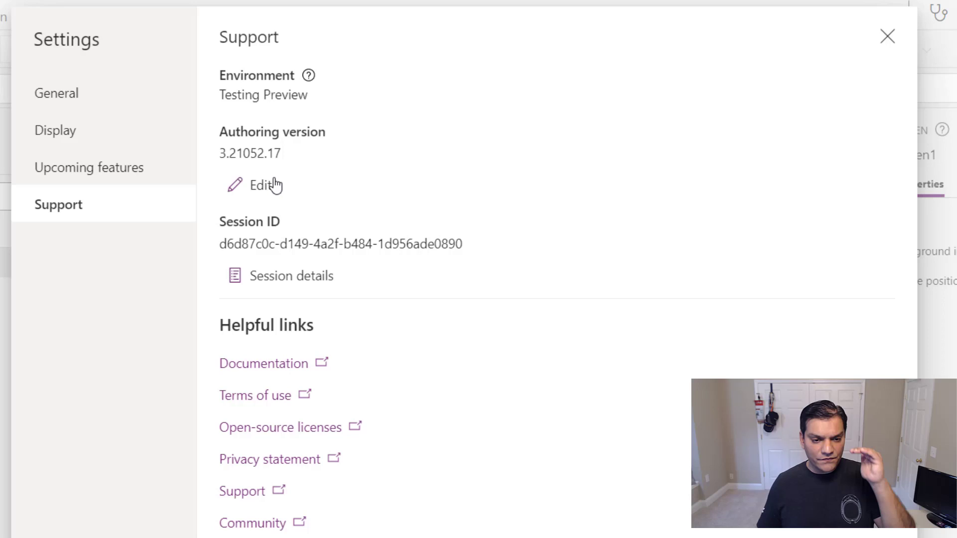
pyautogui.moveTo(267, 208)
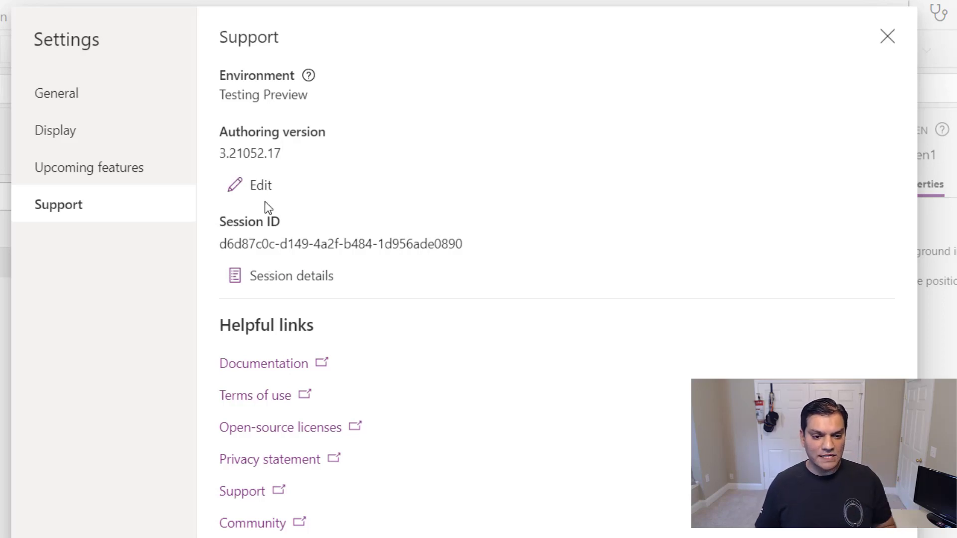
pyautogui.moveTo(271, 152)
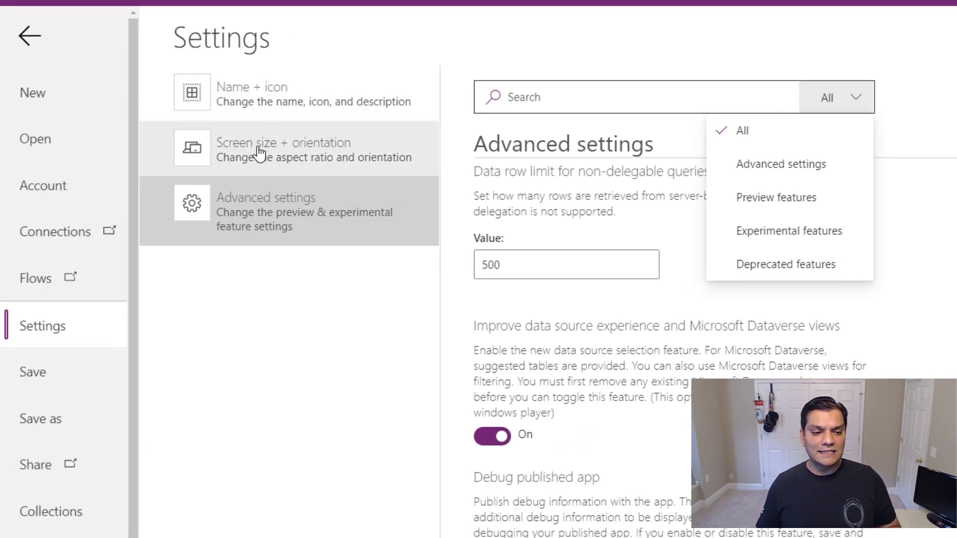
pyautogui.moveTo(282, 150)
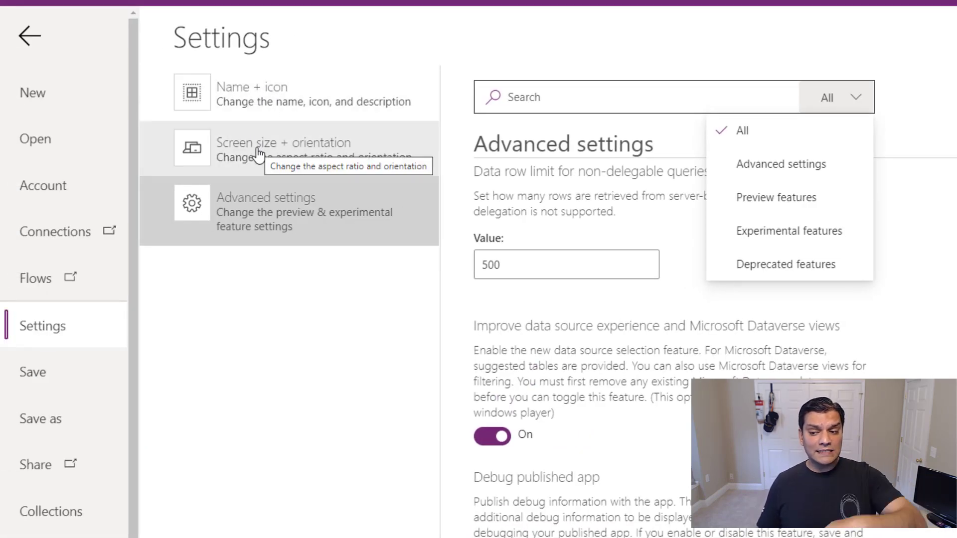
pyautogui.moveTo(51, 187)
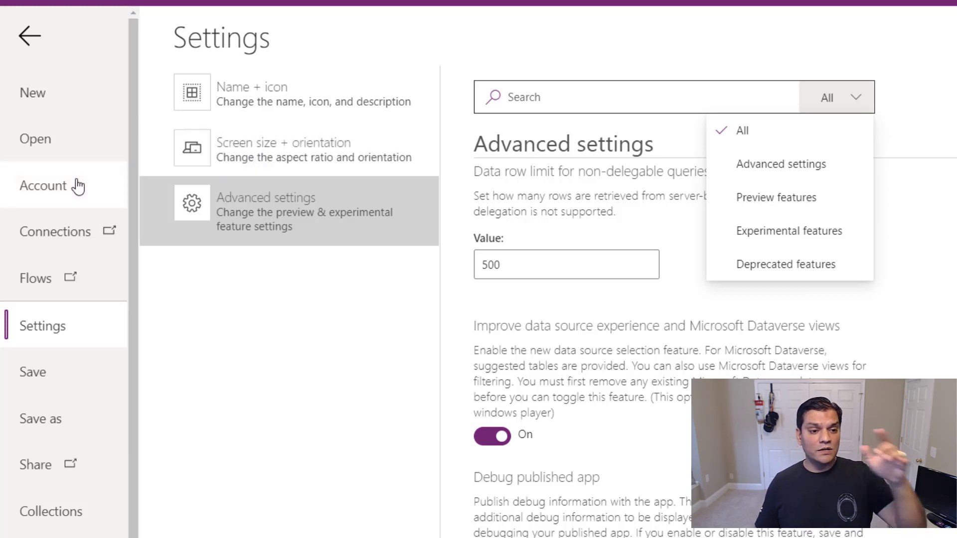
pyautogui.click(43, 185)
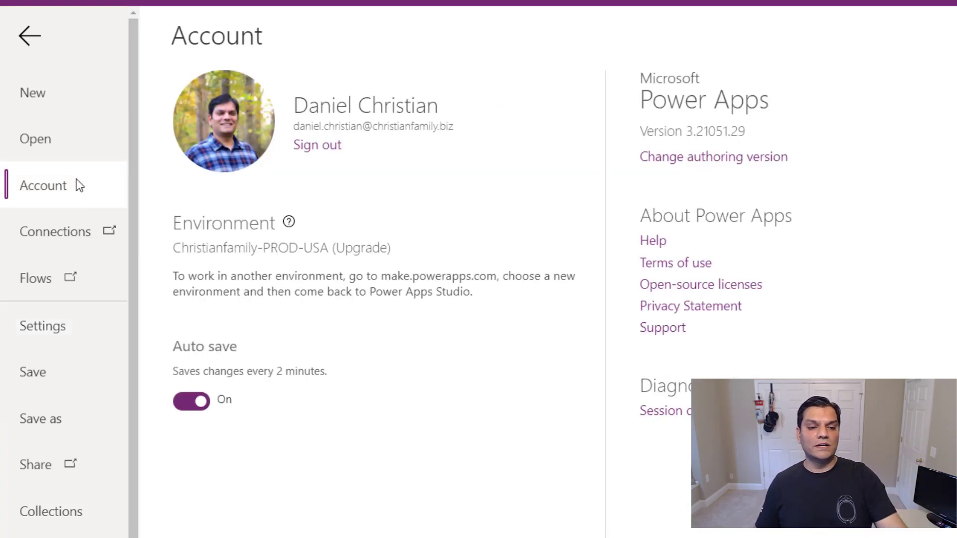
pyautogui.moveTo(746, 179)
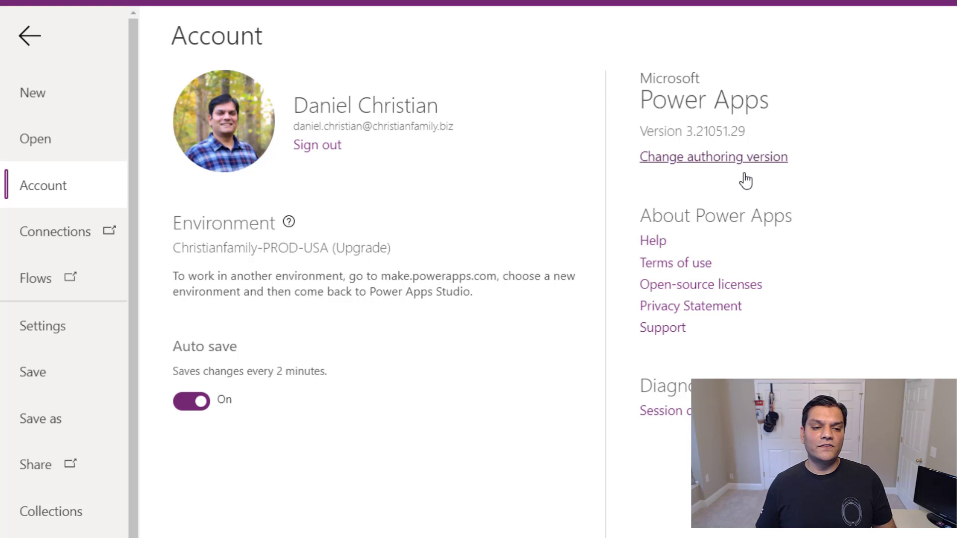
pyautogui.moveTo(107, 218)
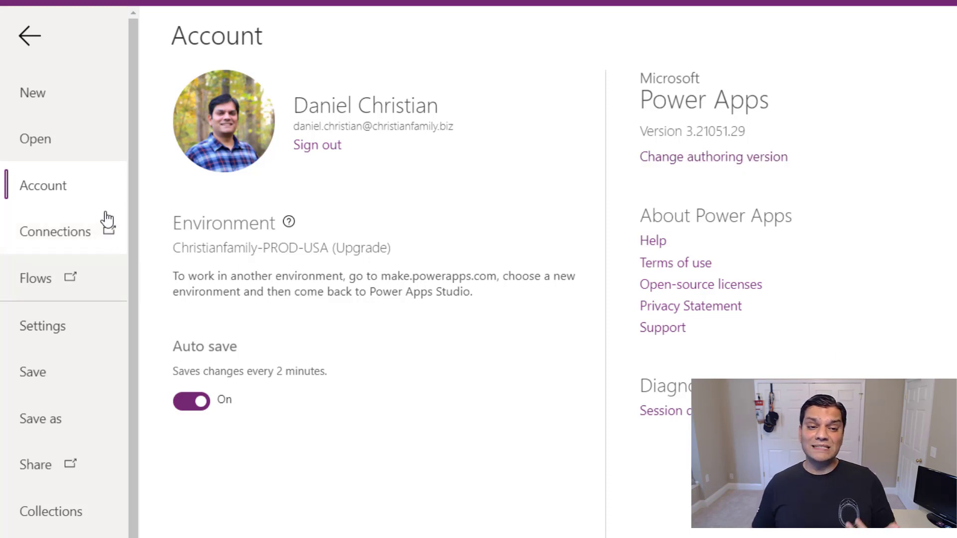
pyautogui.moveTo(742, 200)
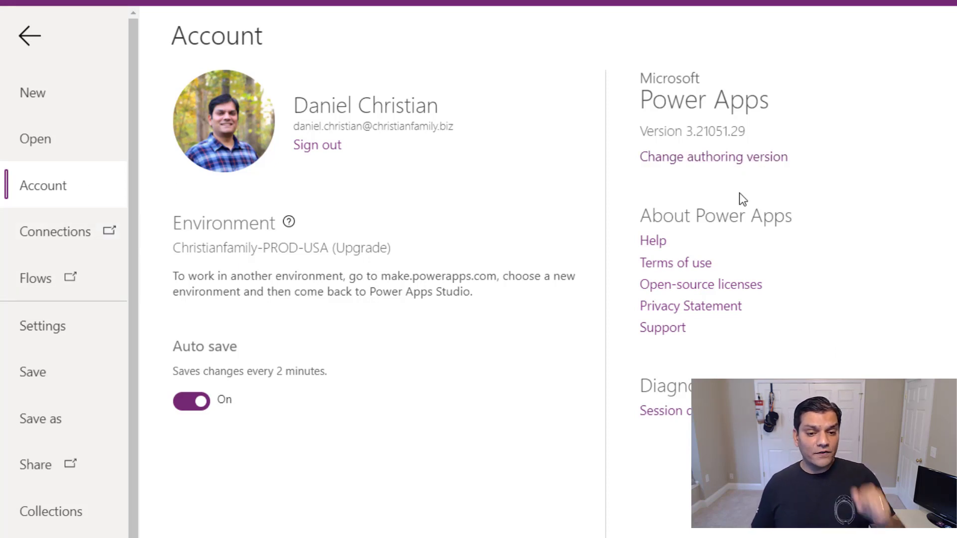
pyautogui.moveTo(823, 307)
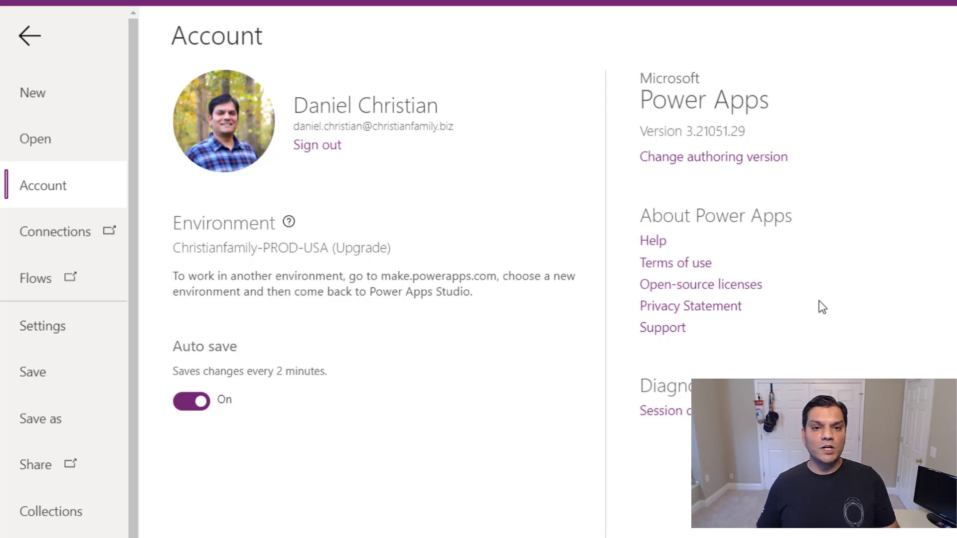
pyautogui.moveTo(186, 215)
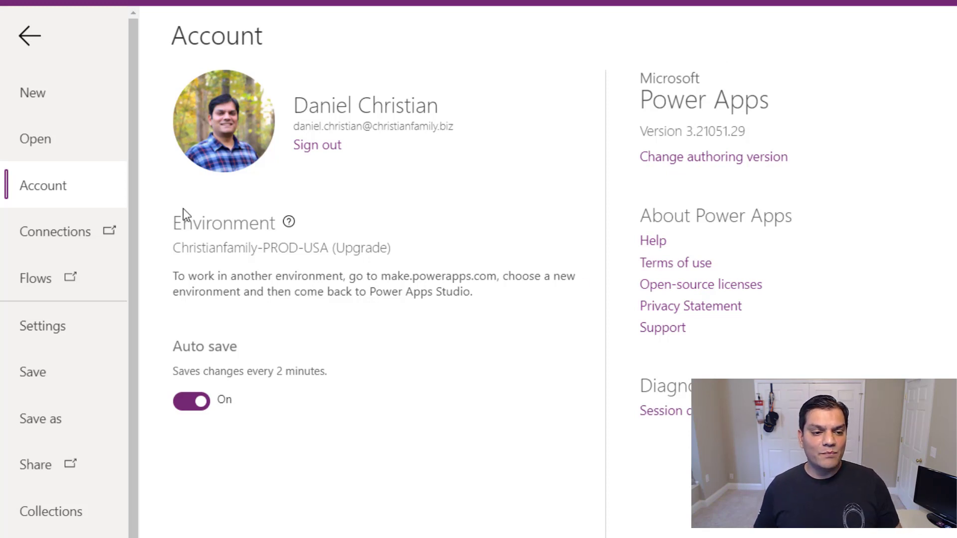
pyautogui.moveTo(55, 195)
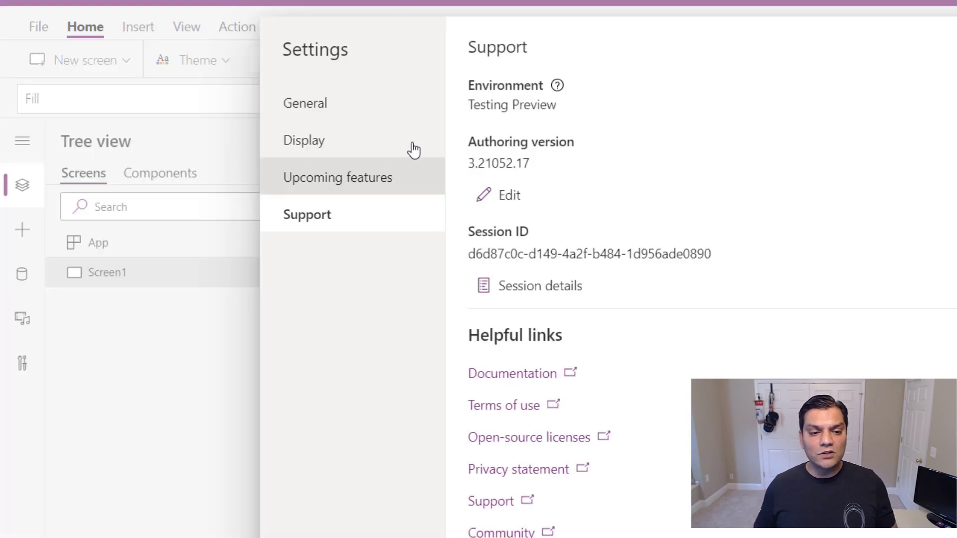
pyautogui.moveTo(305, 149)
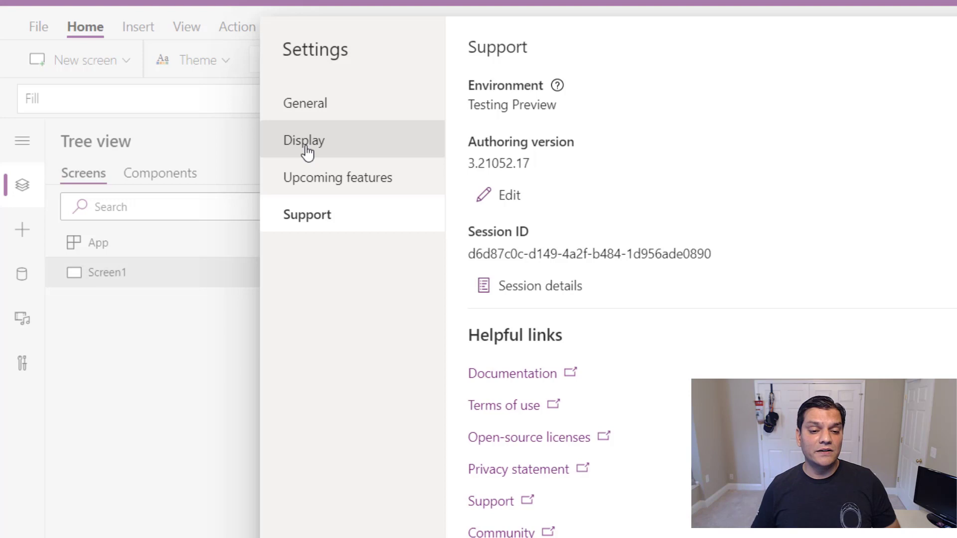
pyautogui.moveTo(644, 199)
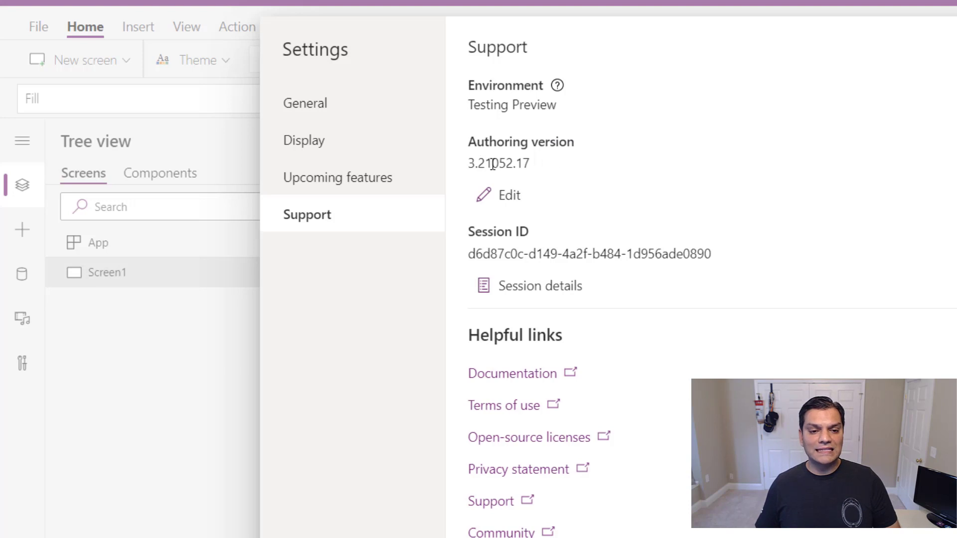
pyautogui.moveTo(787, 273)
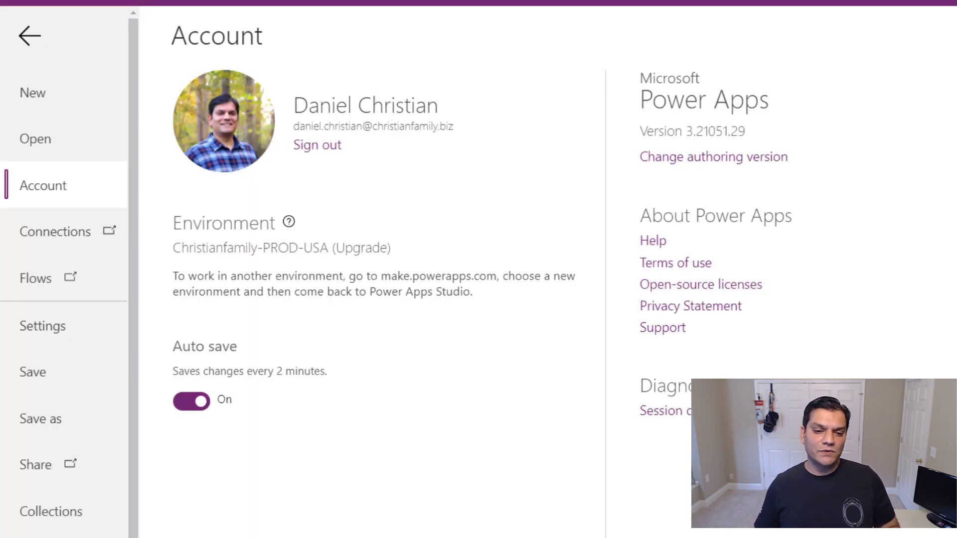
pyautogui.moveTo(600, 203)
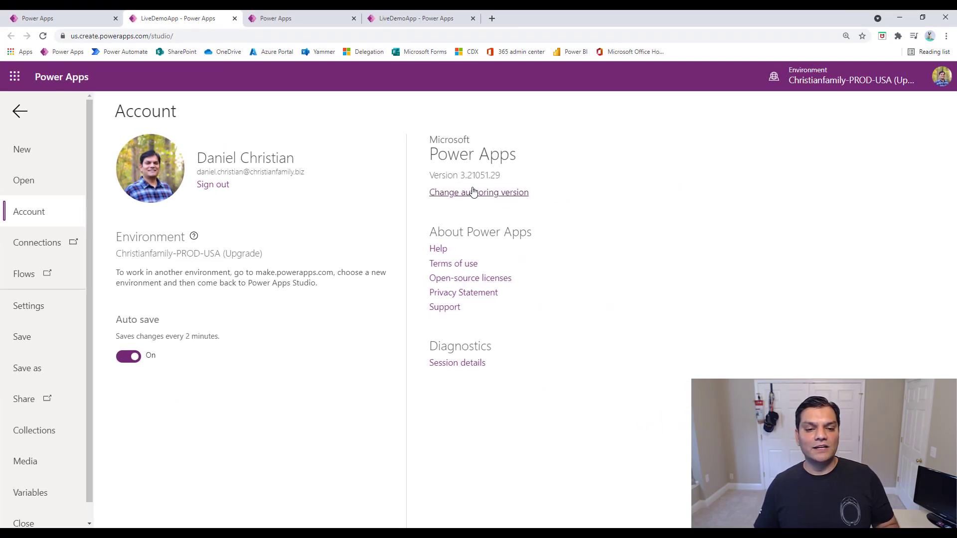
# - Bring up the Change authoring version dialog for the app on version 3.21051.29
pyautogui.click(478, 192)
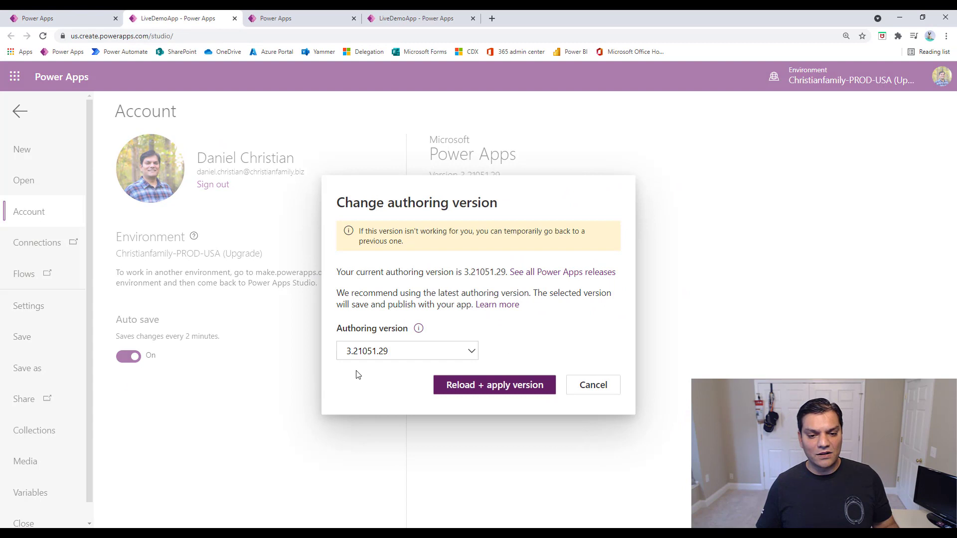
pyautogui.click(591, 385)
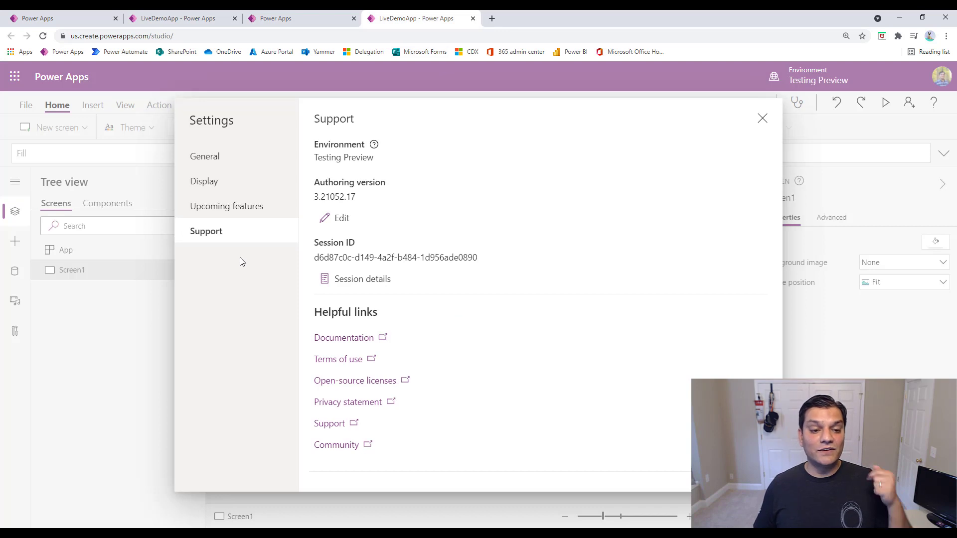
pyautogui.moveTo(221, 235)
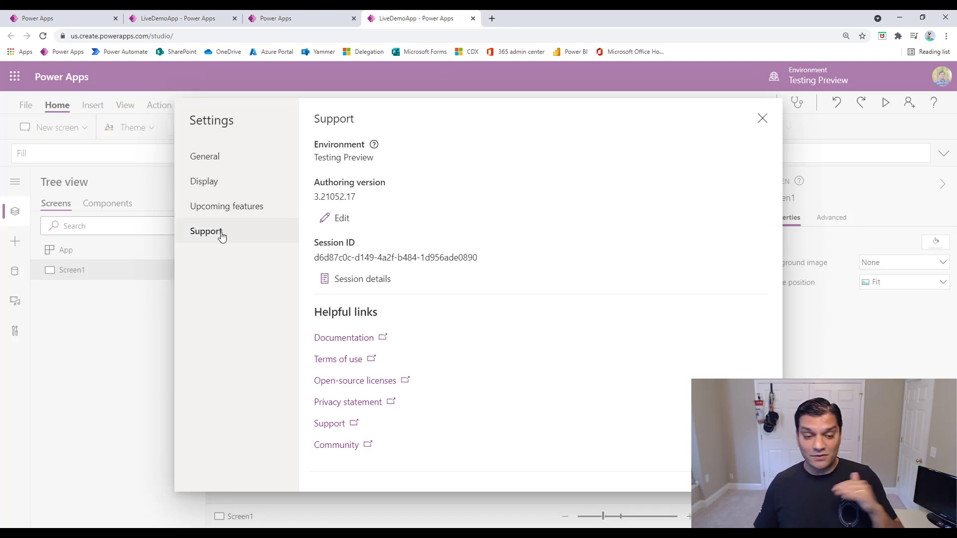
pyautogui.moveTo(369, 194)
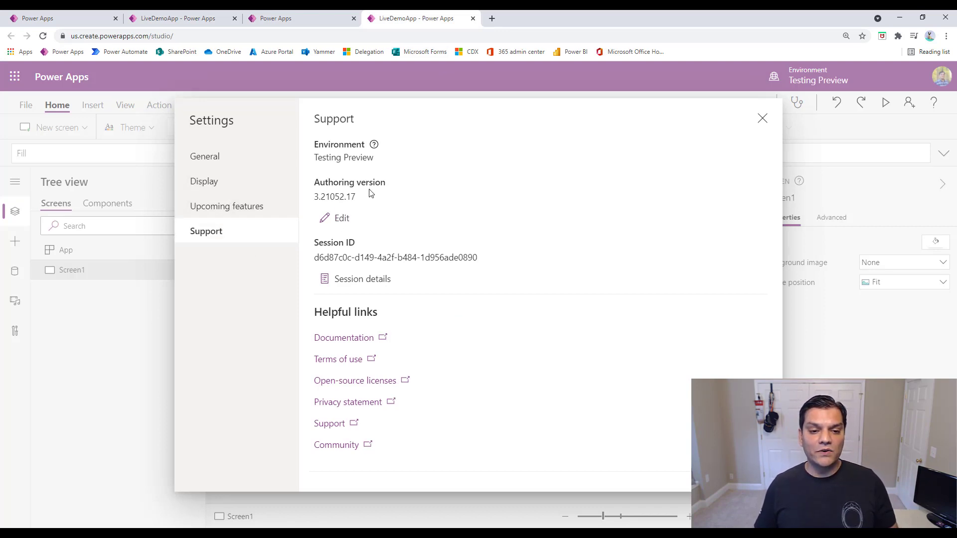
pyautogui.moveTo(336, 231)
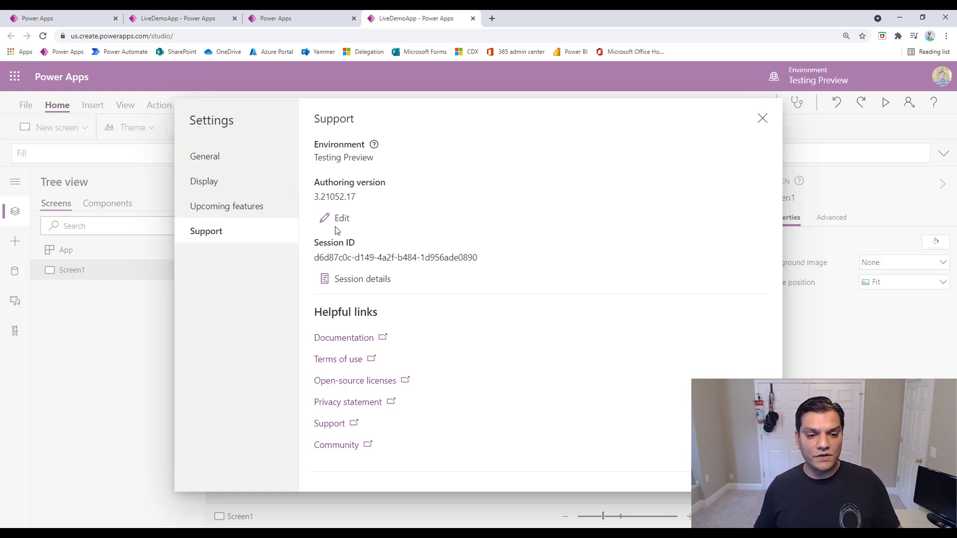
pyautogui.click(342, 218)
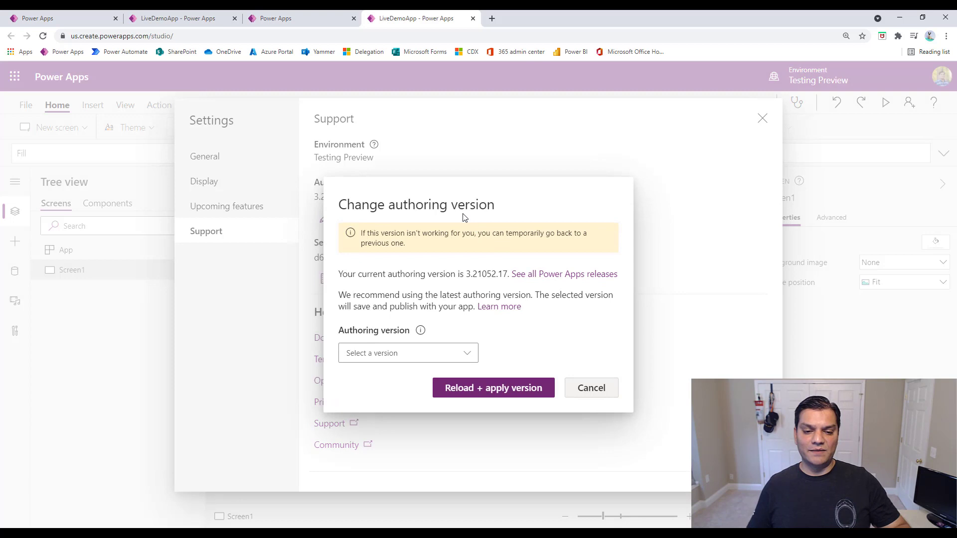
pyautogui.click(589, 388)
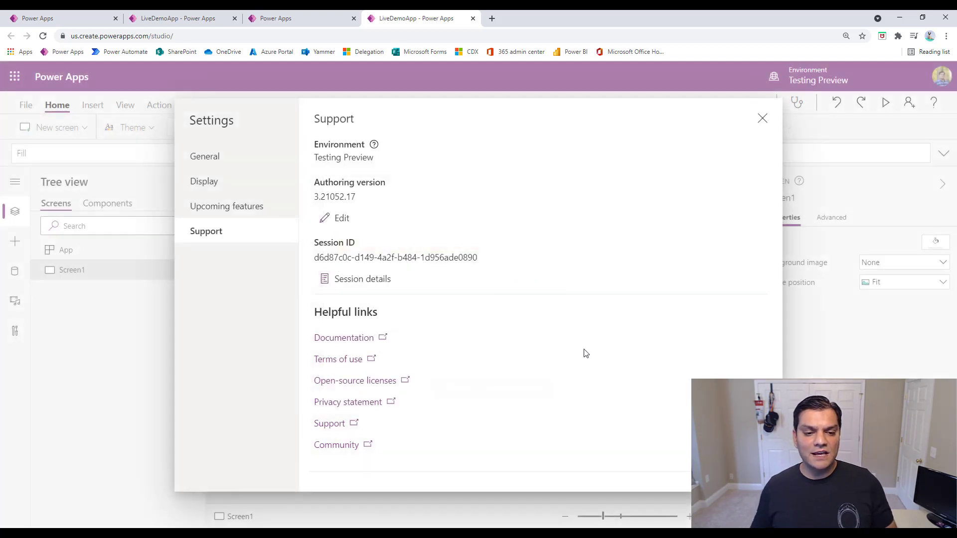
pyautogui.moveTo(363, 257)
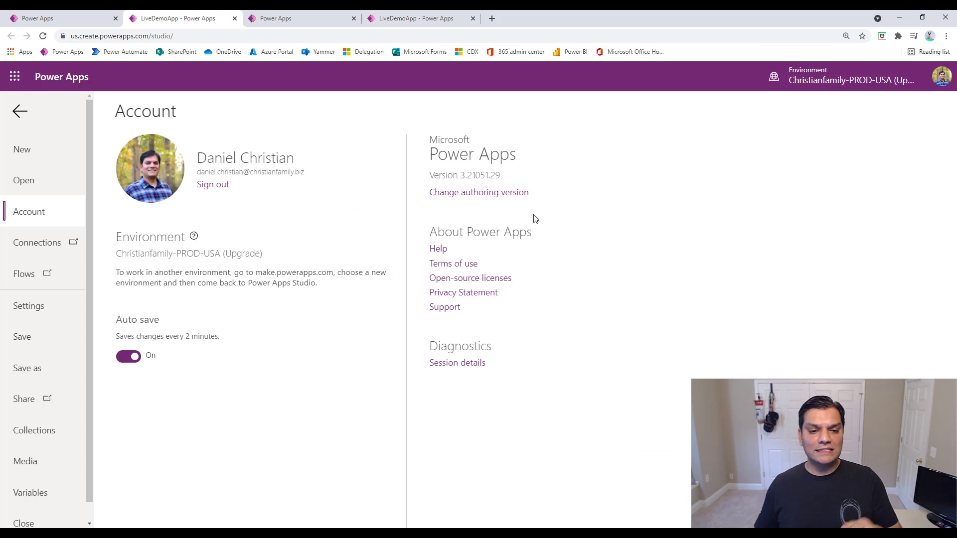
pyautogui.moveTo(482, 357)
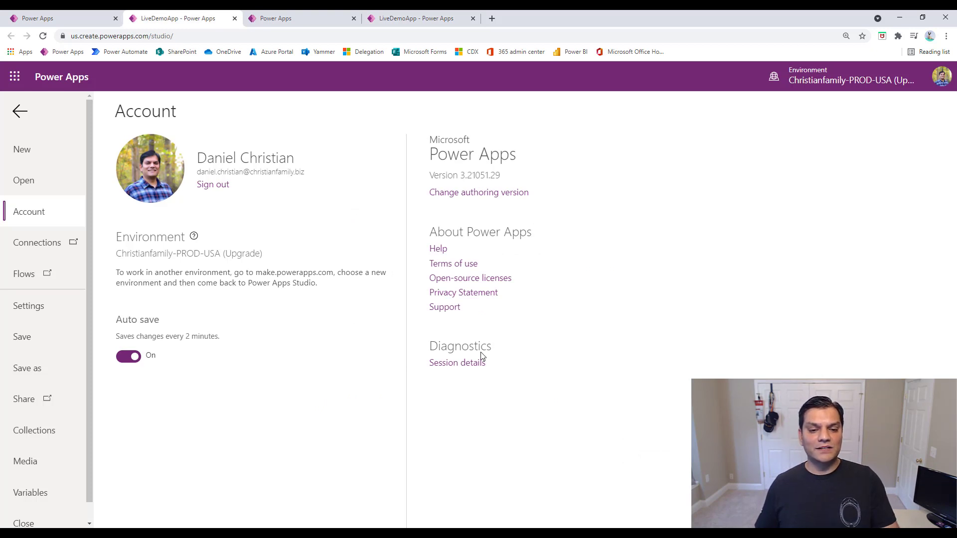
pyautogui.moveTo(457, 363)
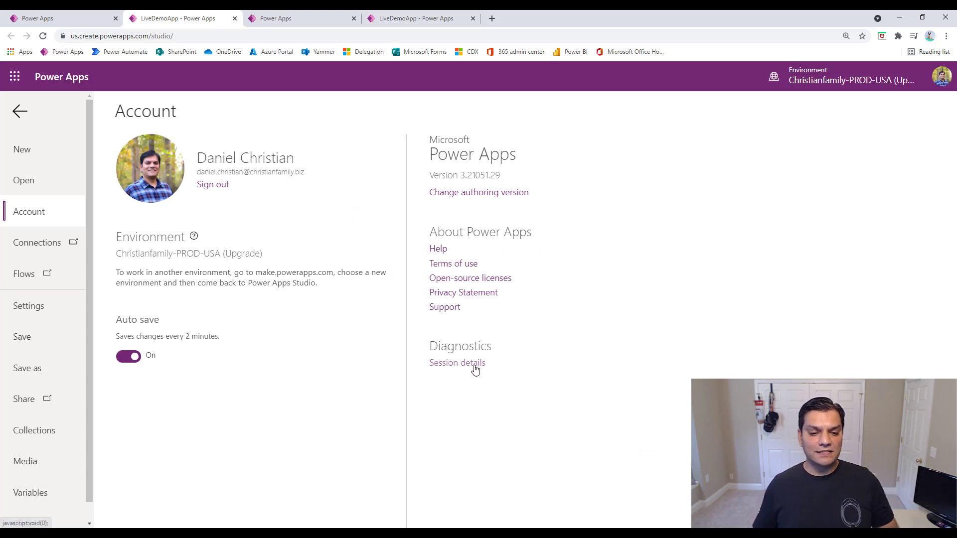
pyautogui.click(458, 362)
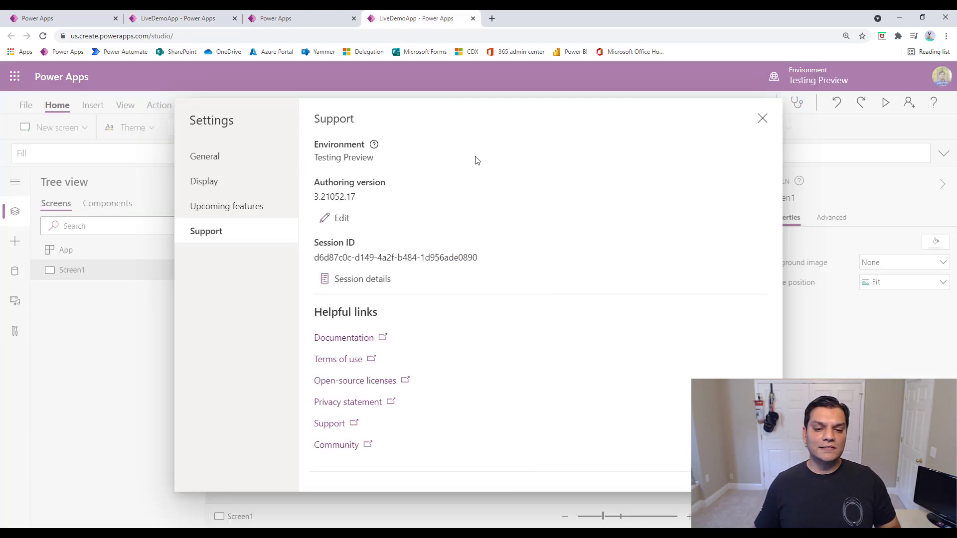
pyautogui.moveTo(351, 252)
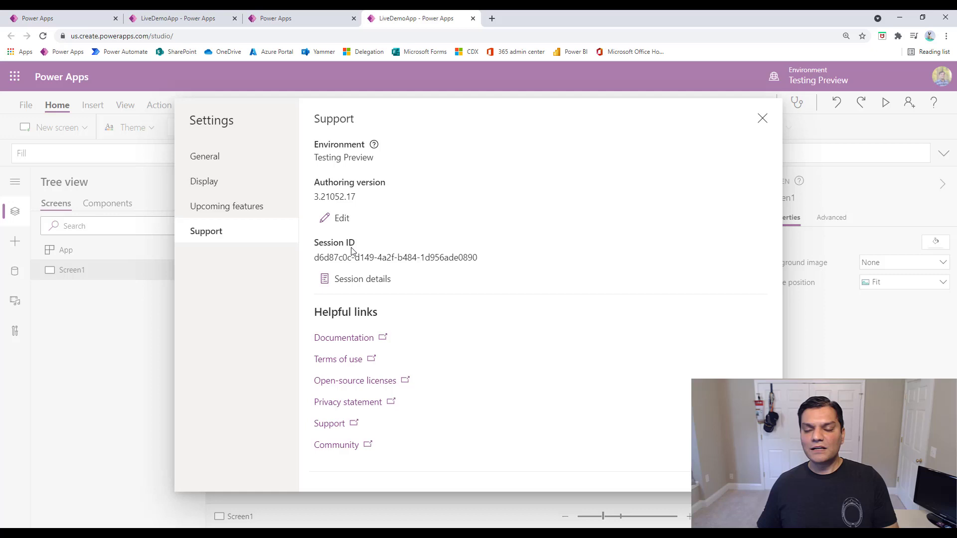
pyautogui.moveTo(355, 250)
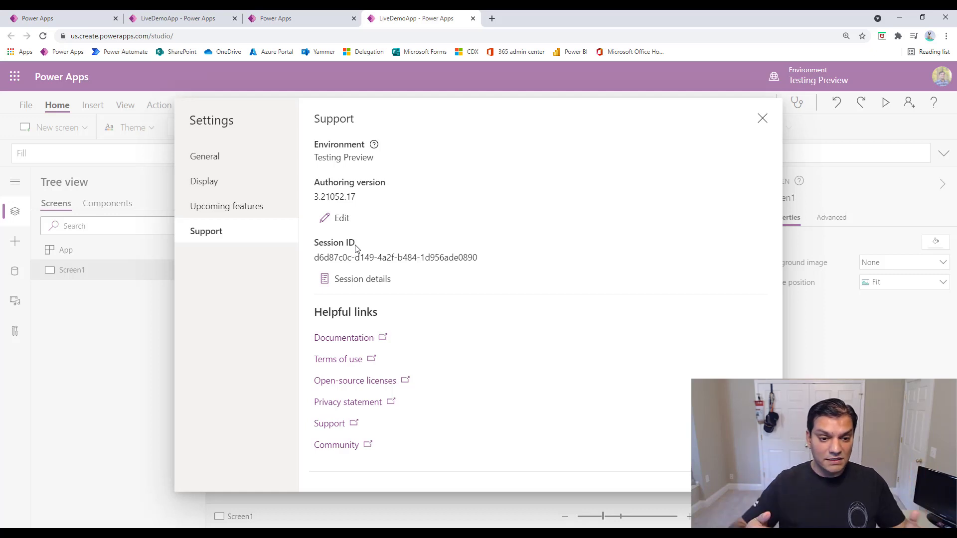
pyautogui.moveTo(362, 279)
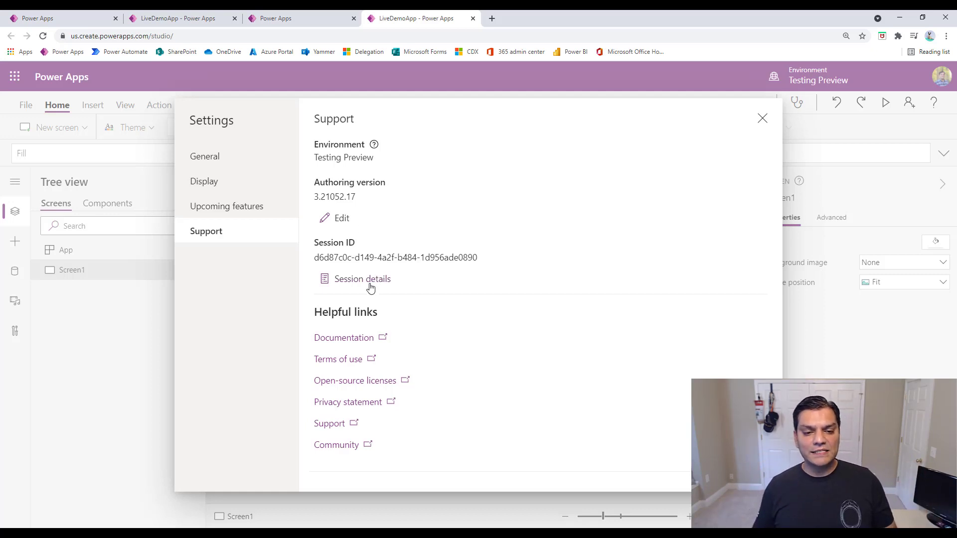
pyautogui.click(362, 279)
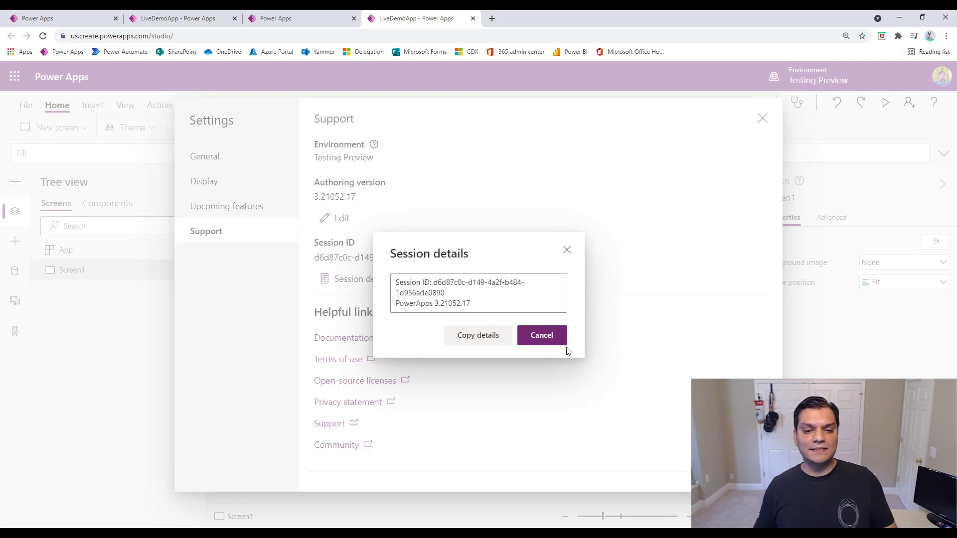
pyautogui.click(542, 335)
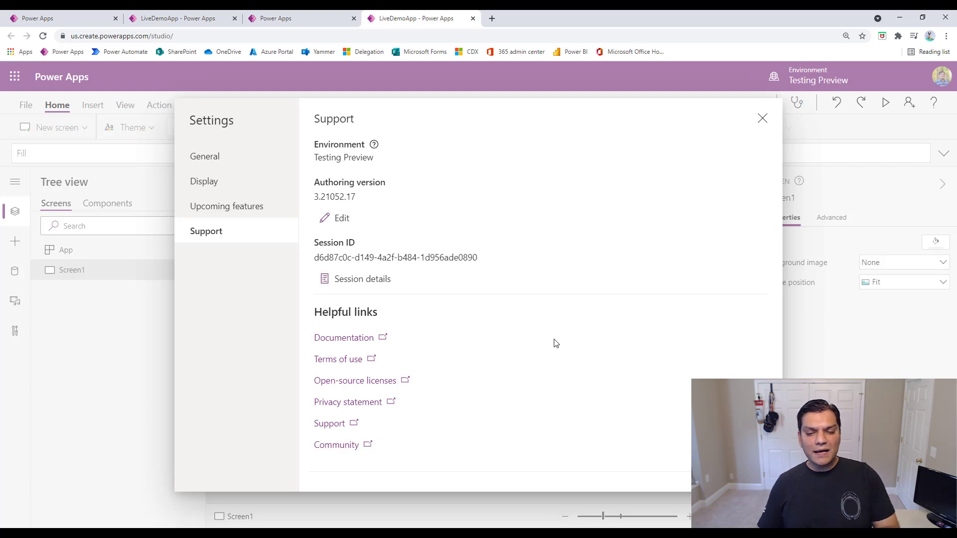
pyautogui.moveTo(468, 350)
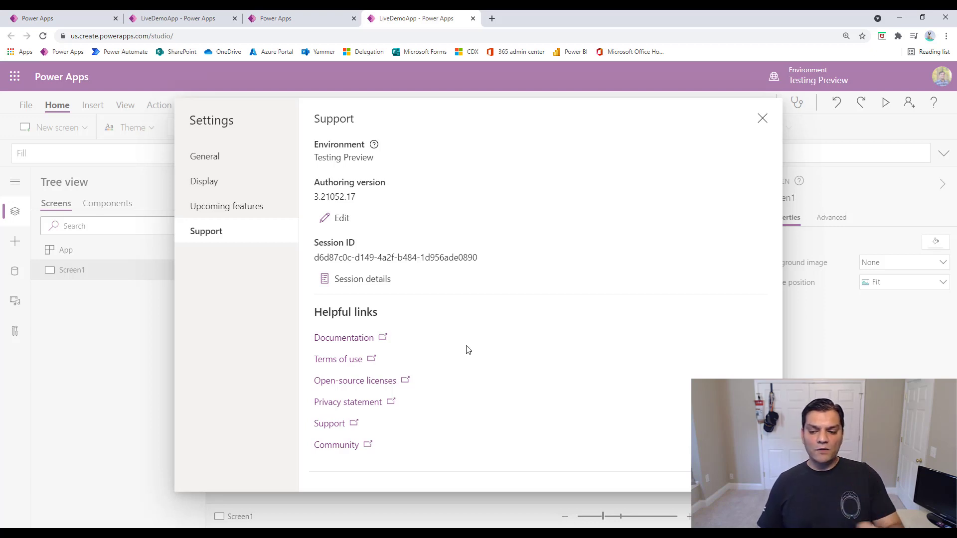
pyautogui.moveTo(362, 333)
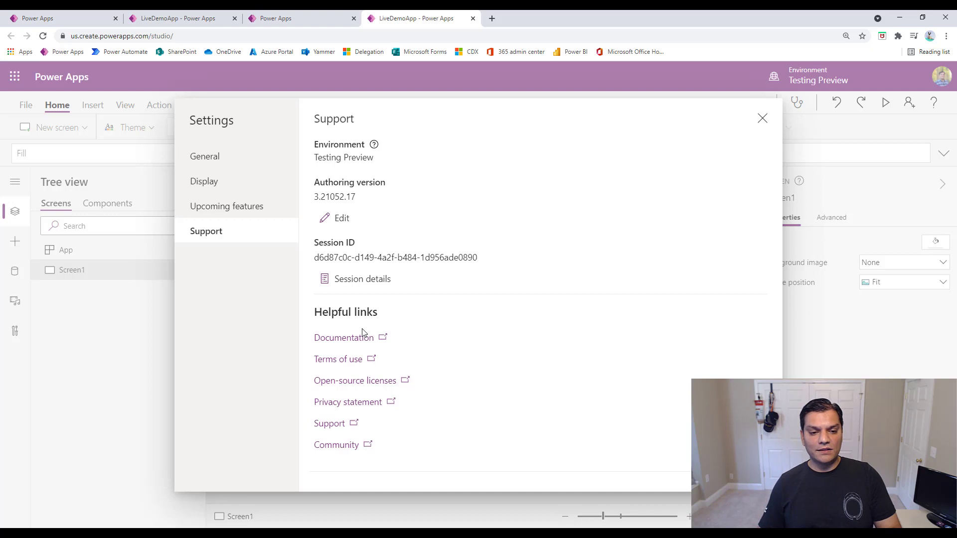
pyautogui.moveTo(344, 338)
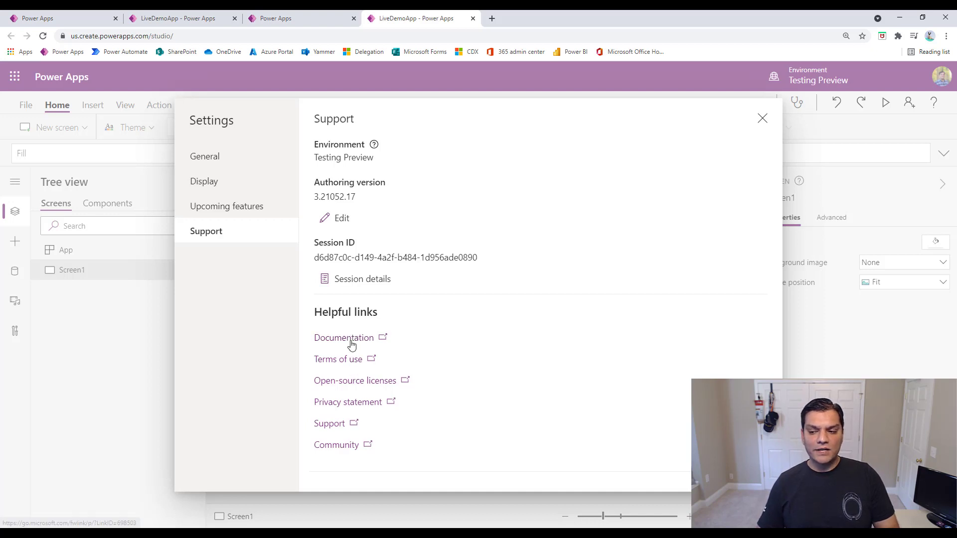
pyautogui.moveTo(393, 331)
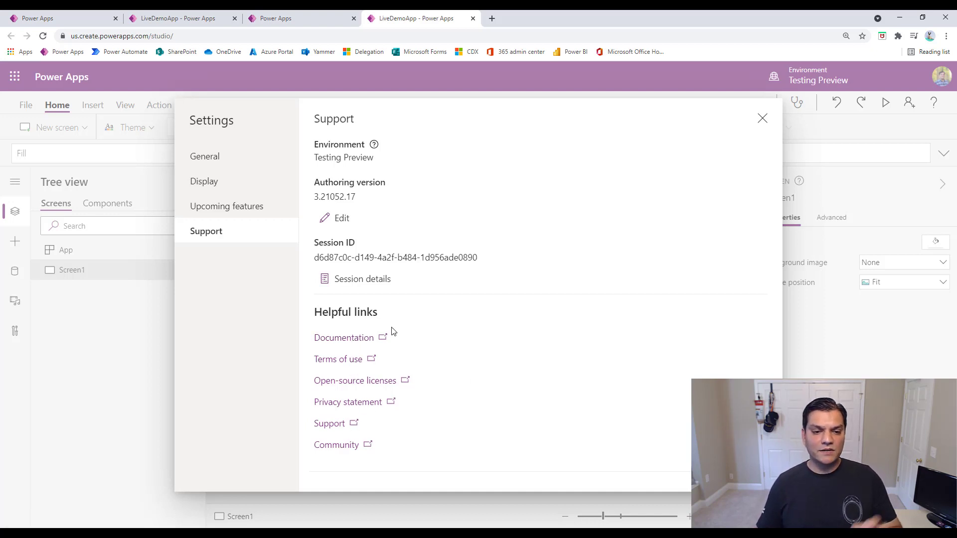
pyautogui.moveTo(438, 397)
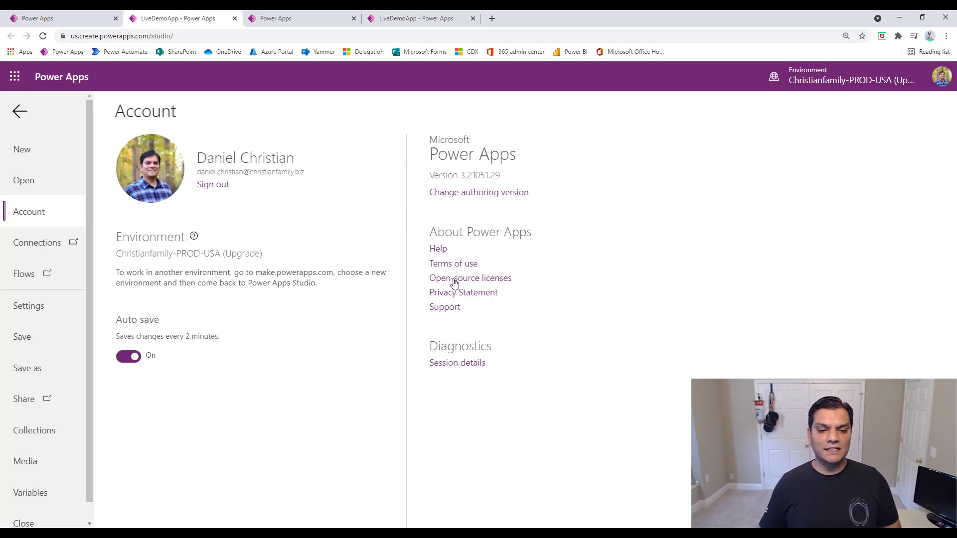
pyautogui.moveTo(533, 250)
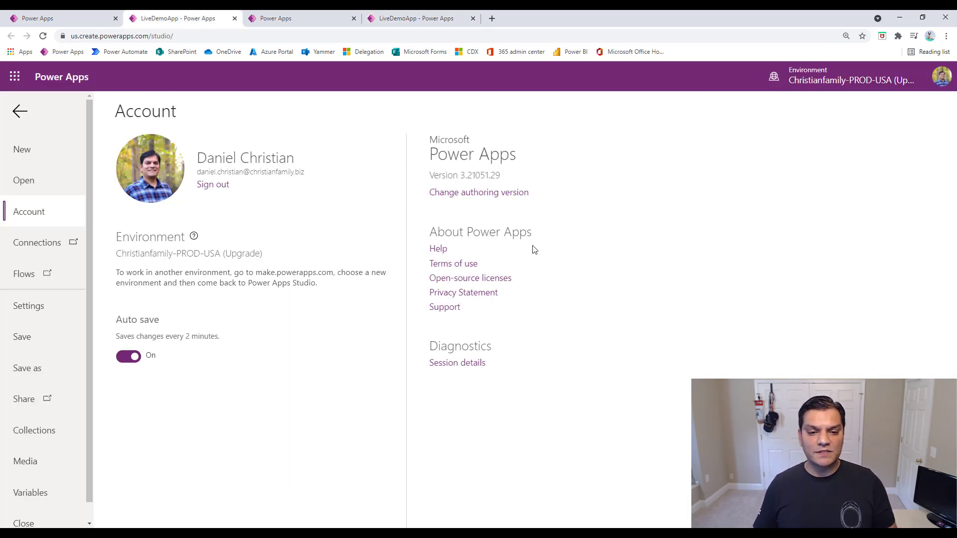
pyautogui.moveTo(459, 278)
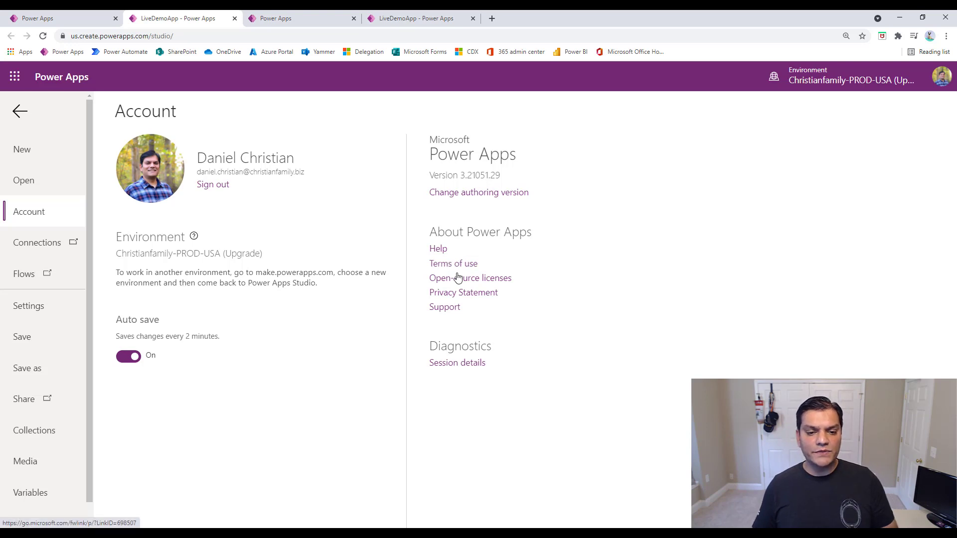
pyautogui.moveTo(488, 305)
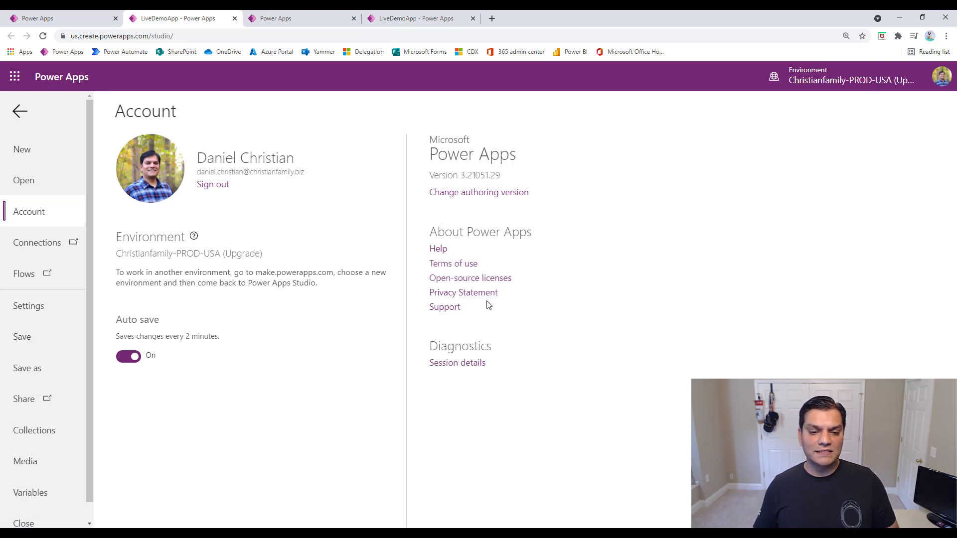
pyautogui.moveTo(412, 29)
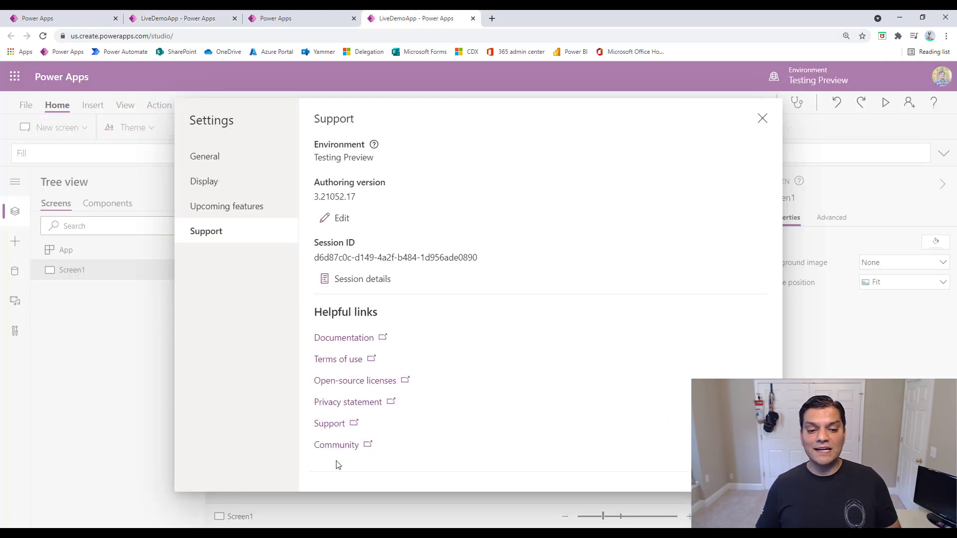
pyautogui.moveTo(371, 446)
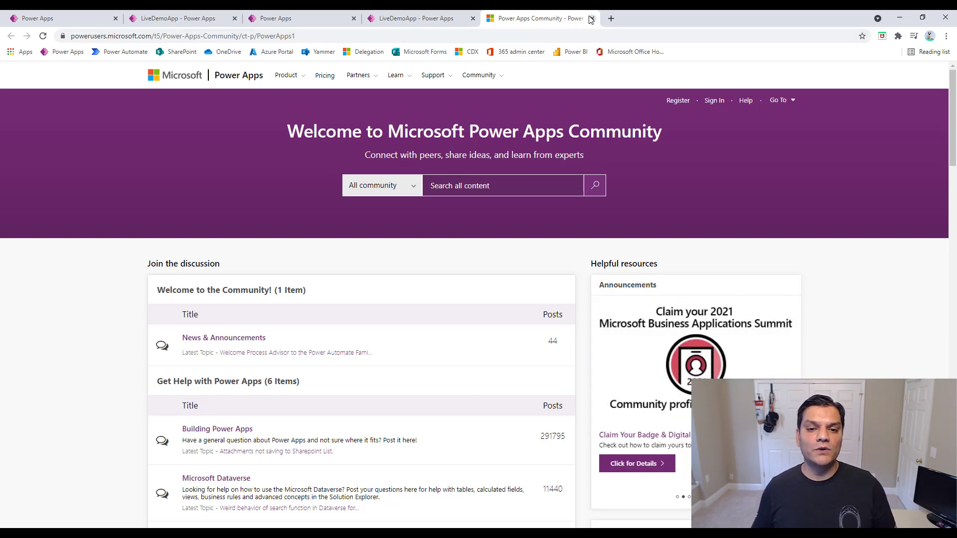
# - Close the Power Apps Community browser page, returning to the classic Account page
pyautogui.click(589, 18)
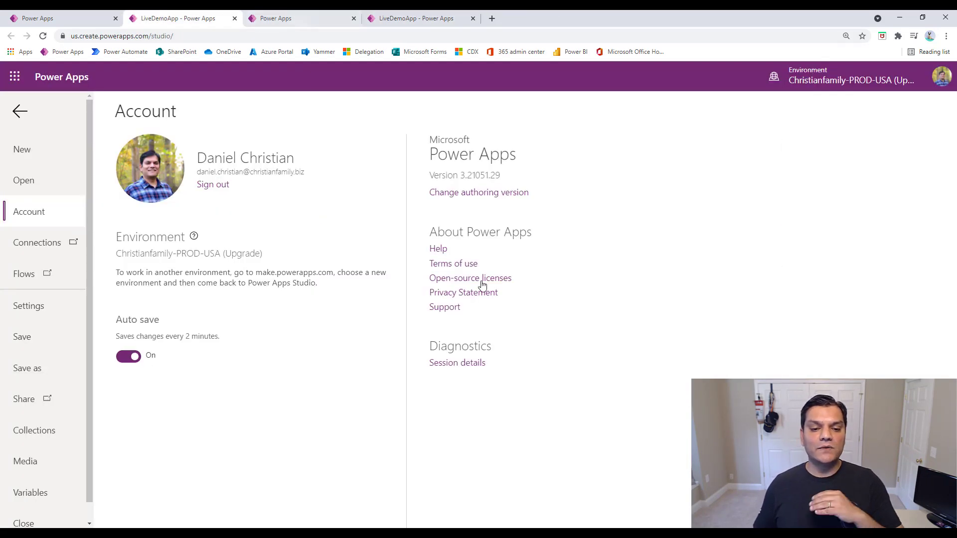